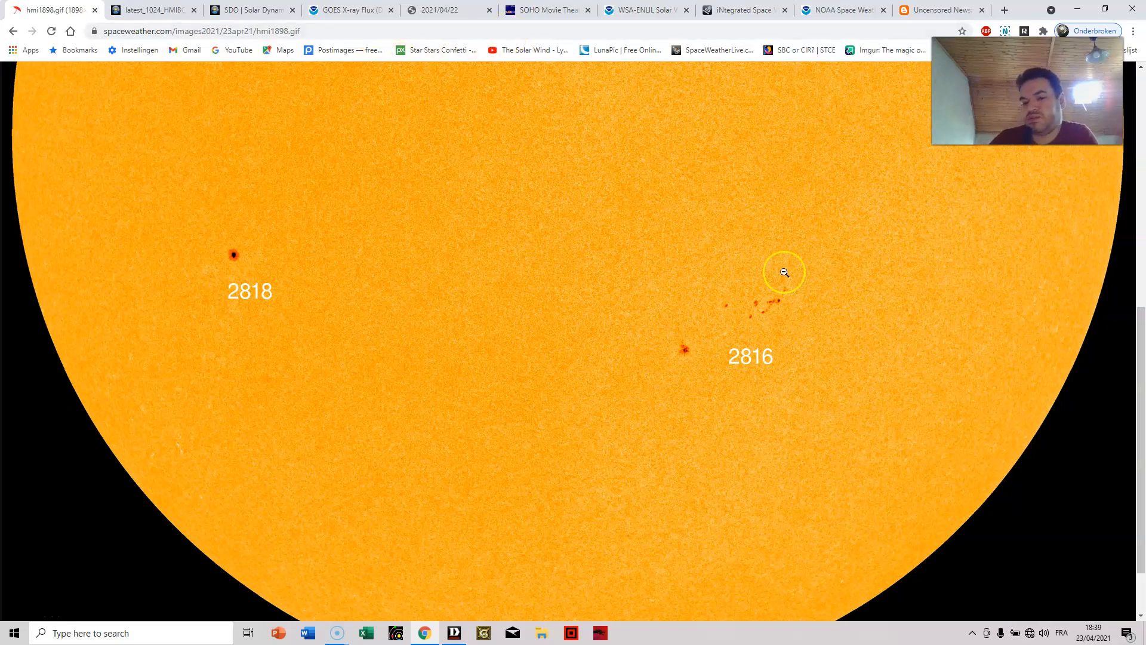
{"action": "mouse_move", "coordinate": [869, 312]}
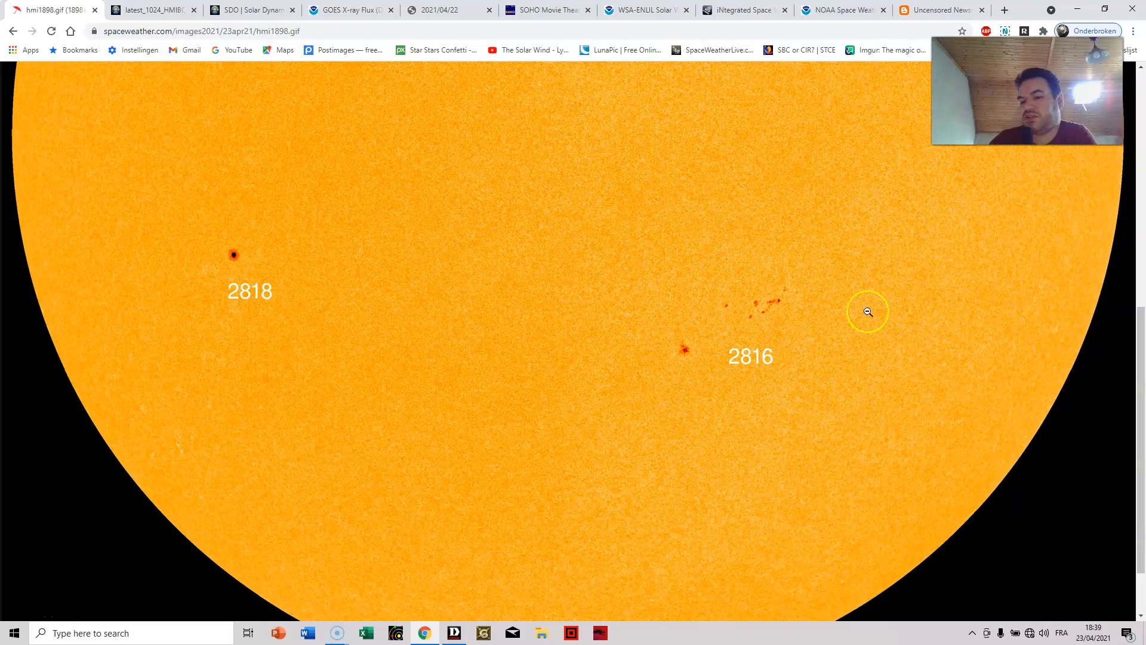
View the full solar disk and enlarged sunspots, then switch to the latest HMI magnetogram tab.
{"action": "left_click", "coordinate": [867, 312]}
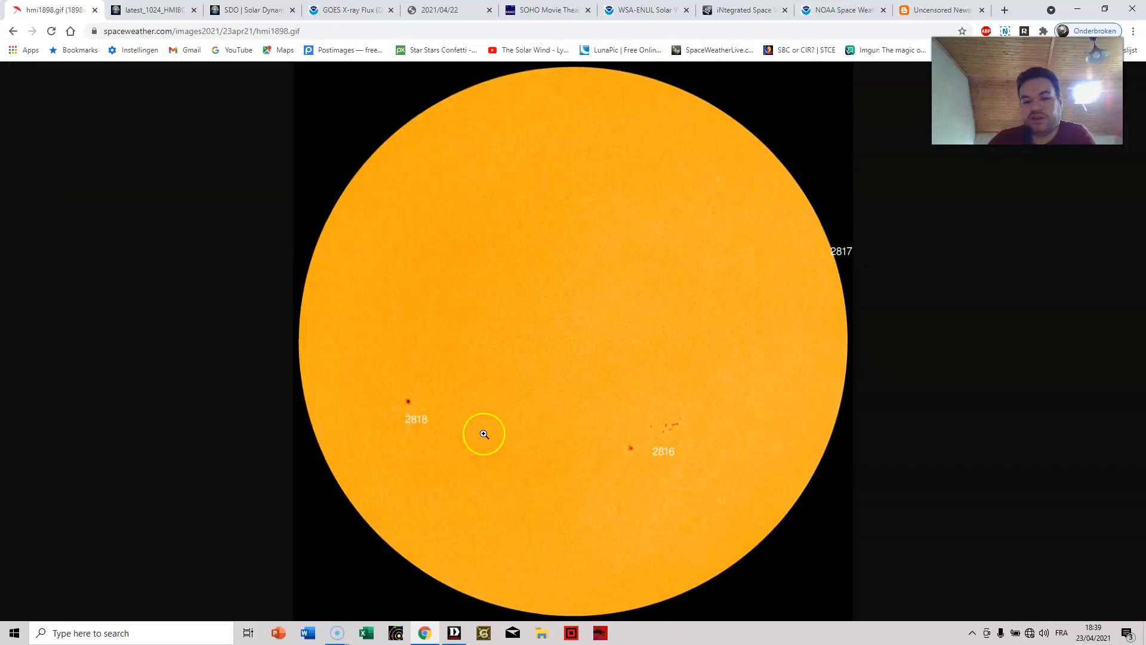
{"action": "mouse_move", "coordinate": [628, 439]}
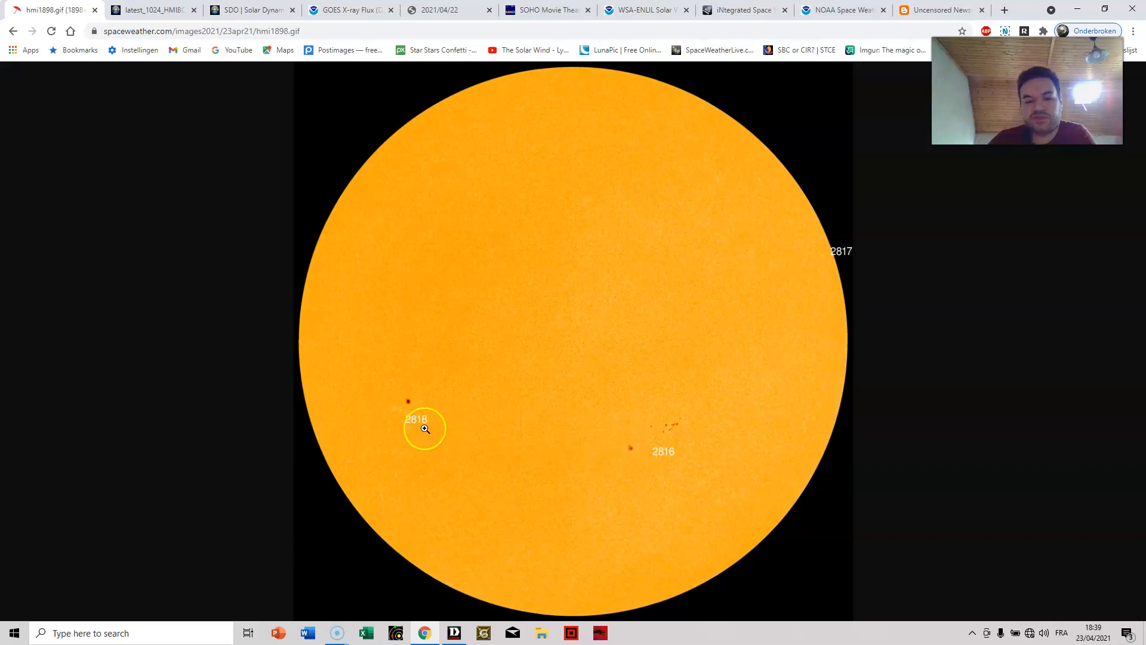
{"action": "mouse_move", "coordinate": [877, 267]}
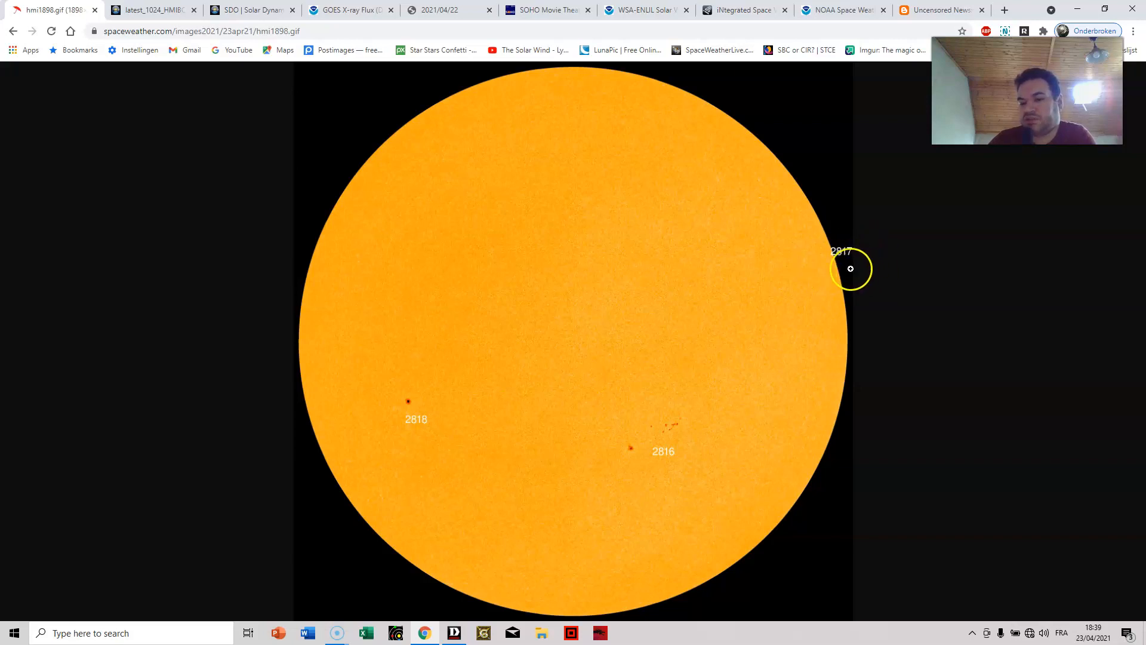
{"action": "mouse_move", "coordinate": [752, 610]}
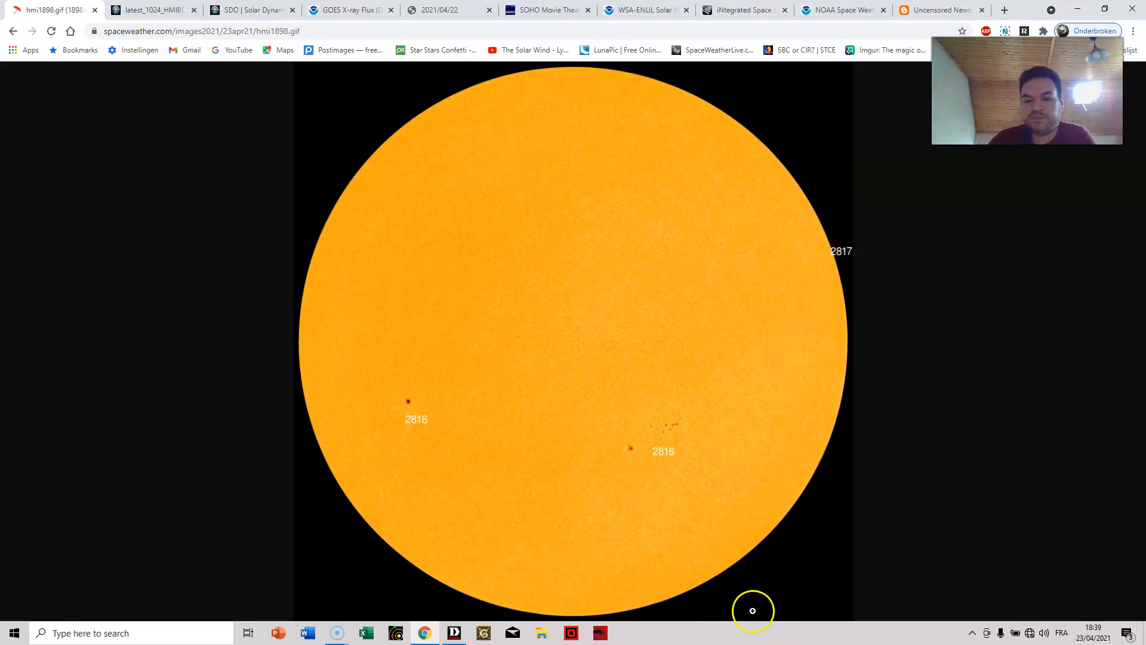
{"action": "left_click", "coordinate": [752, 610]}
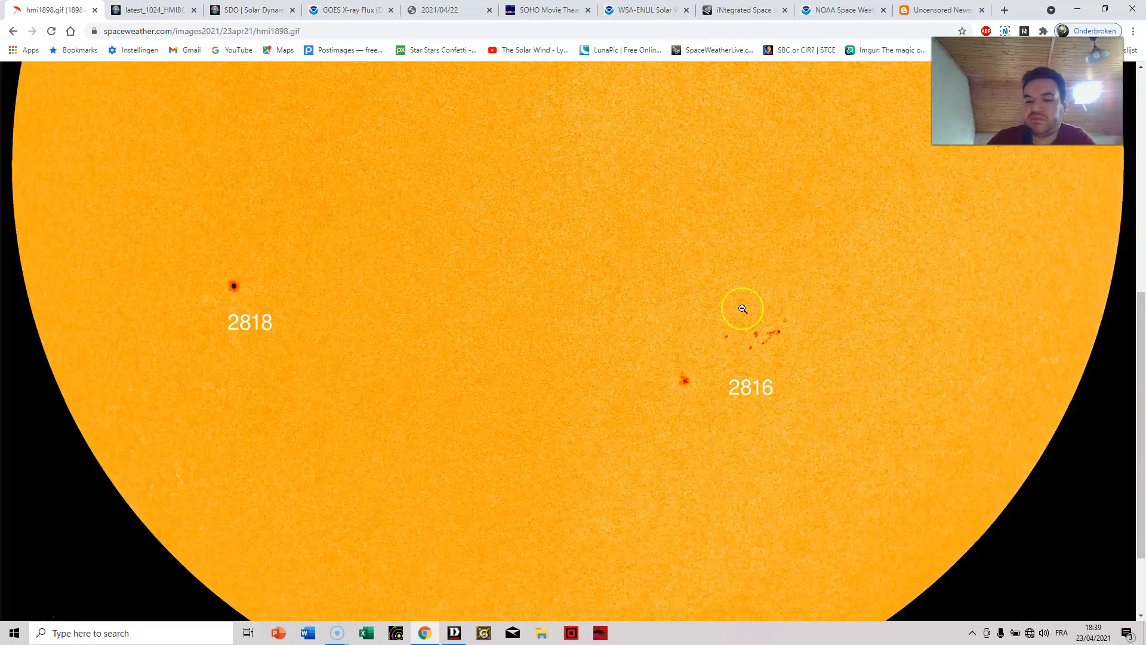
{"action": "mouse_move", "coordinate": [754, 307]}
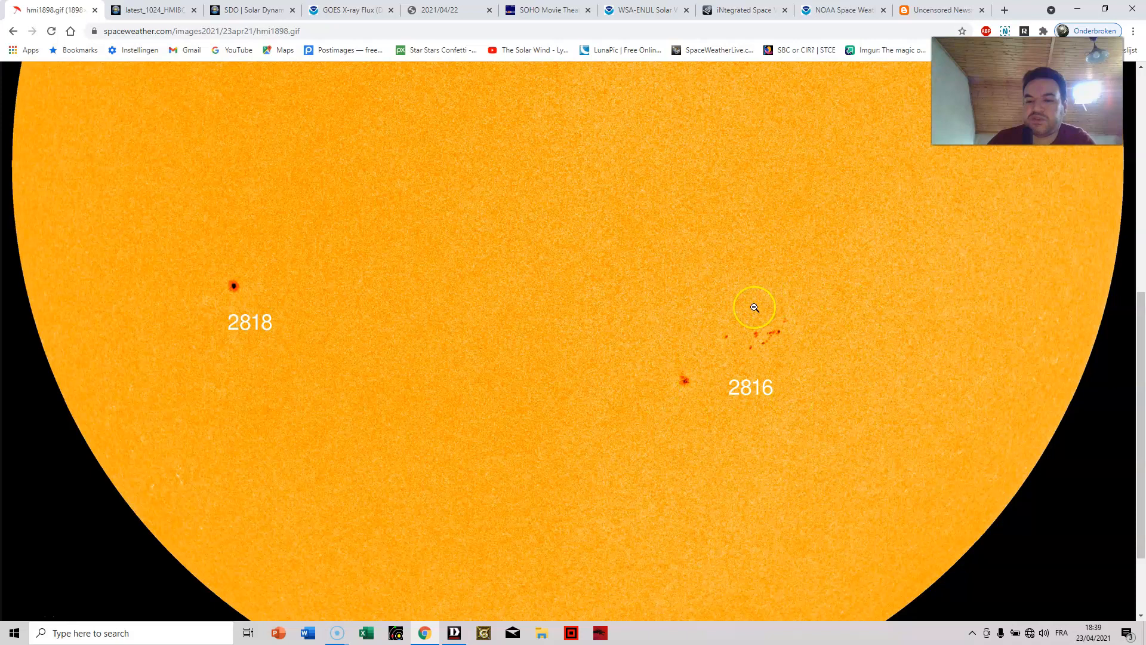
{"action": "mouse_move", "coordinate": [661, 339]}
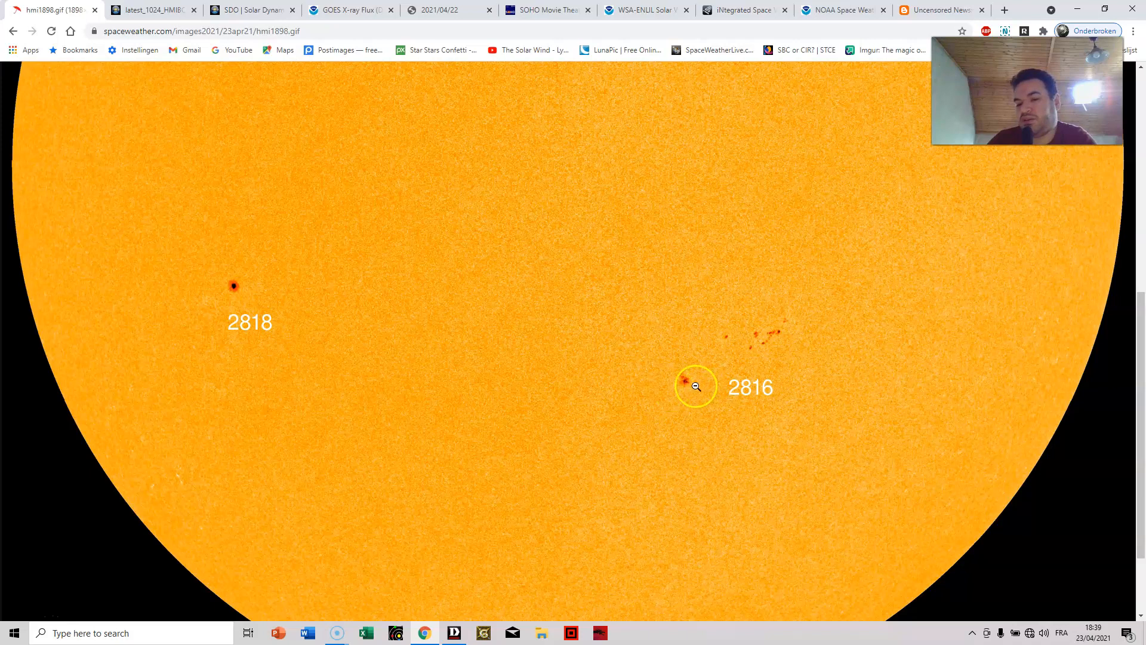
{"action": "mouse_move", "coordinate": [845, 312]}
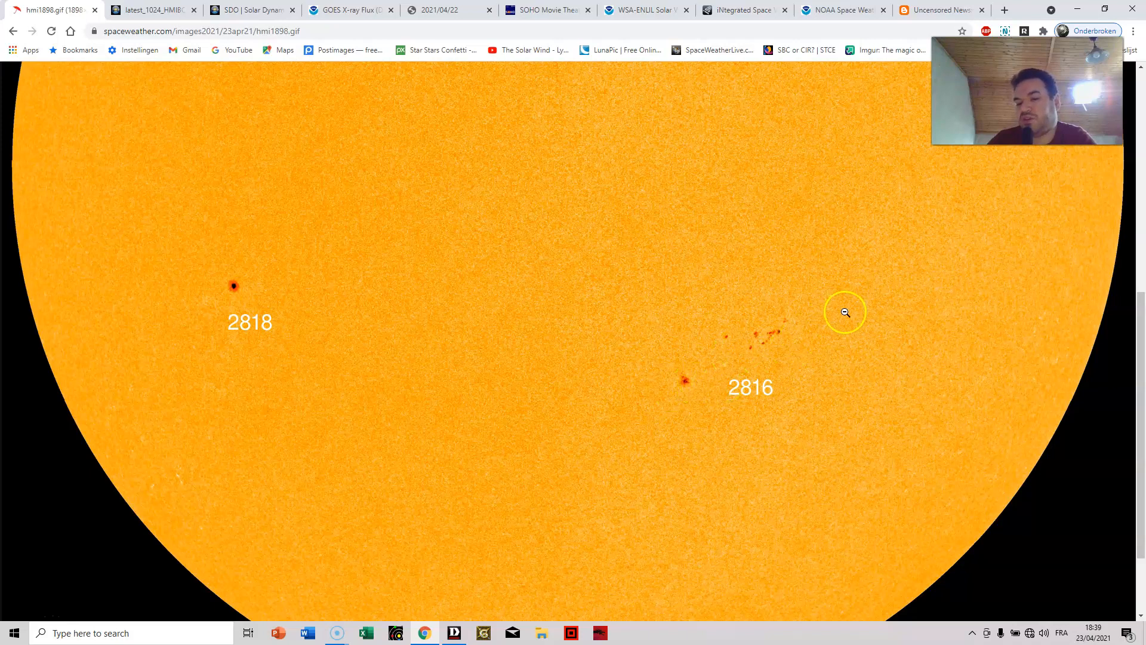
{"action": "mouse_move", "coordinate": [785, 367]}
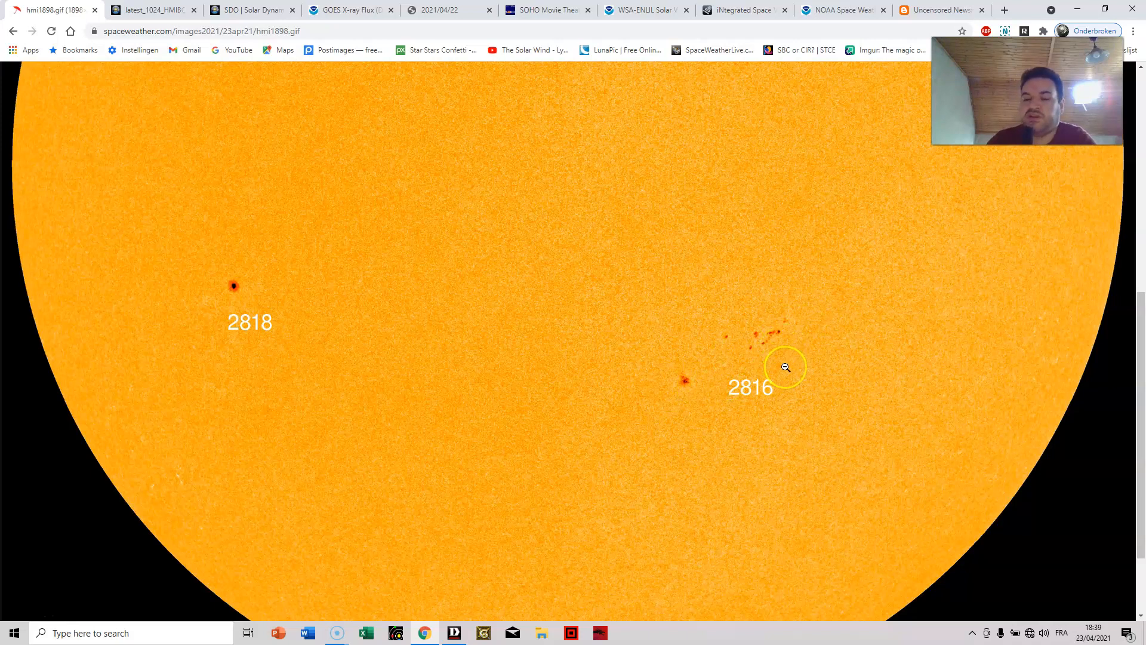
{"action": "mouse_move", "coordinate": [786, 367]}
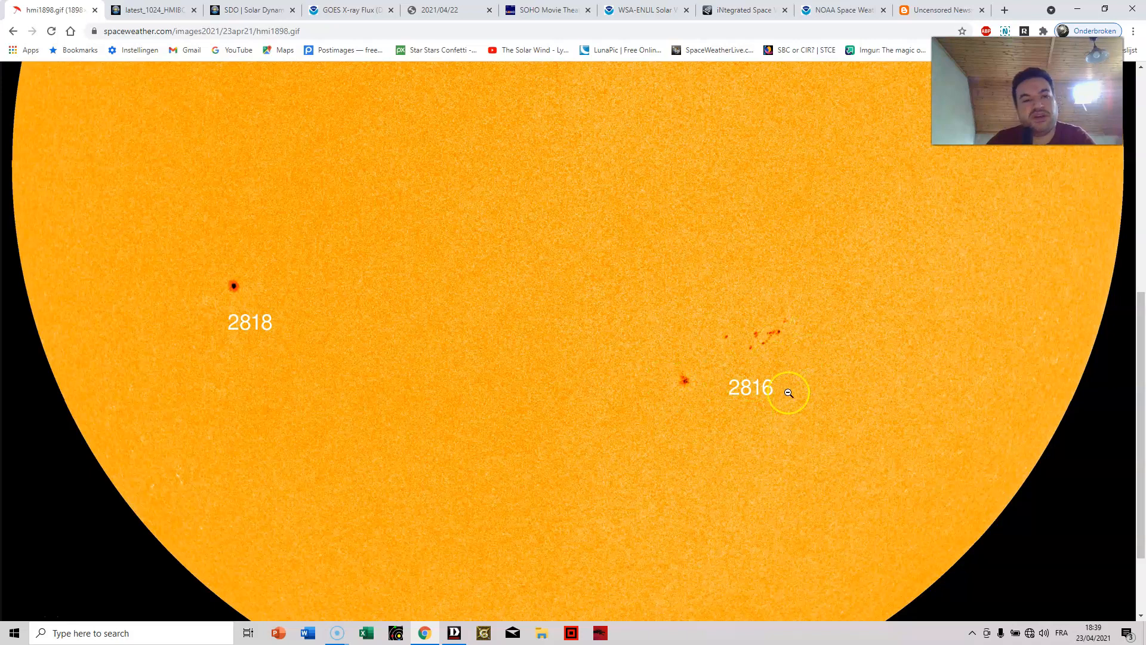
{"action": "left_click", "coordinate": [154, 10]}
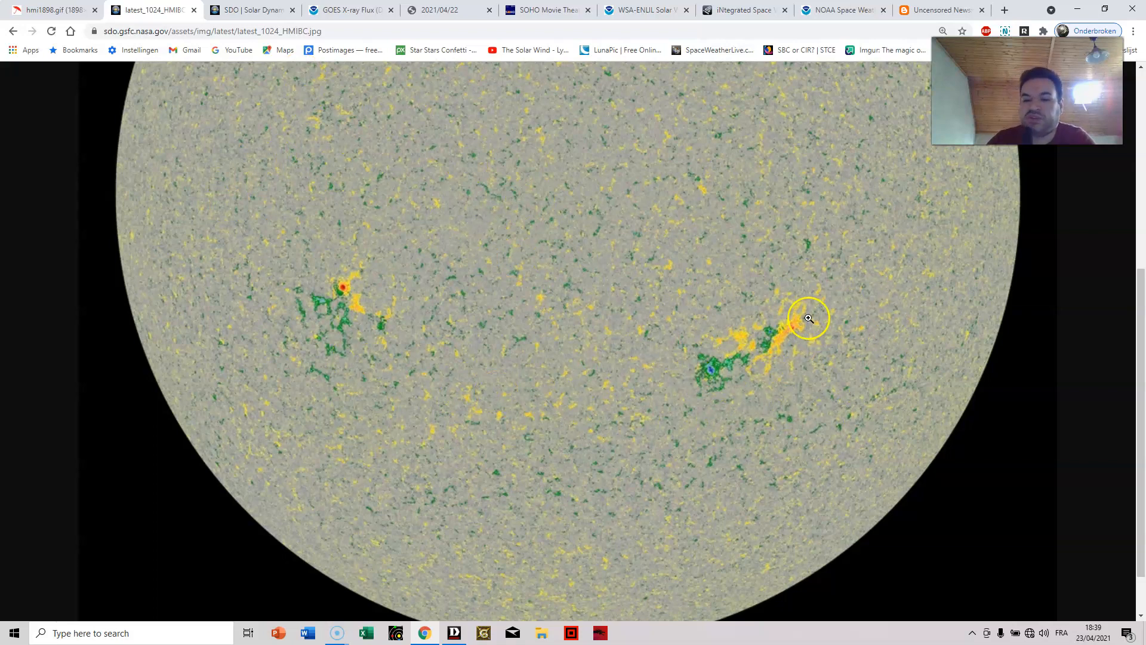
{"action": "mouse_move", "coordinate": [808, 369]}
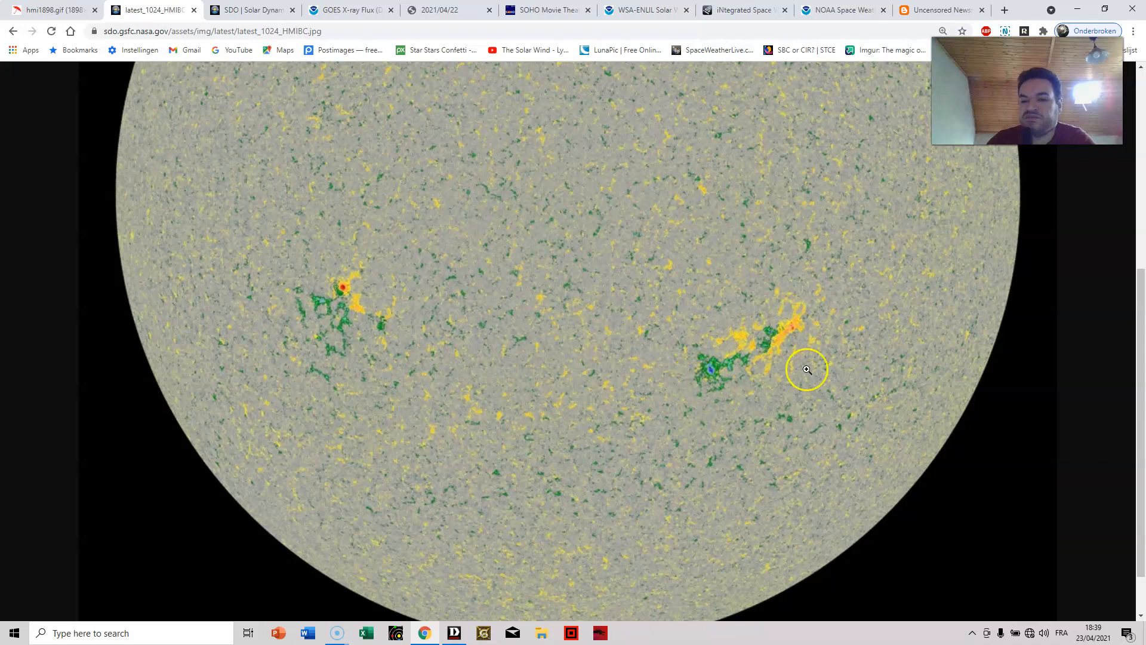
{"action": "mouse_move", "coordinate": [794, 359]}
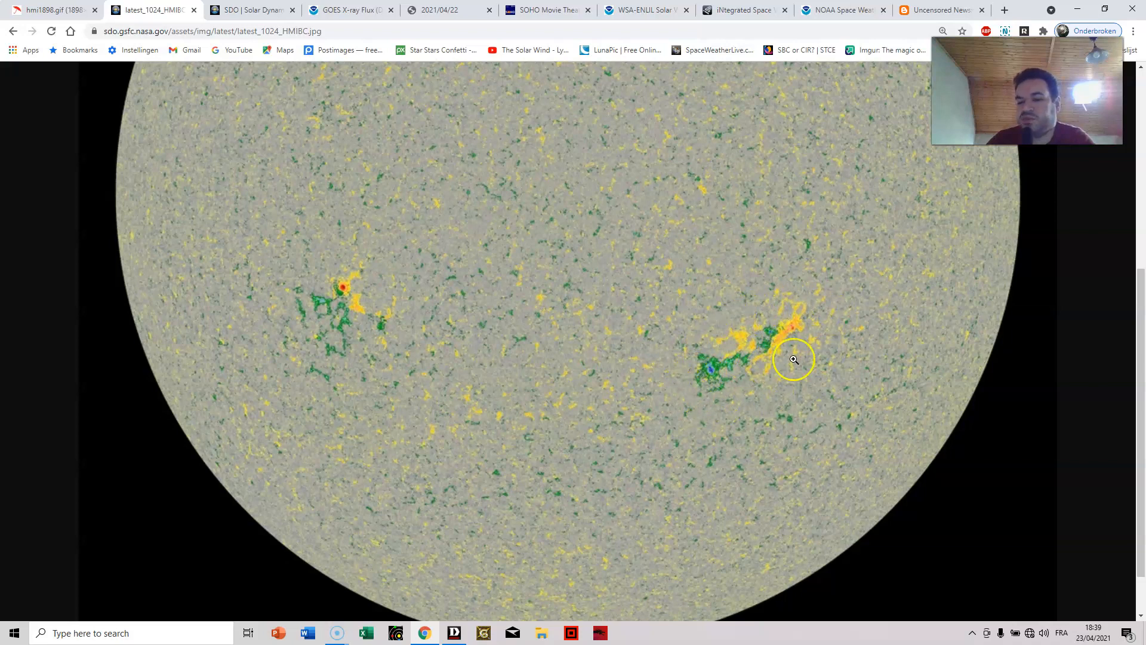
{"action": "mouse_move", "coordinate": [694, 332]}
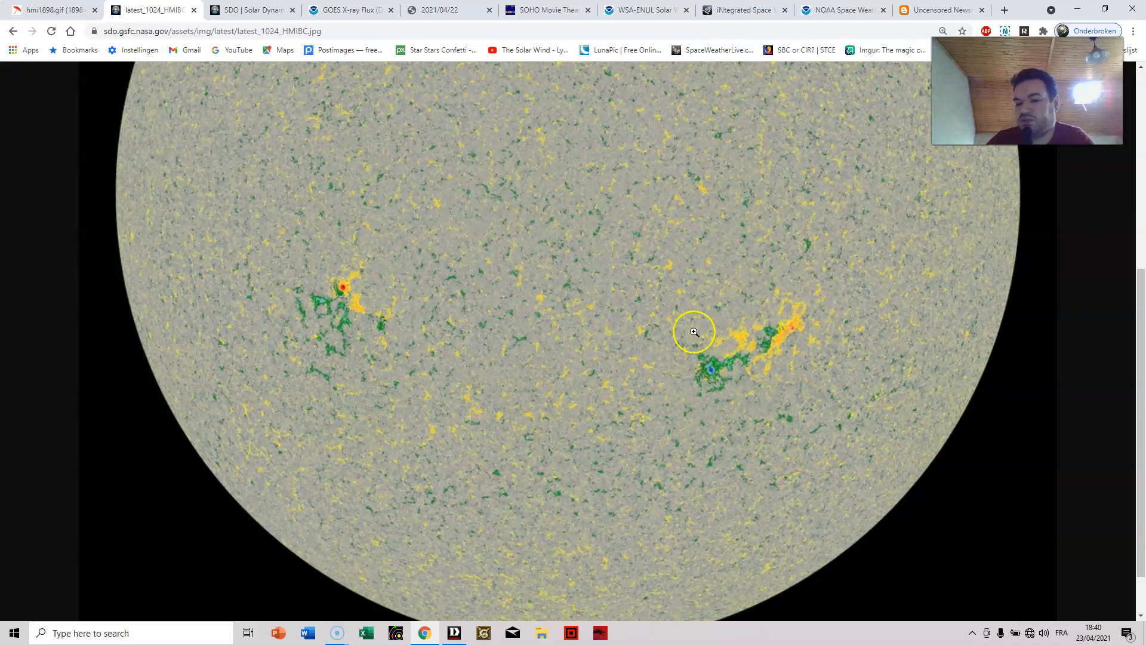
{"action": "mouse_move", "coordinate": [723, 304]}
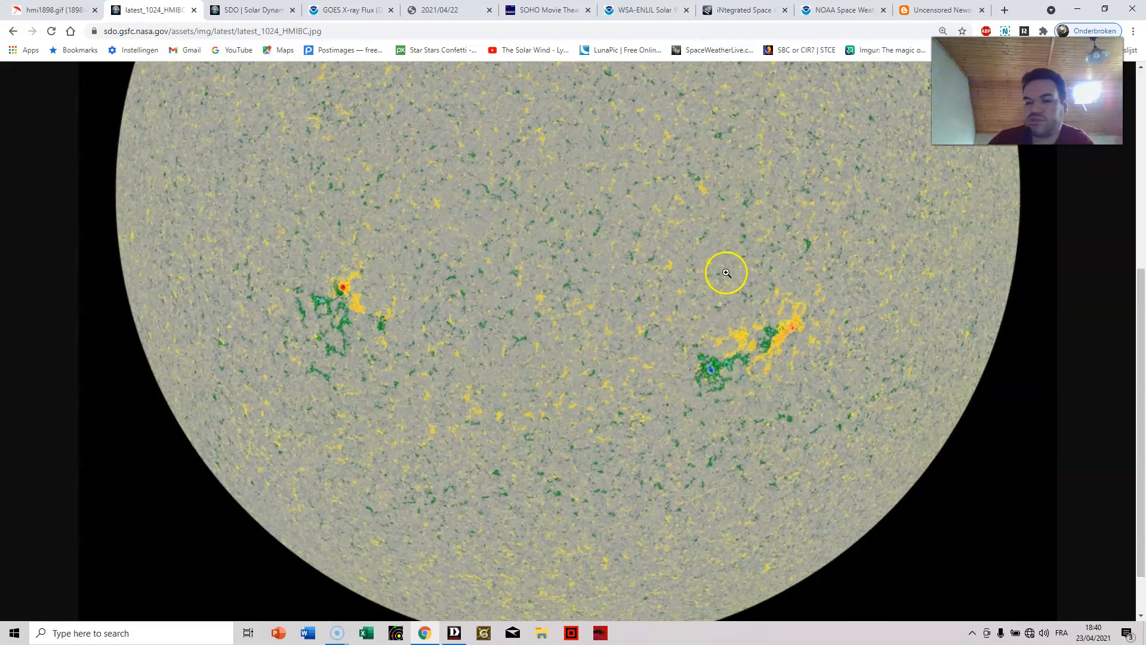
{"action": "mouse_move", "coordinate": [738, 342]}
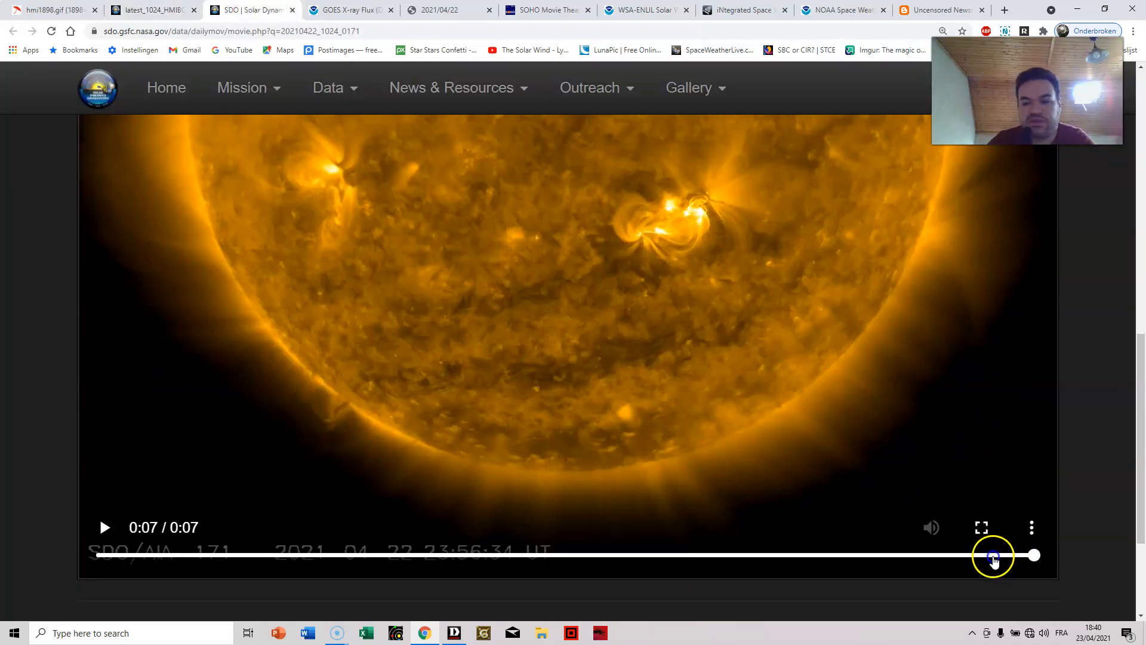
Play the April 22 AIA 171 daily movie, then jump back on the progress bar.
{"action": "left_click", "coordinate": [103, 527]}
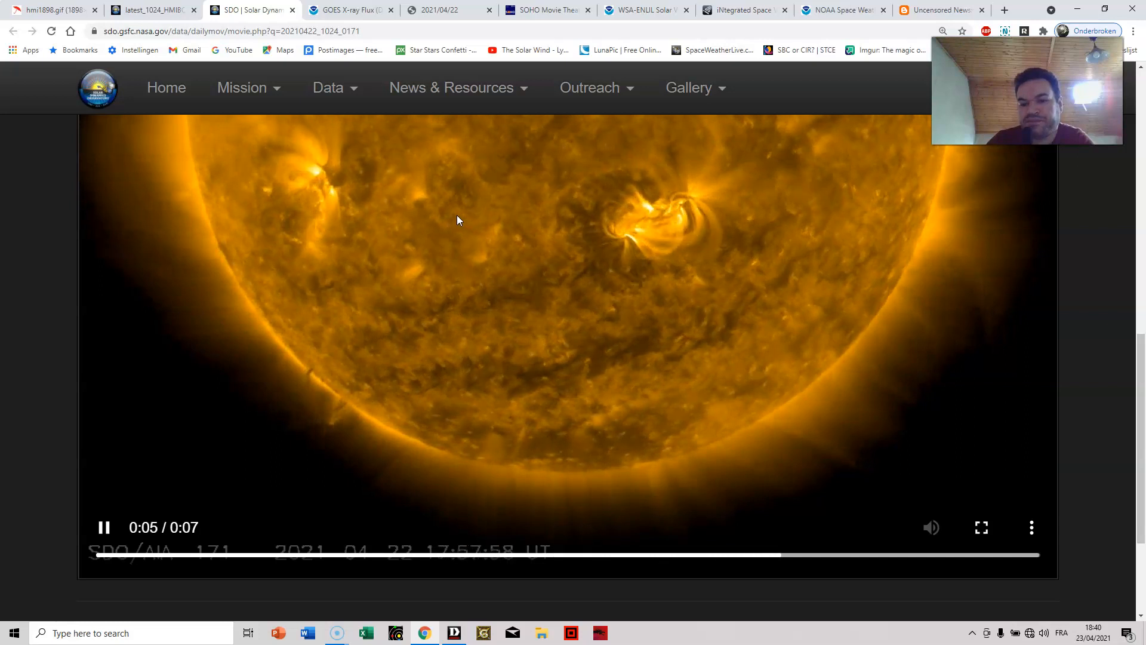
{"action": "left_click", "coordinate": [102, 556]}
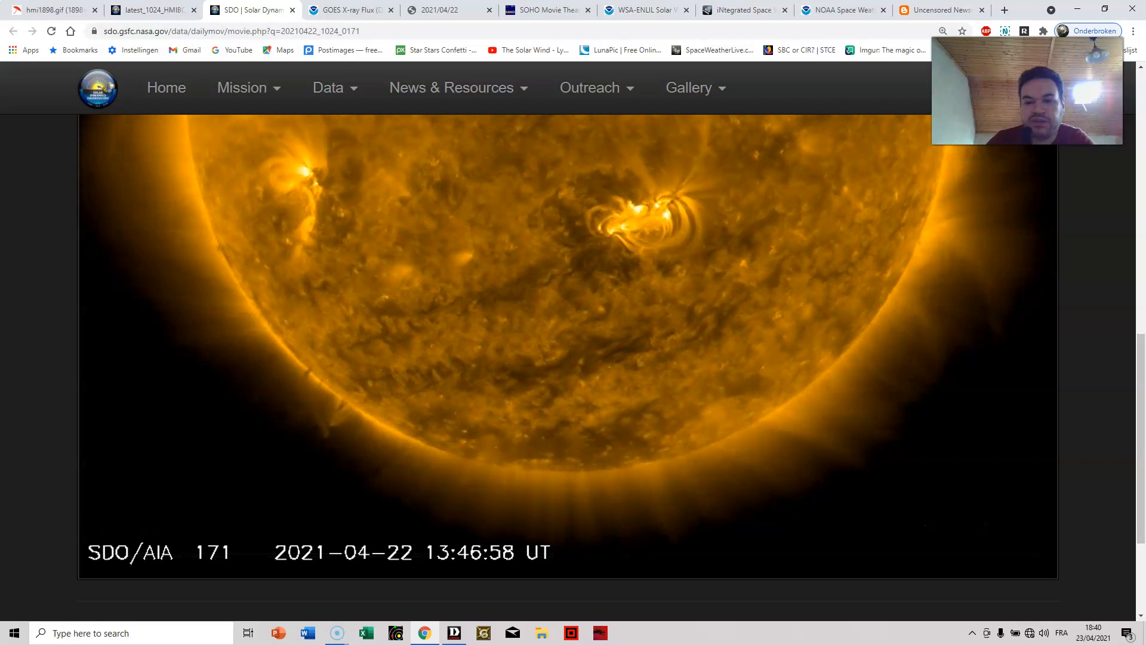
Pause the AIA 171 movie near its start and advance it to about 05:16 UT.
{"action": "left_click", "coordinate": [605, 329]}
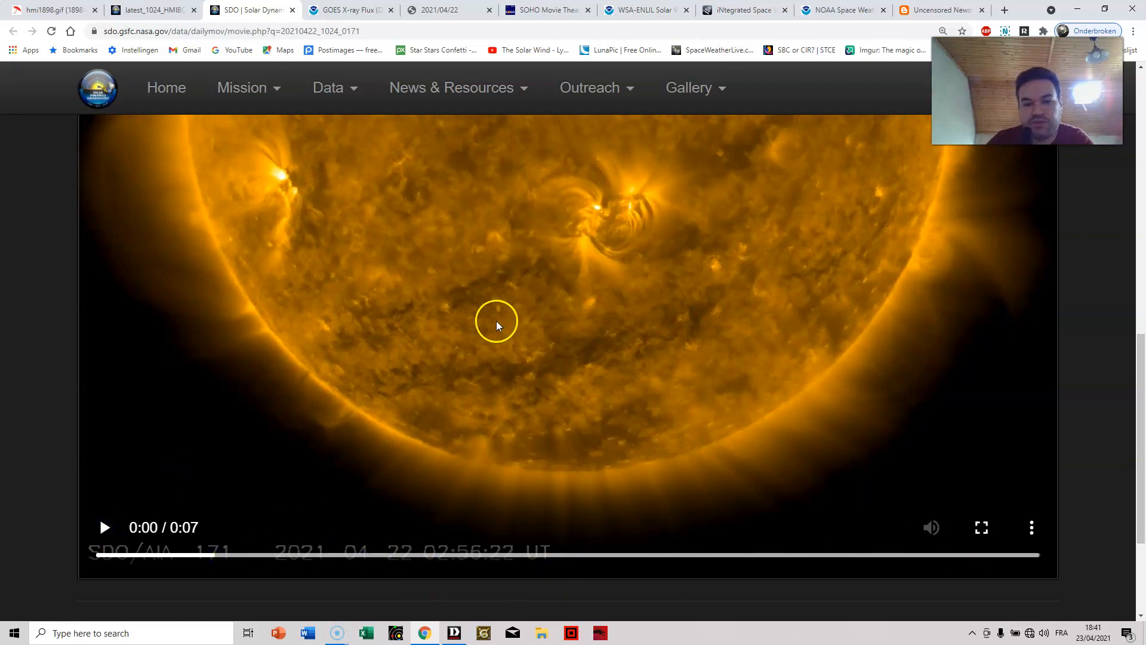
{"action": "mouse_move", "coordinate": [216, 553]}
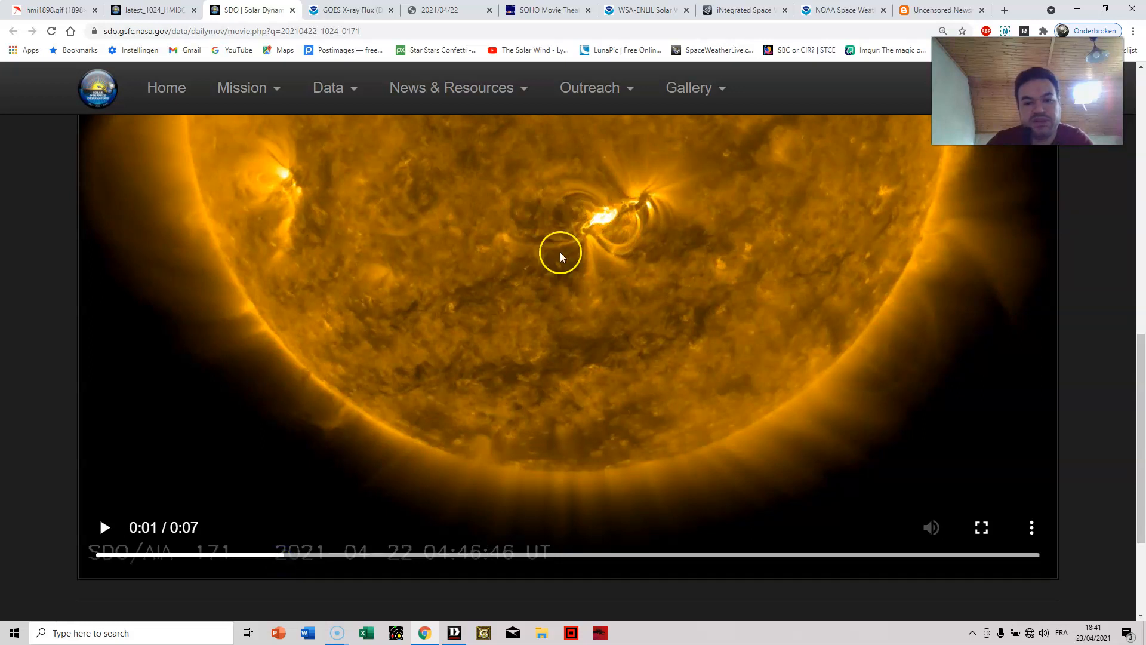
{"action": "left_click", "coordinate": [293, 554]}
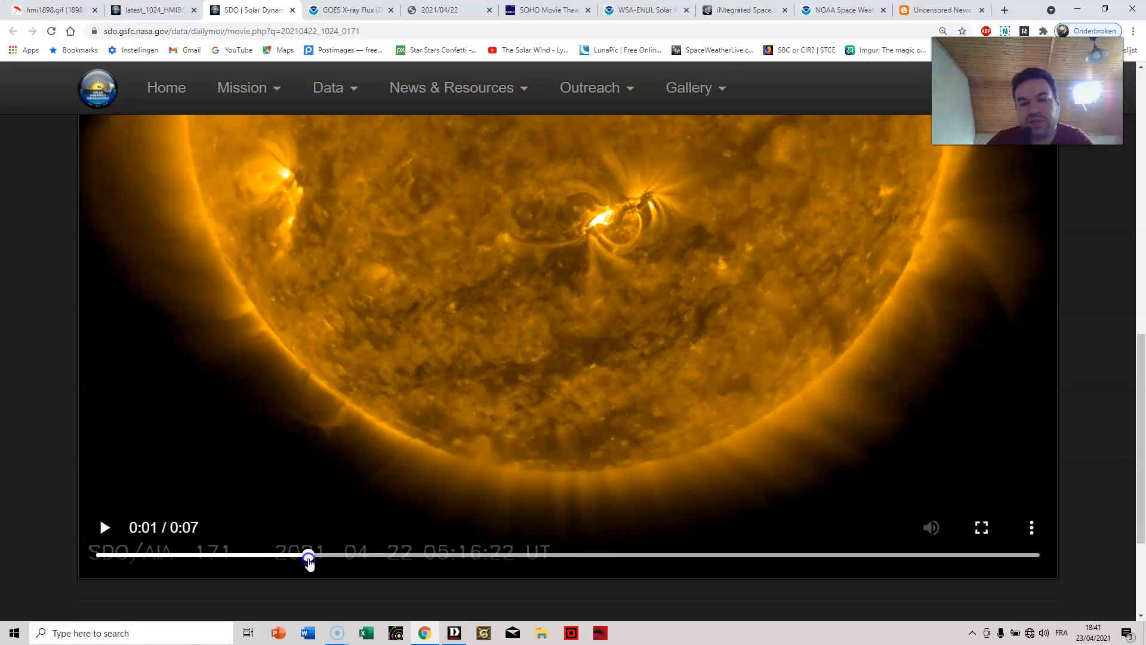
{"action": "mouse_move", "coordinate": [601, 214]}
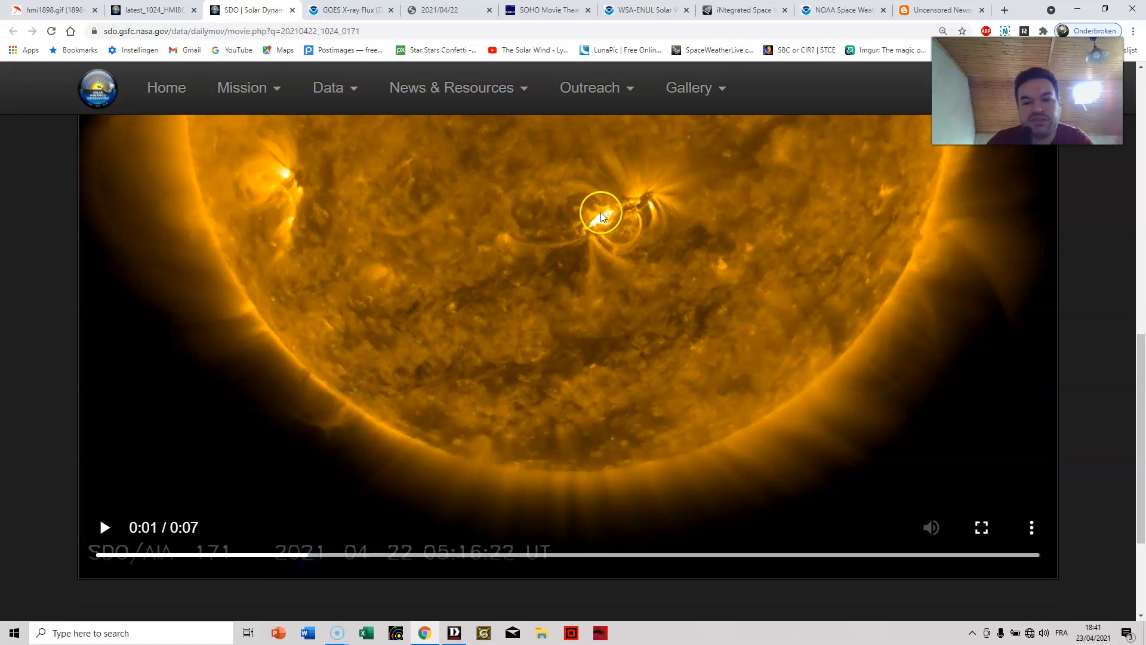
Switch to the GOES X-ray flux plot showing three days of flare activity.
{"action": "left_click", "coordinate": [351, 9]}
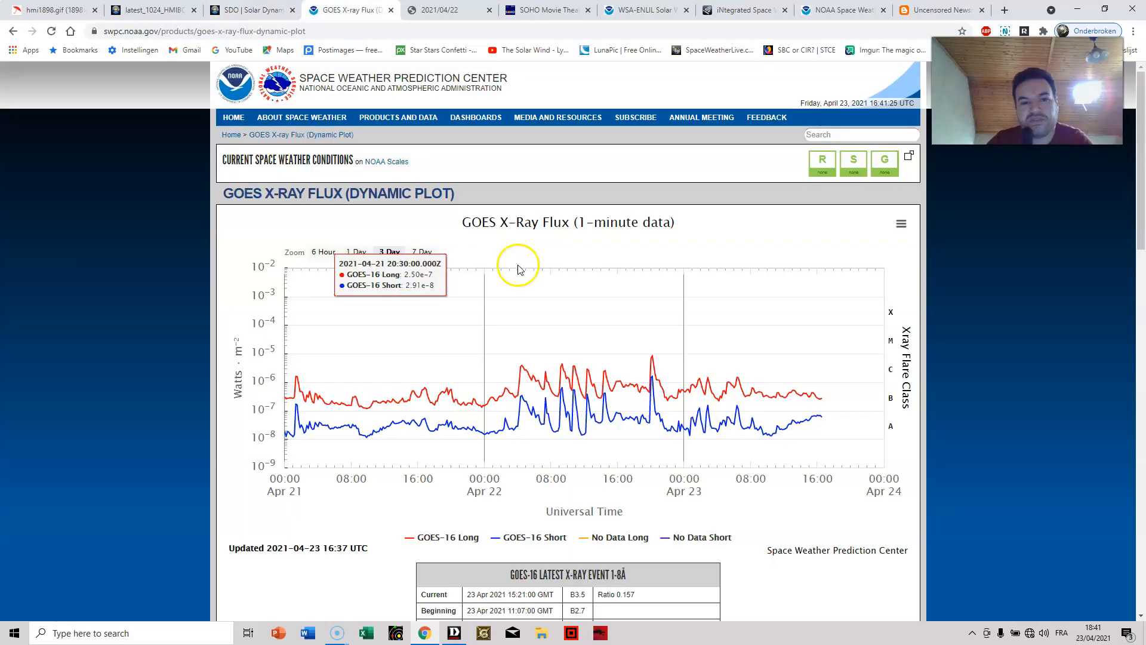
{"action": "mouse_move", "coordinate": [955, 358]}
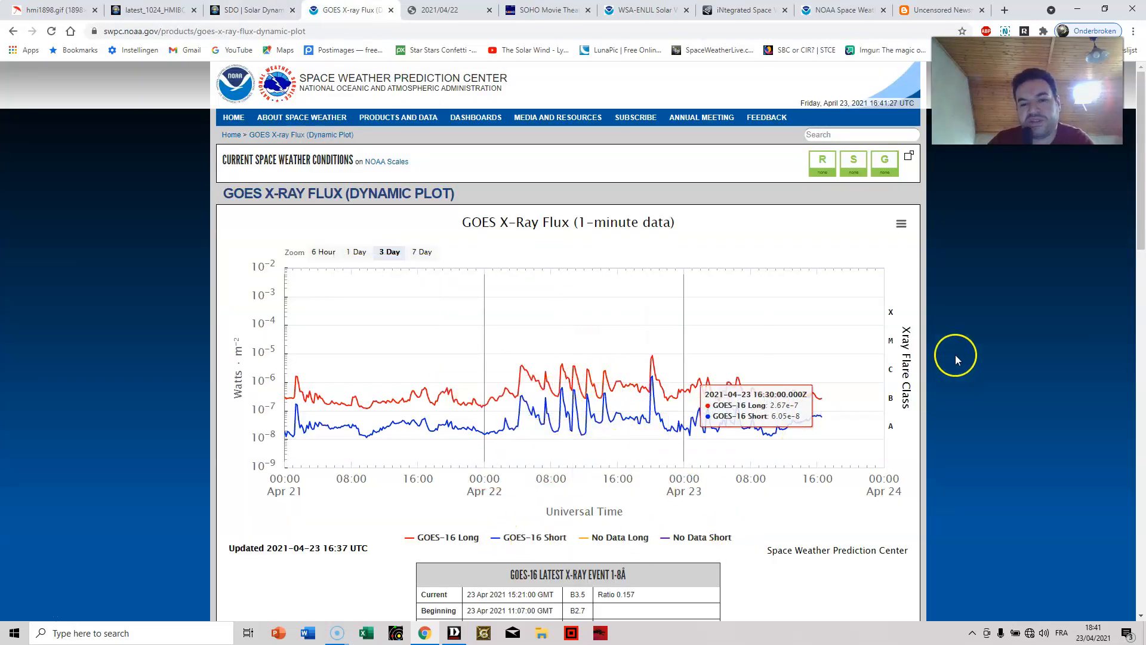
{"action": "mouse_move", "coordinate": [573, 449]}
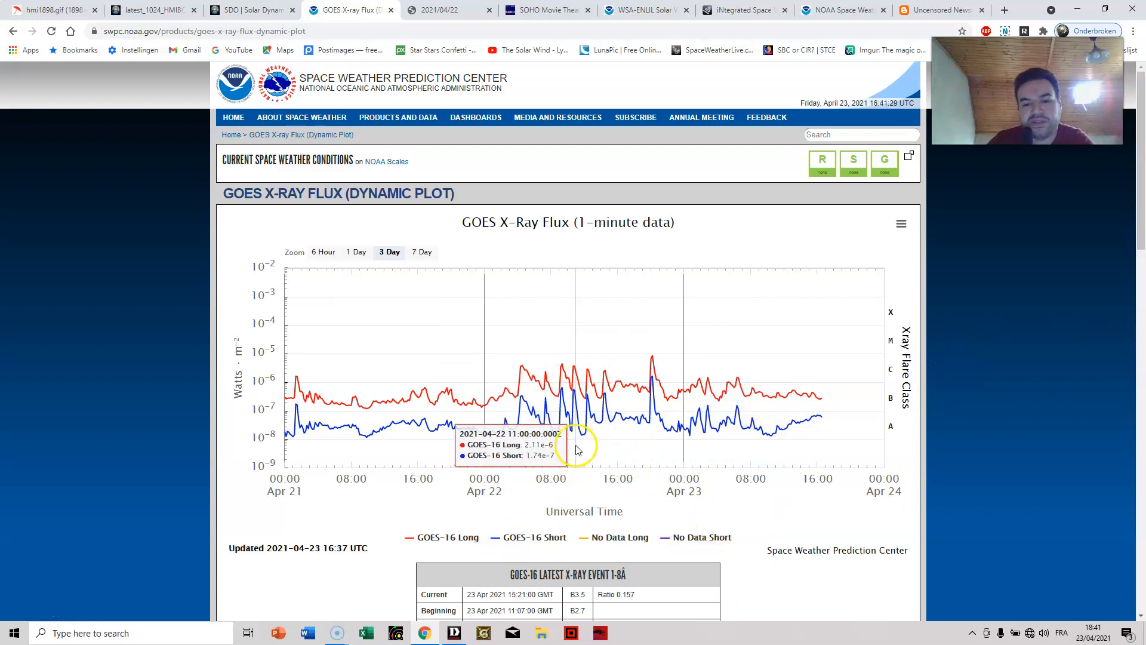
{"action": "mouse_move", "coordinate": [867, 460]}
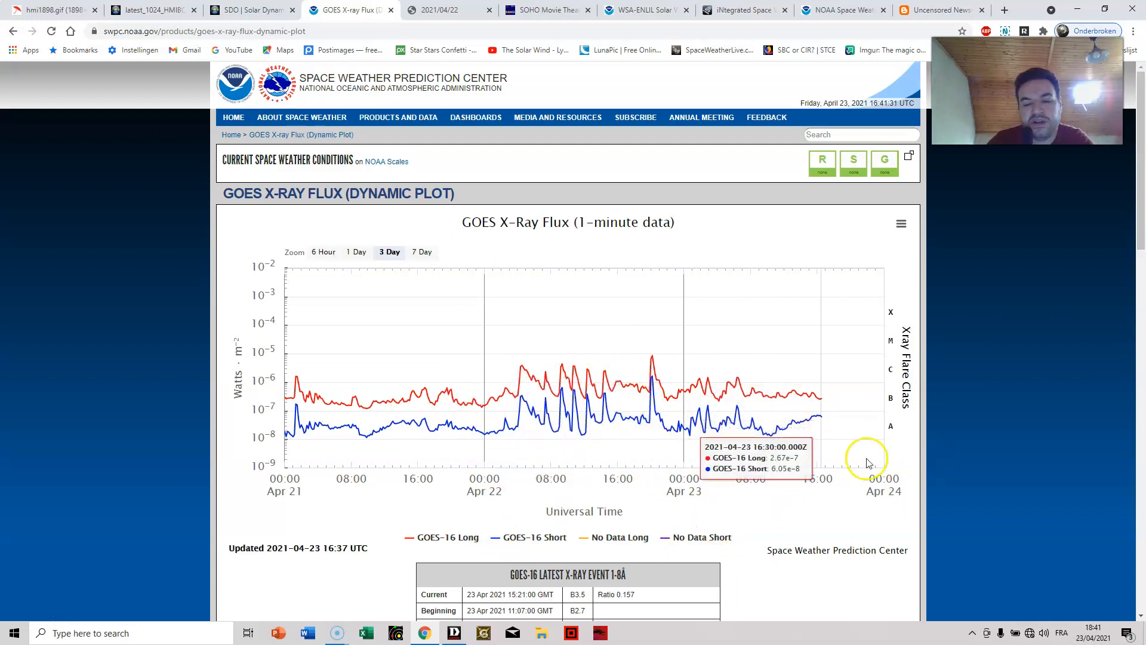
{"action": "mouse_move", "coordinate": [535, 419]}
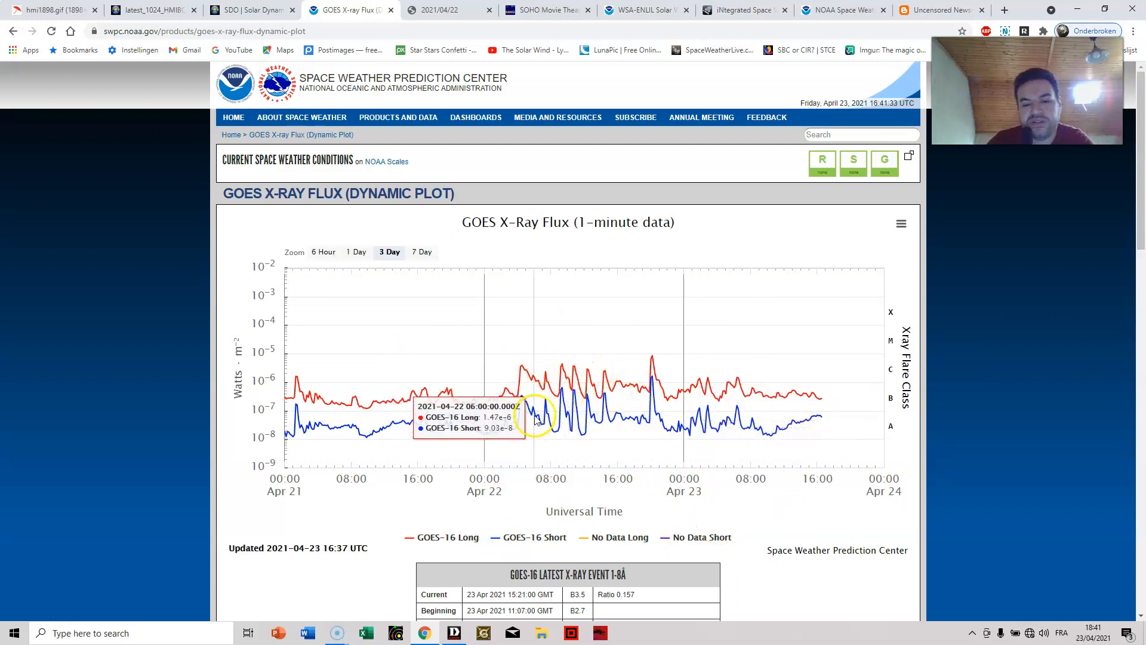
{"action": "mouse_move", "coordinate": [525, 430]}
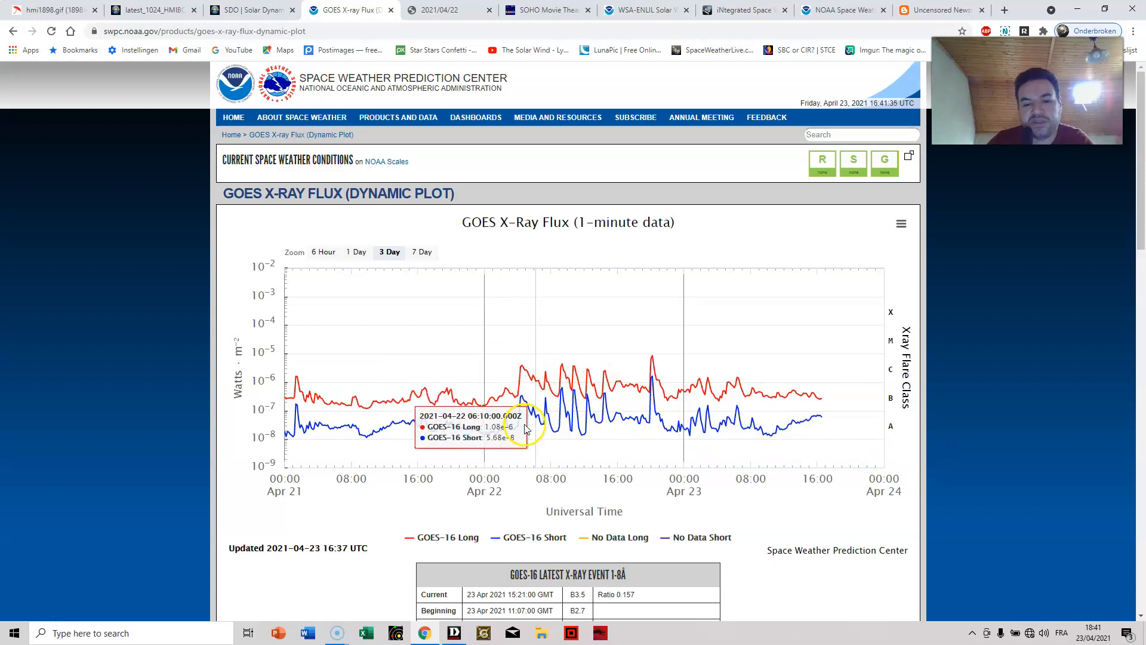
{"action": "mouse_move", "coordinate": [544, 380]}
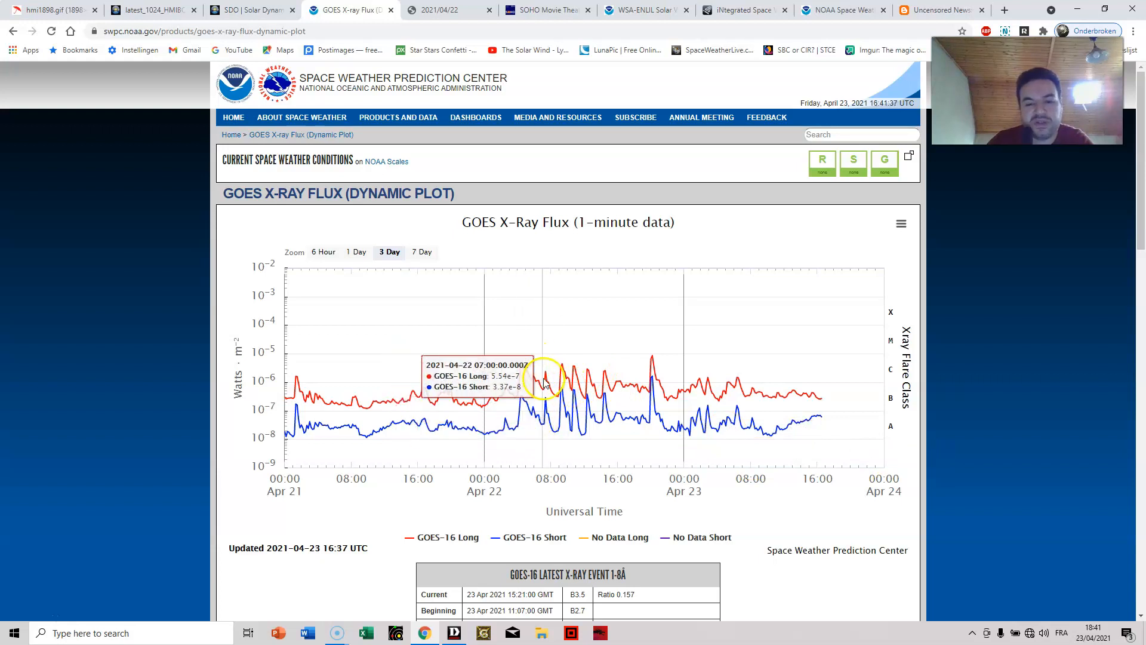
{"action": "mouse_move", "coordinate": [556, 364]}
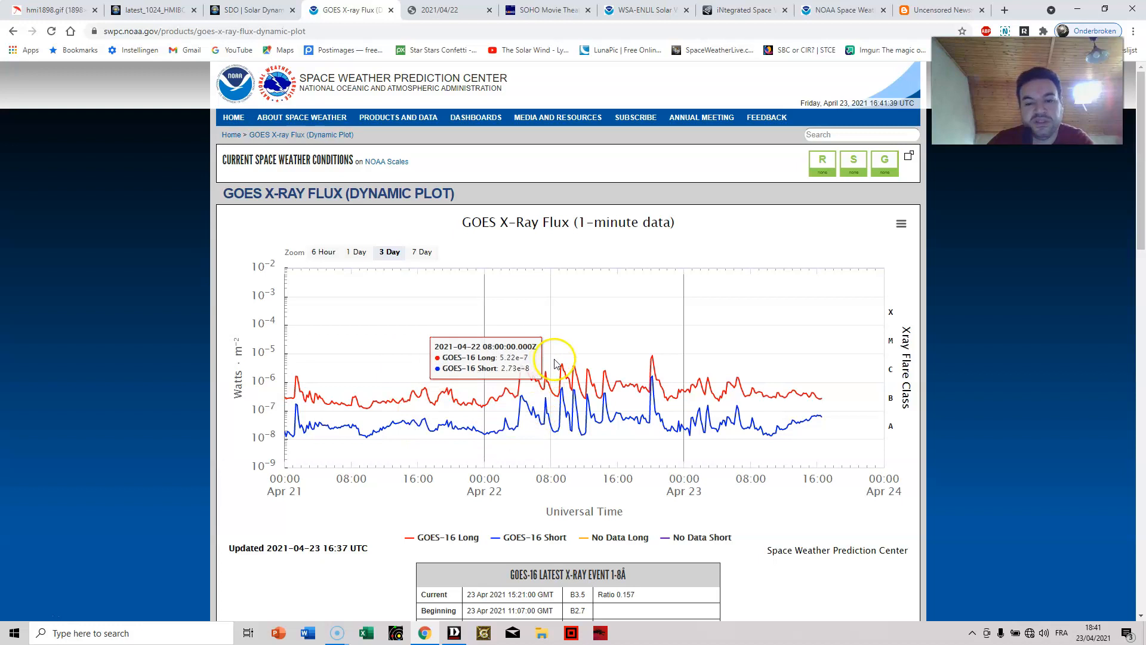
{"action": "mouse_move", "coordinate": [524, 387]}
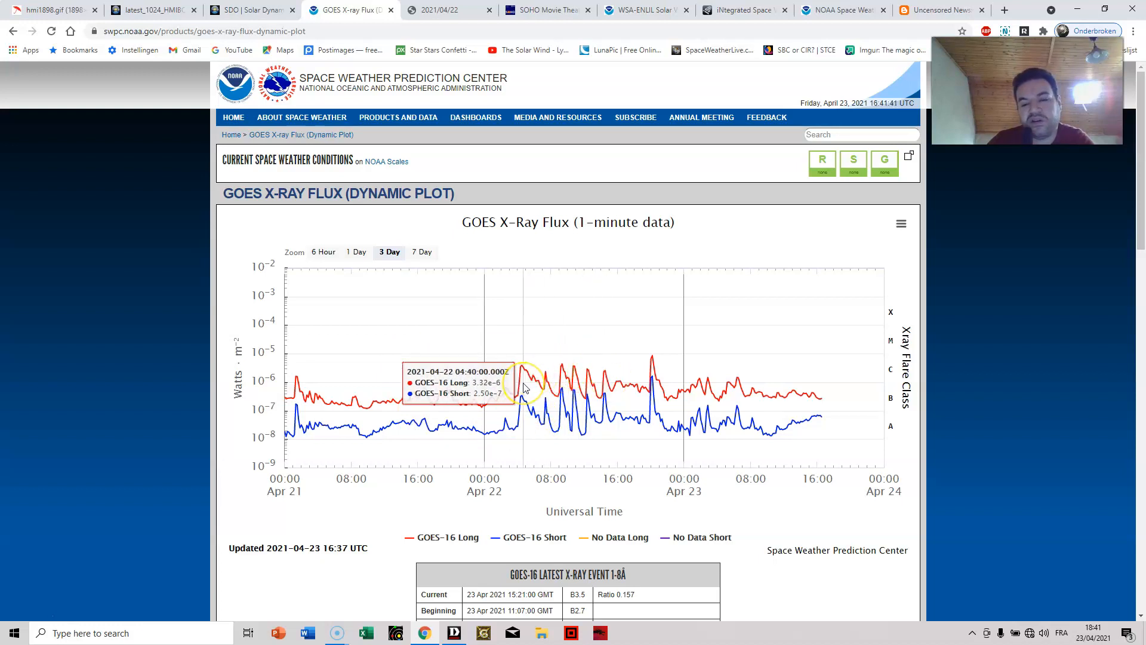
{"action": "mouse_move", "coordinate": [610, 372]}
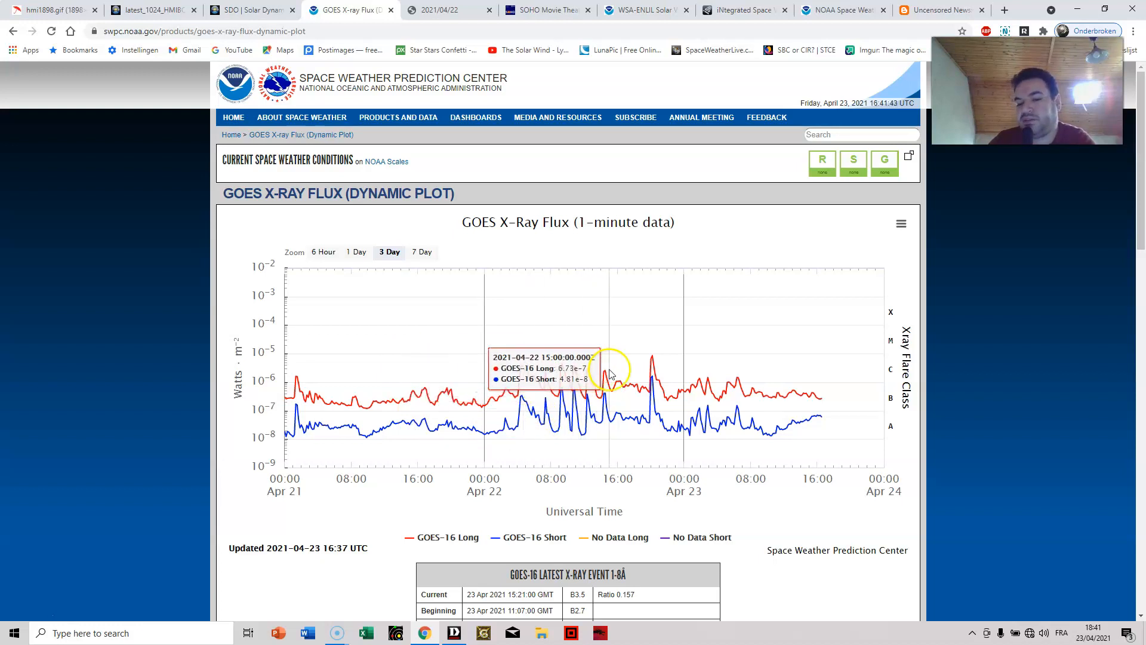
{"action": "mouse_move", "coordinate": [599, 401]}
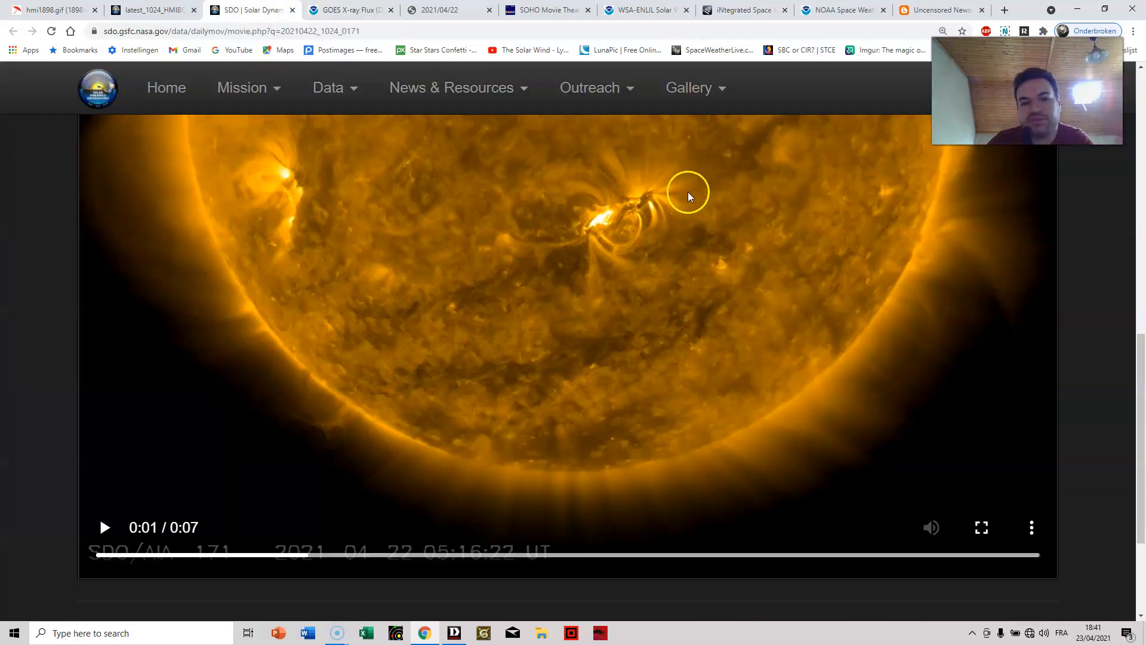
Scrub the April 22 AIA 171 movie back to an early frame around 05:07 UT.
{"action": "left_click", "coordinate": [315, 555]}
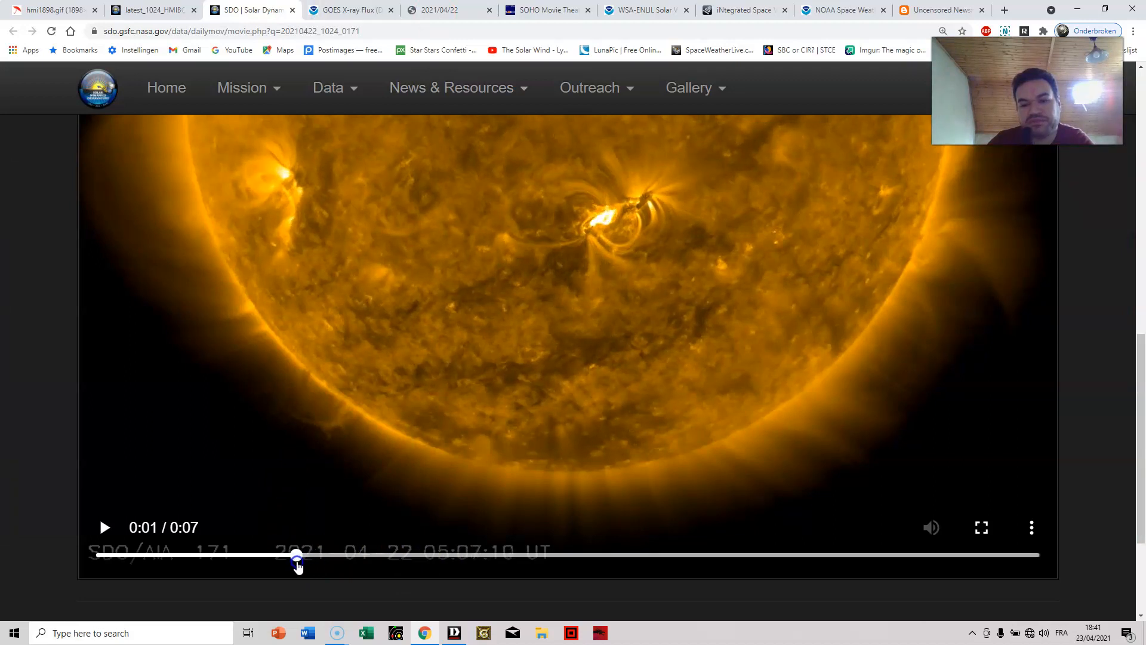
{"action": "mouse_move", "coordinate": [695, 181]}
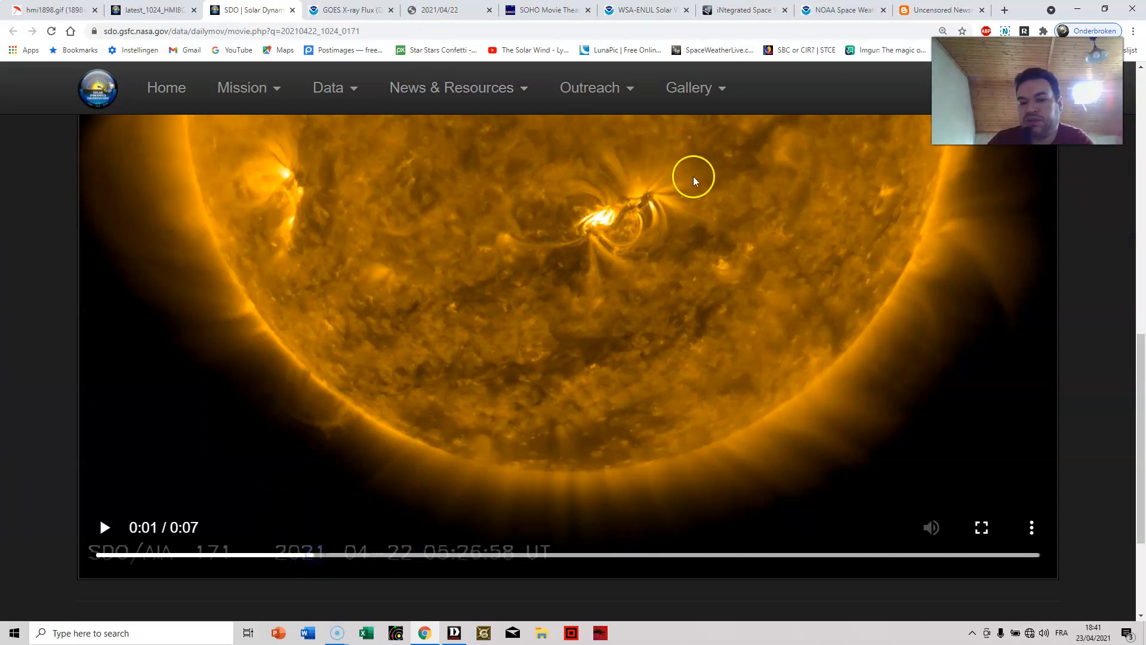
{"action": "mouse_move", "coordinate": [581, 224]}
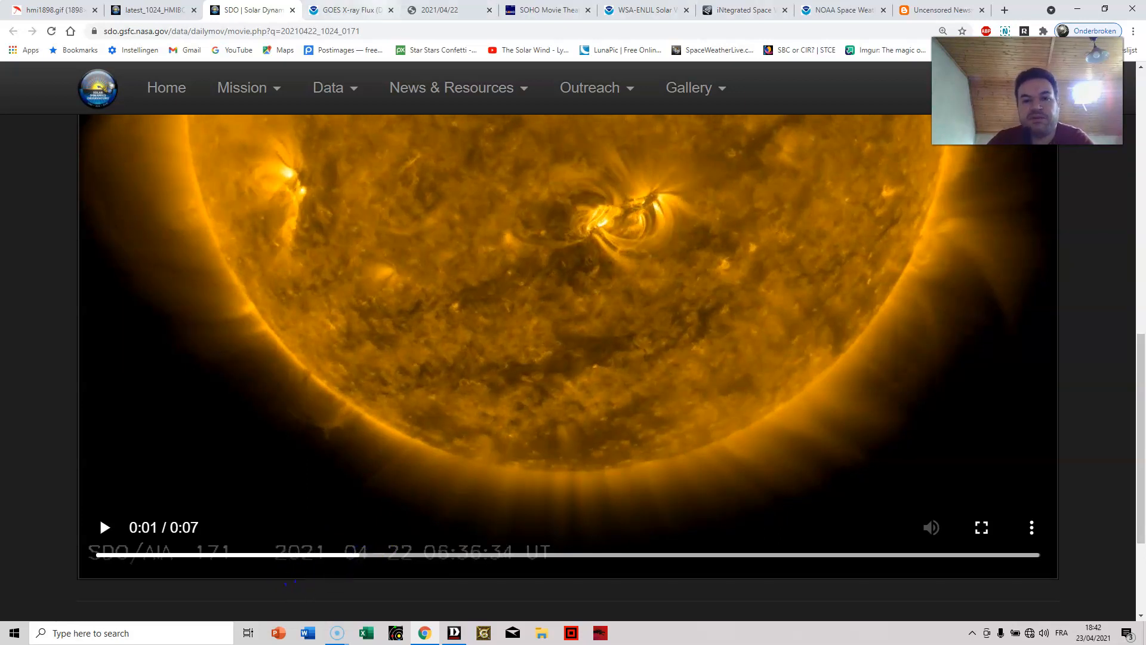
Review the SEEDS April 22 CME detection at 07:36 UT, then bring up SOHO Movie Theater.
{"action": "left_click", "coordinate": [436, 9]}
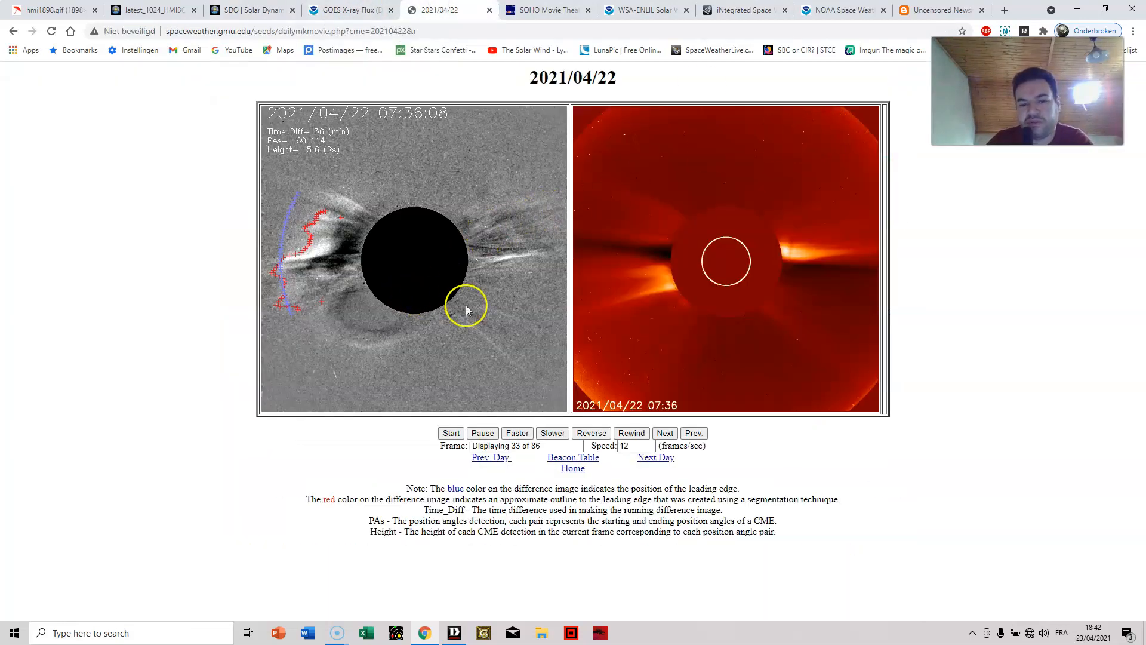
{"action": "mouse_move", "coordinate": [453, 234]}
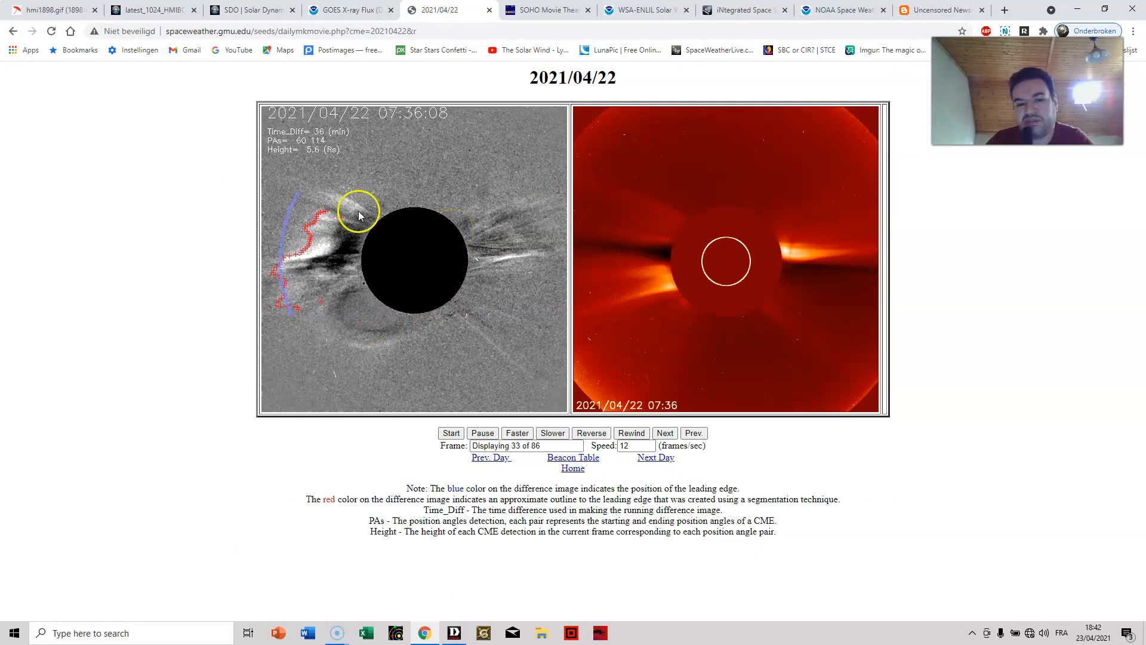
{"action": "mouse_move", "coordinate": [366, 267]}
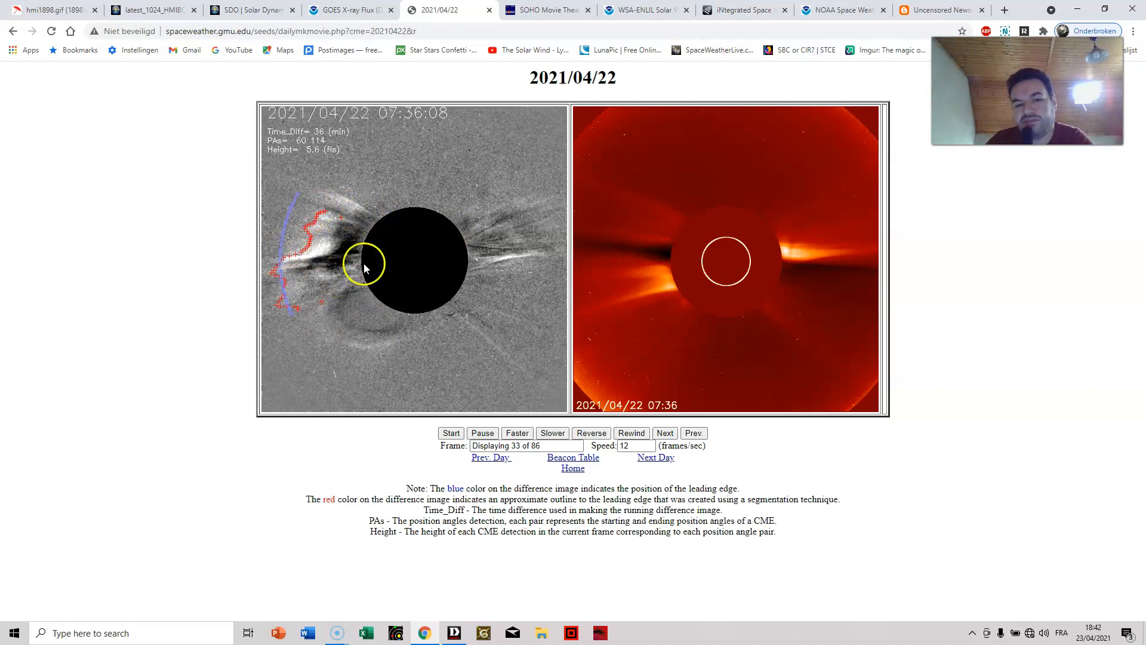
{"action": "mouse_move", "coordinate": [442, 292]}
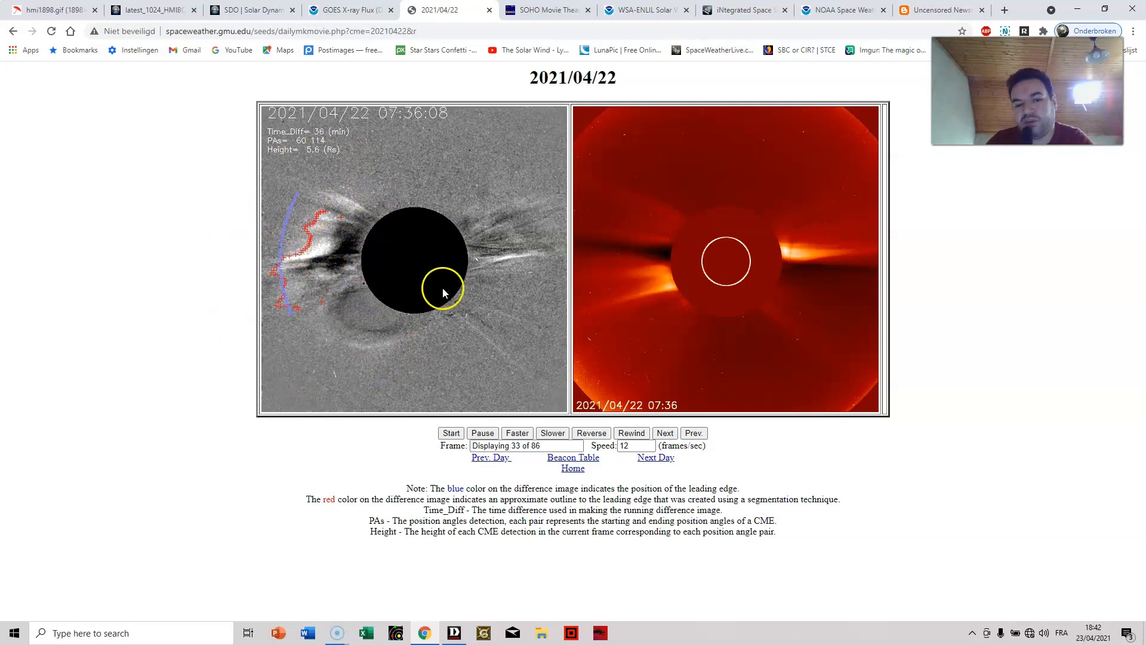
{"action": "mouse_move", "coordinate": [305, 369]}
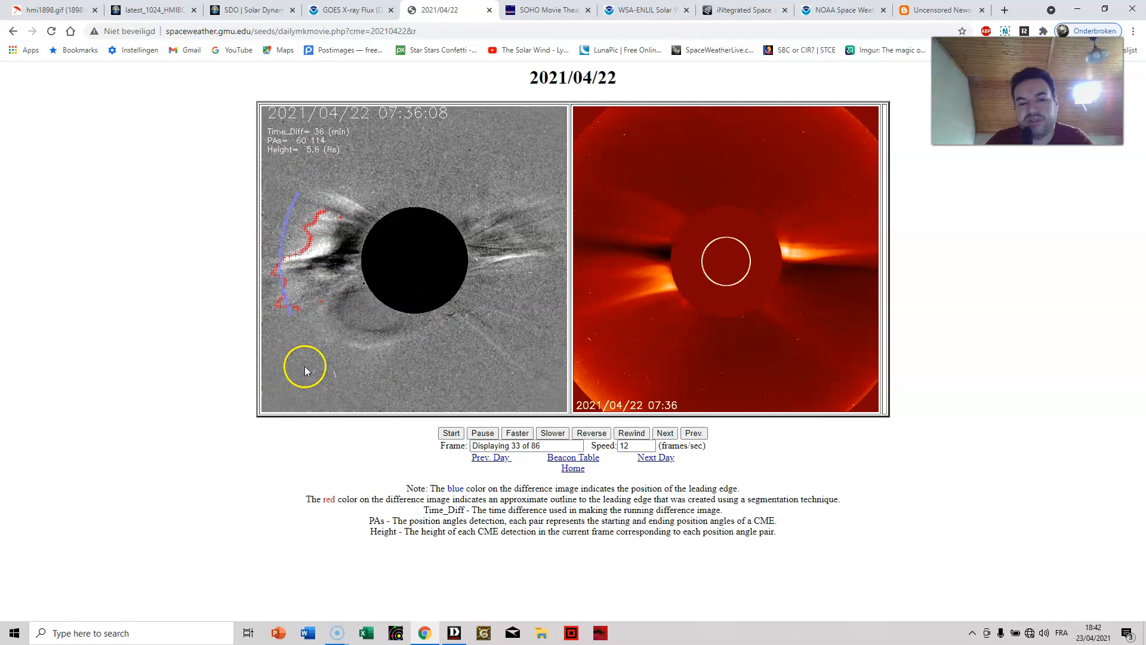
{"action": "mouse_move", "coordinate": [368, 193]}
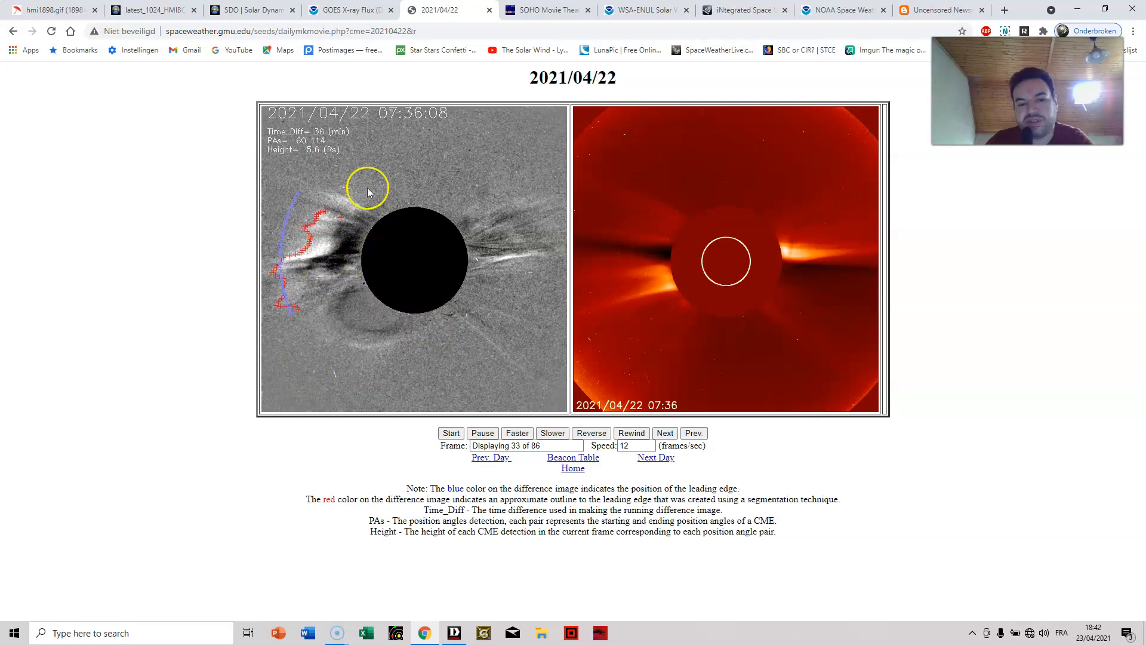
{"action": "mouse_move", "coordinate": [294, 193]}
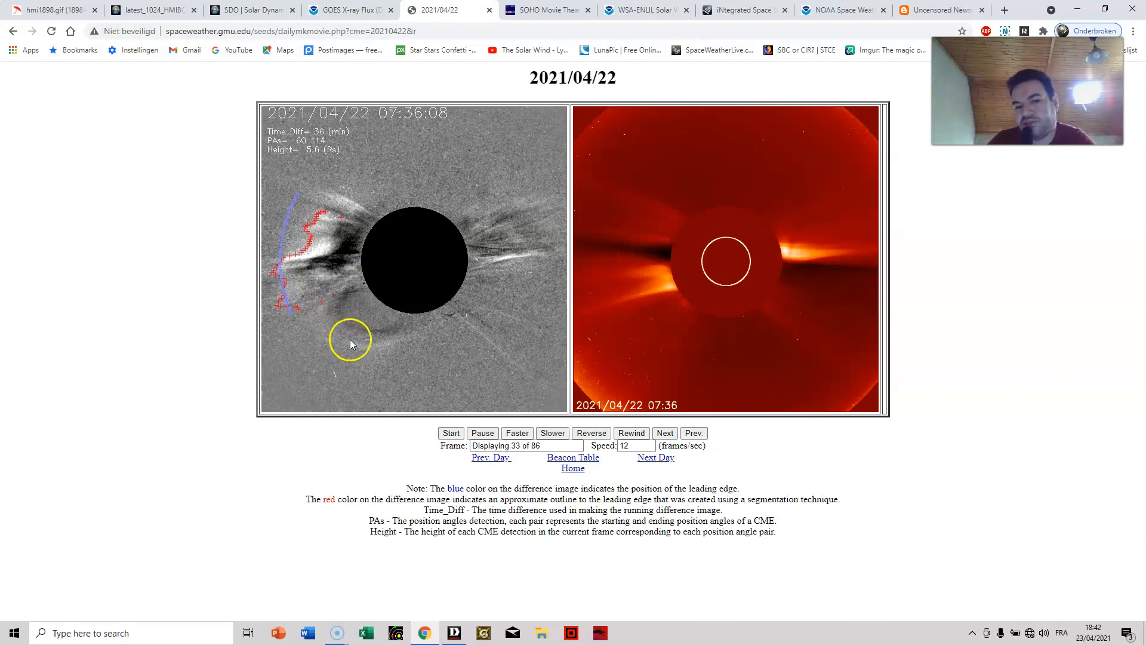
{"action": "mouse_move", "coordinate": [394, 339]}
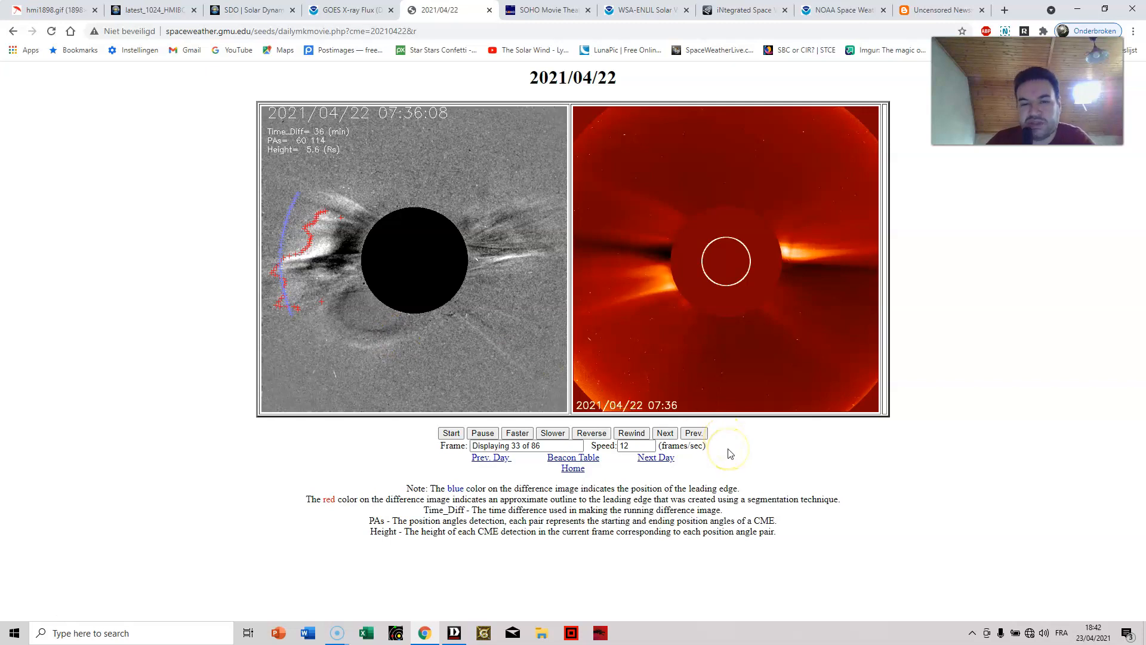
{"action": "mouse_move", "coordinate": [532, 398]}
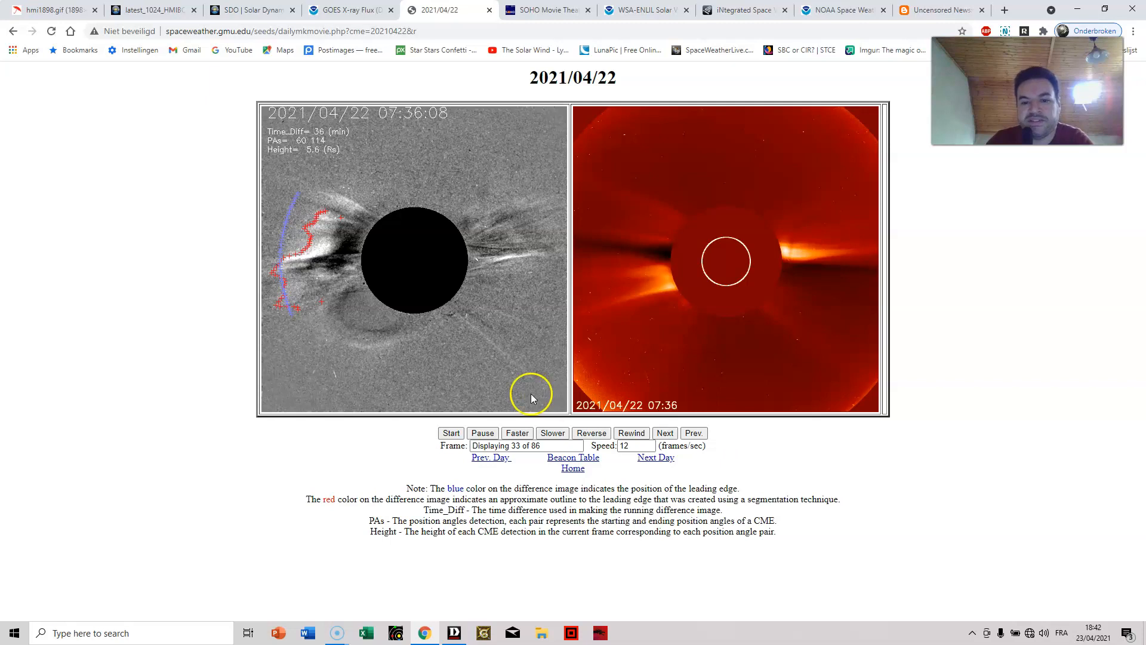
{"action": "mouse_move", "coordinate": [694, 392]}
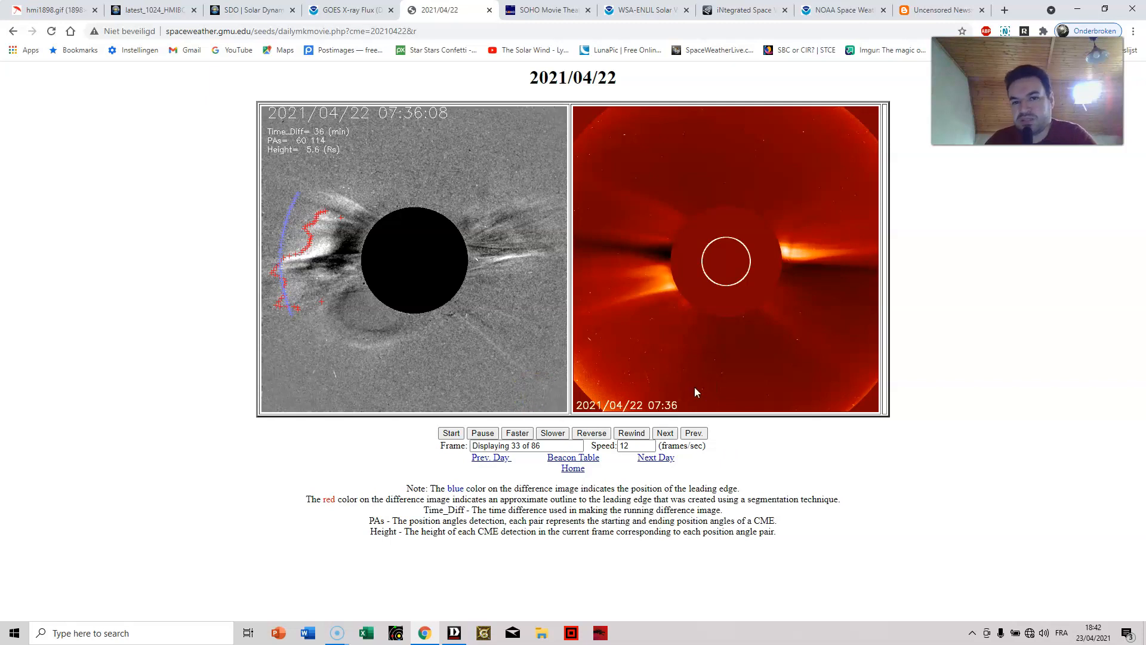
{"action": "mouse_move", "coordinate": [714, 370]}
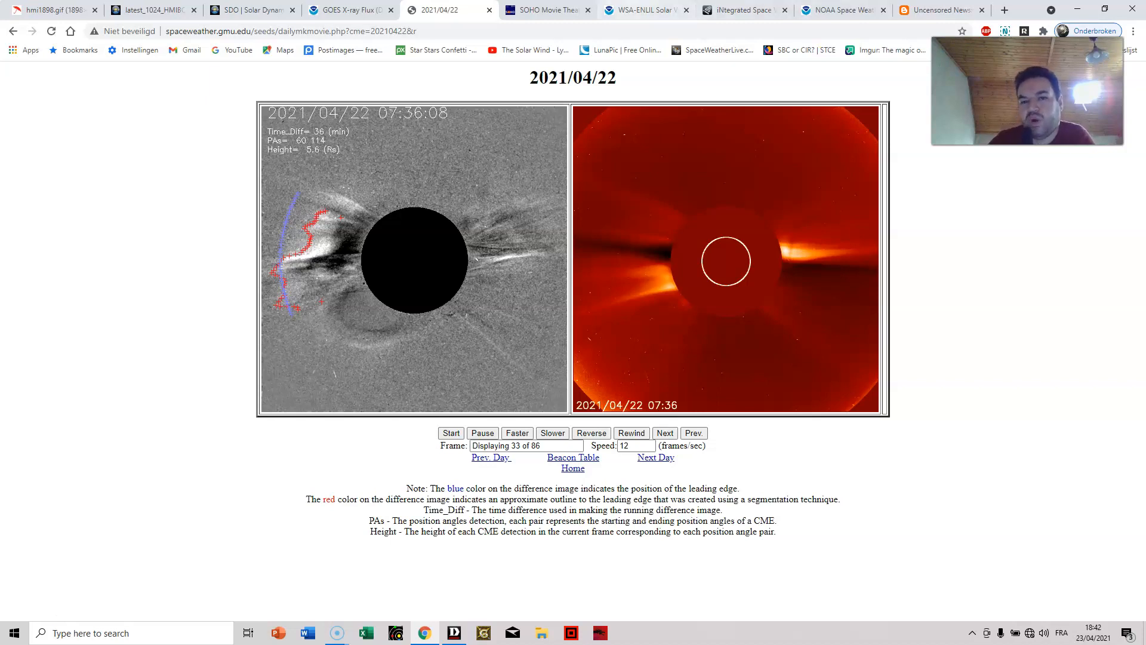
{"action": "left_click", "coordinate": [547, 10]}
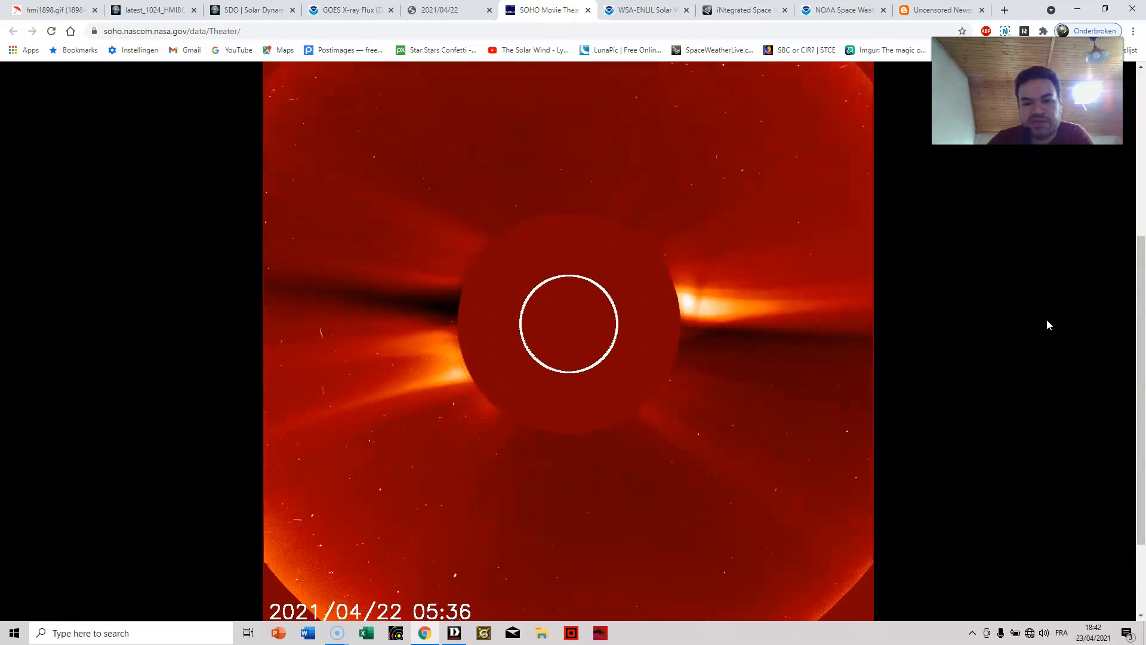
Start the LASCO coronagraph movie, slow its playback, and advance to the last frames.
{"action": "left_click", "coordinate": [550, 584]}
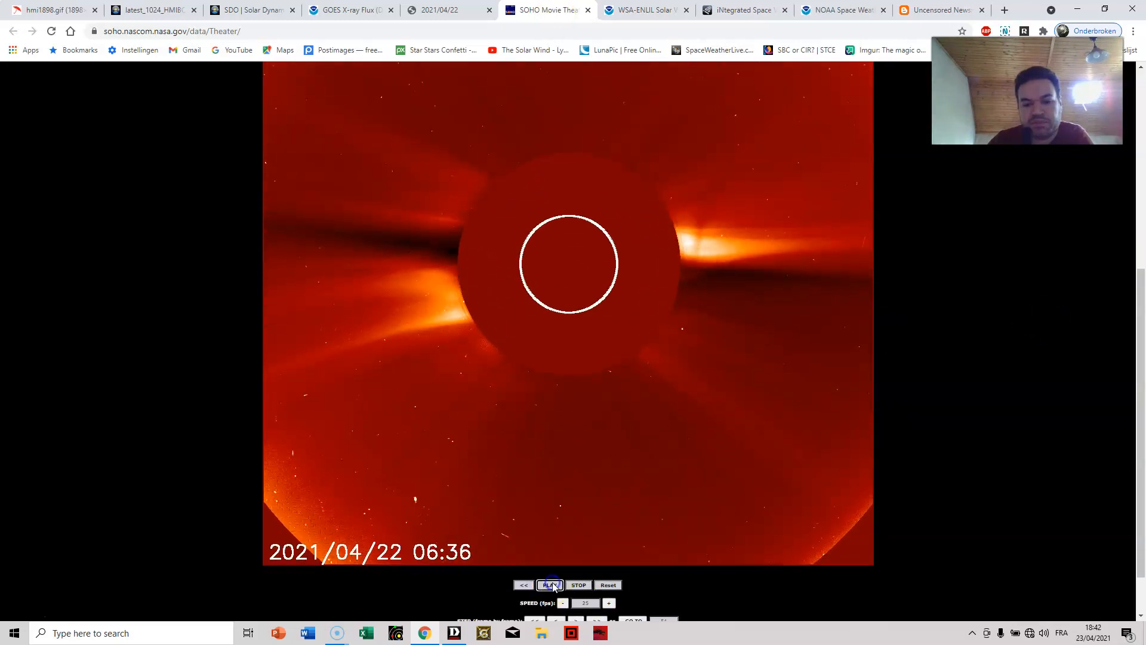
{"action": "left_click", "coordinate": [549, 585]}
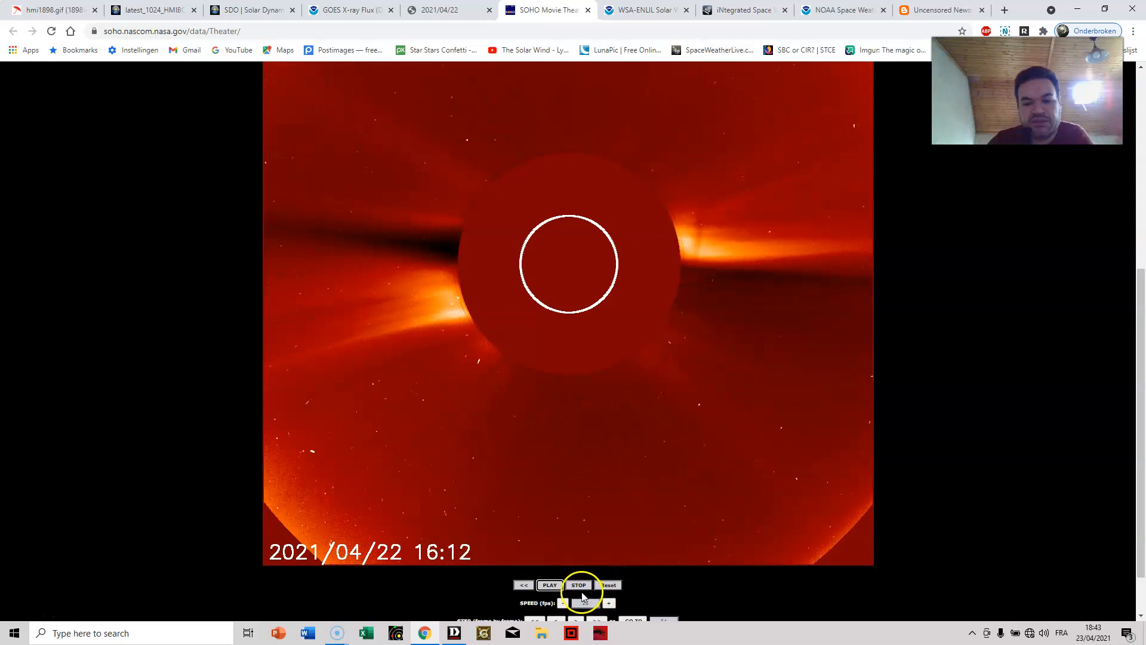
{"action": "left_click", "coordinate": [561, 602]}
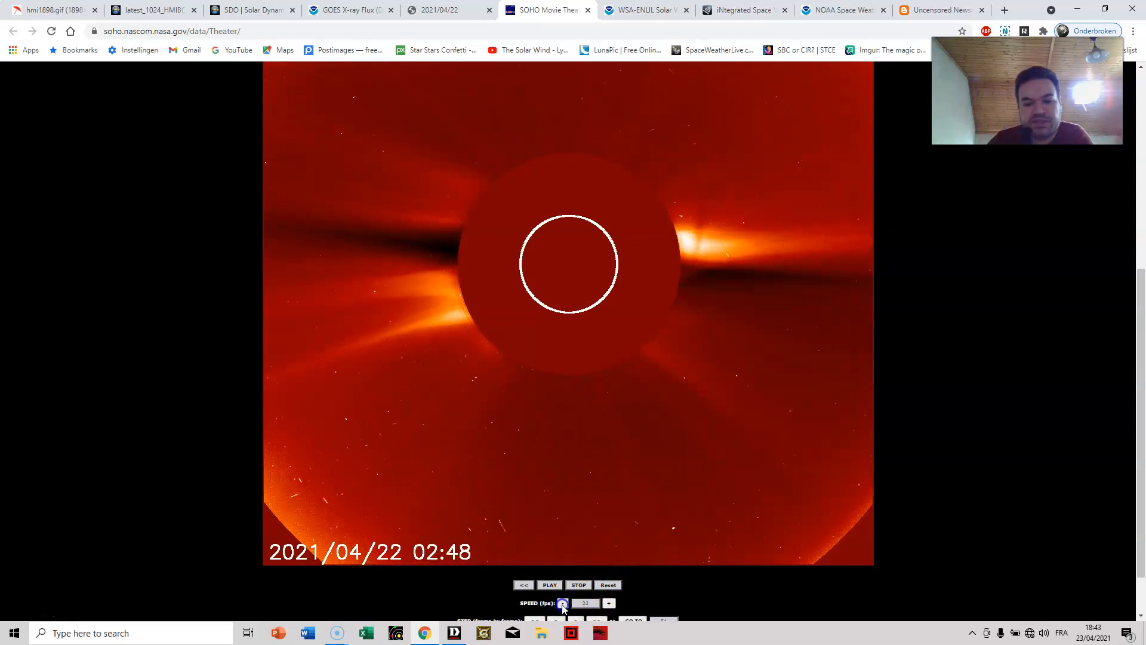
{"action": "left_click", "coordinate": [563, 602]}
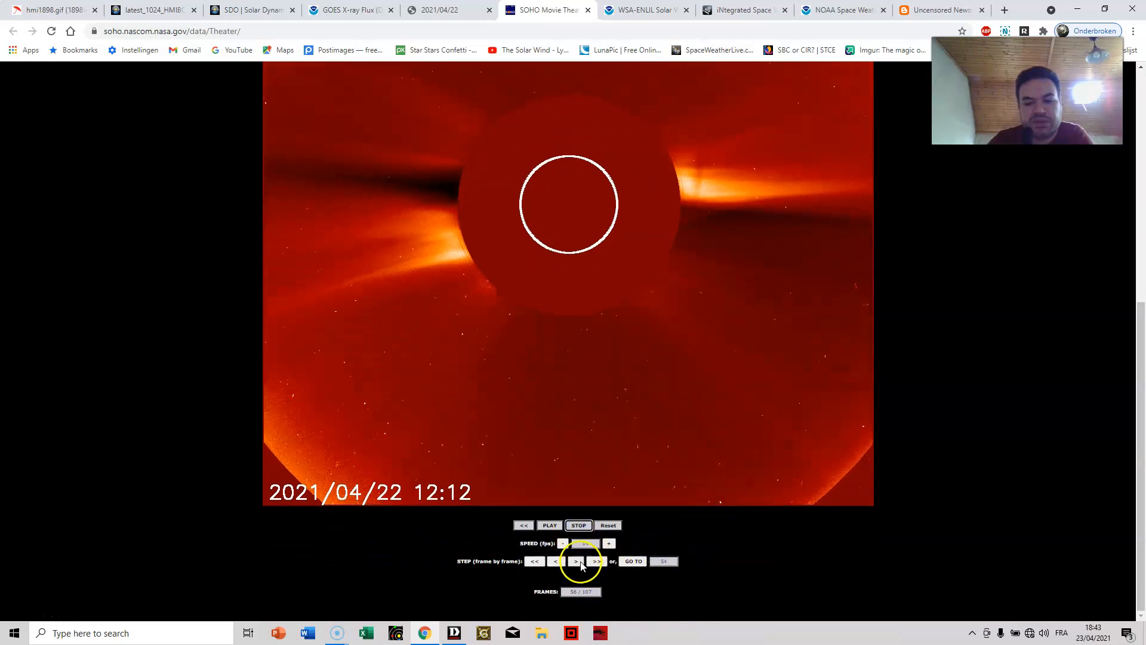
{"action": "left_click", "coordinate": [577, 560]}
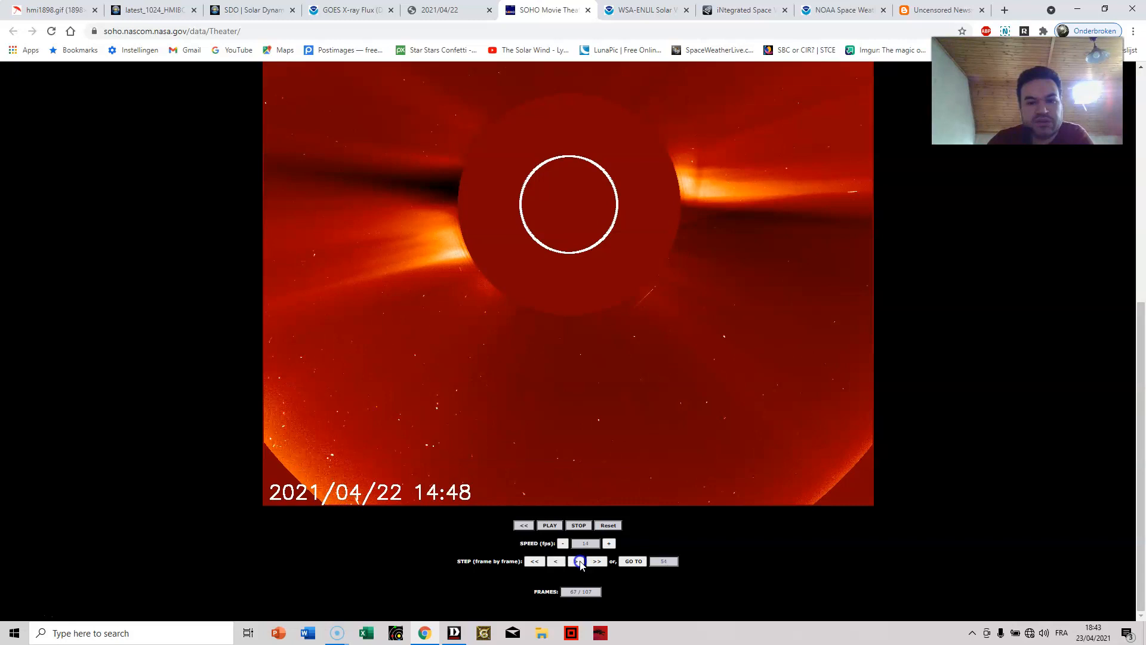
{"action": "left_click", "coordinate": [577, 561]}
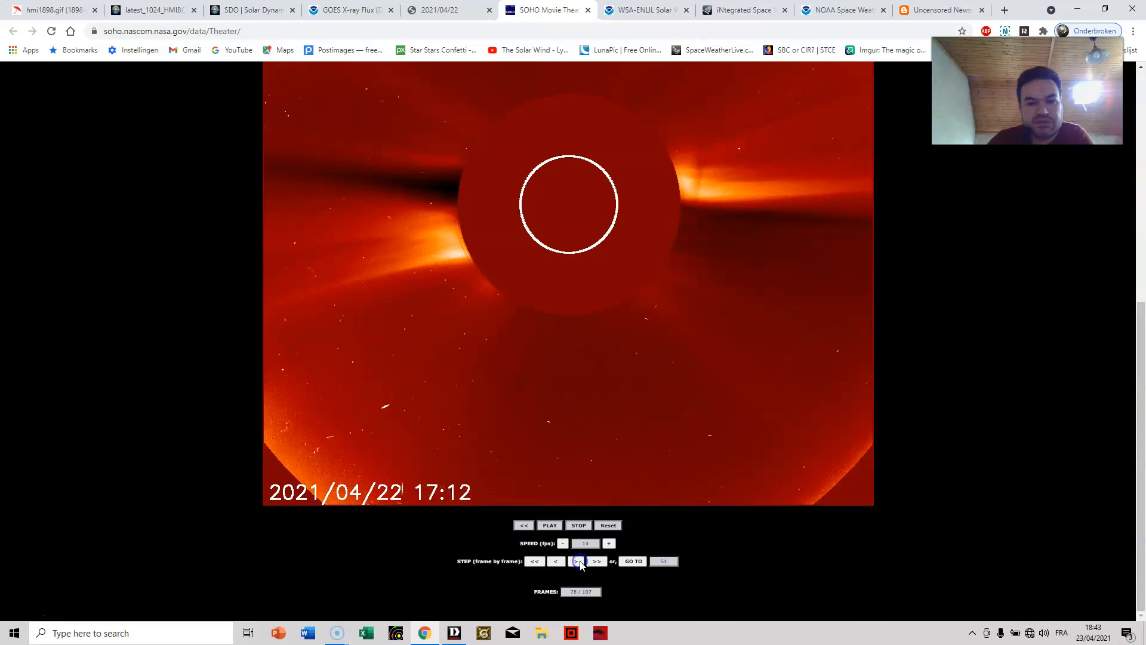
{"action": "left_click", "coordinate": [597, 561]}
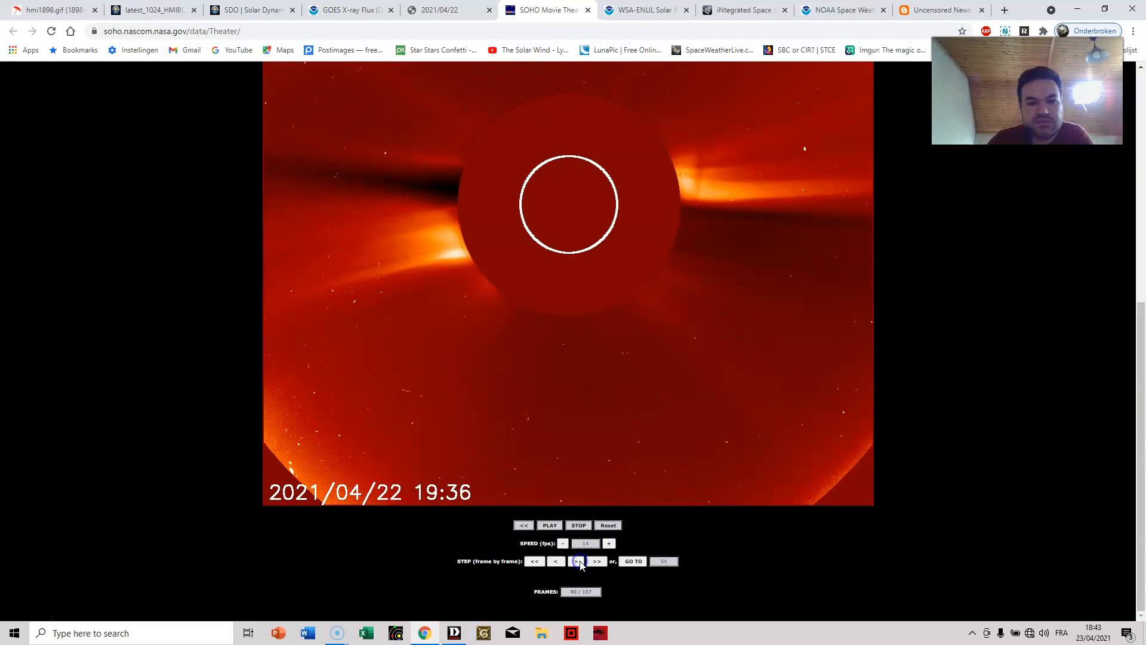
{"action": "left_click", "coordinate": [597, 561]}
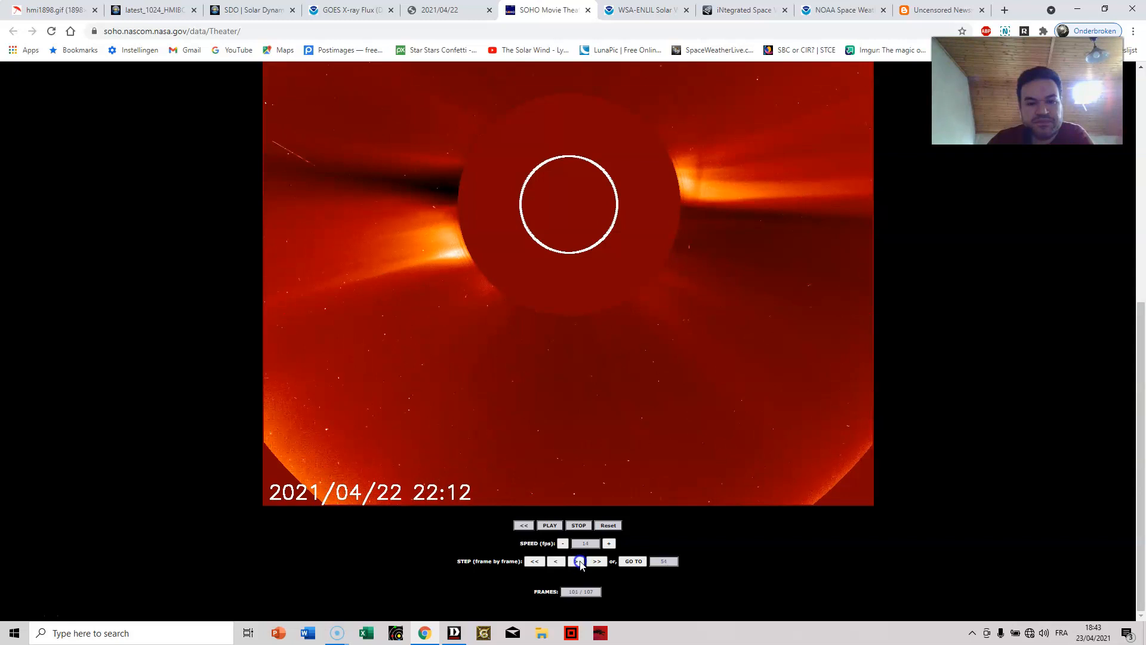
{"action": "left_click", "coordinate": [597, 560]}
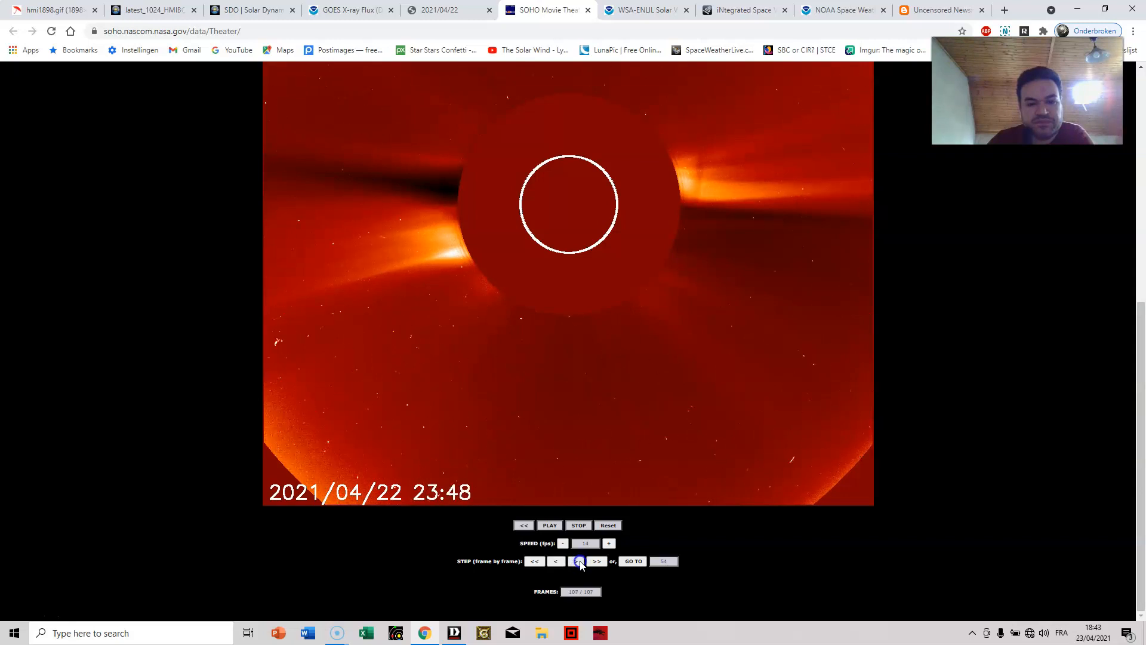
Step back through the frames to about 14:00 UT and resume playback.
{"action": "left_click", "coordinate": [556, 561]}
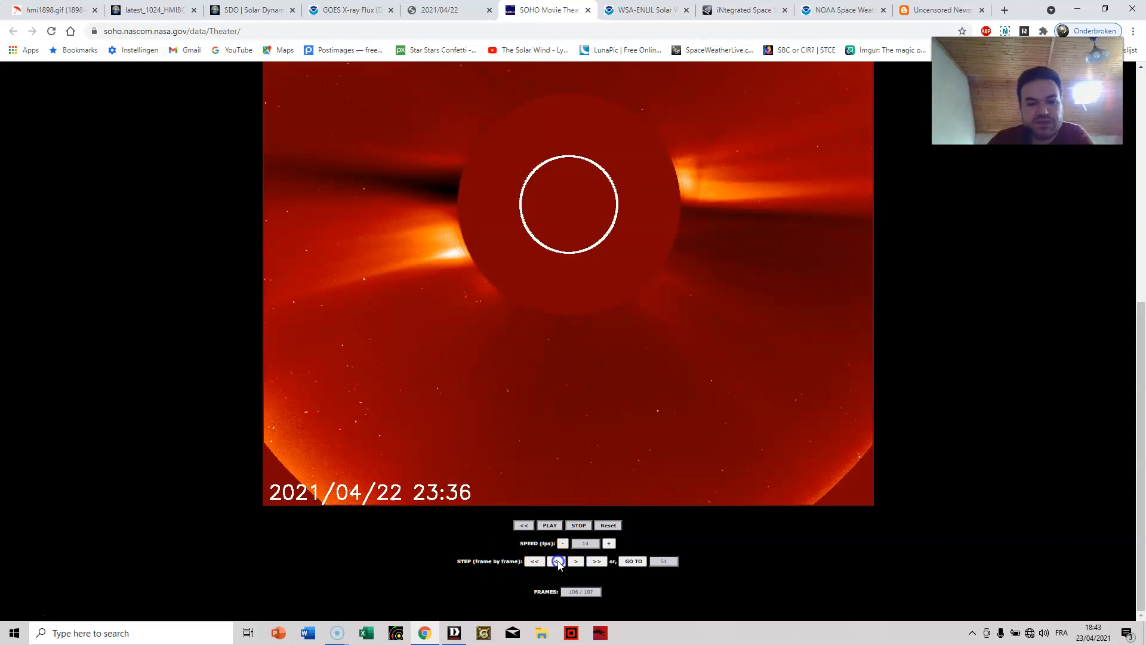
{"action": "left_click", "coordinate": [557, 561]}
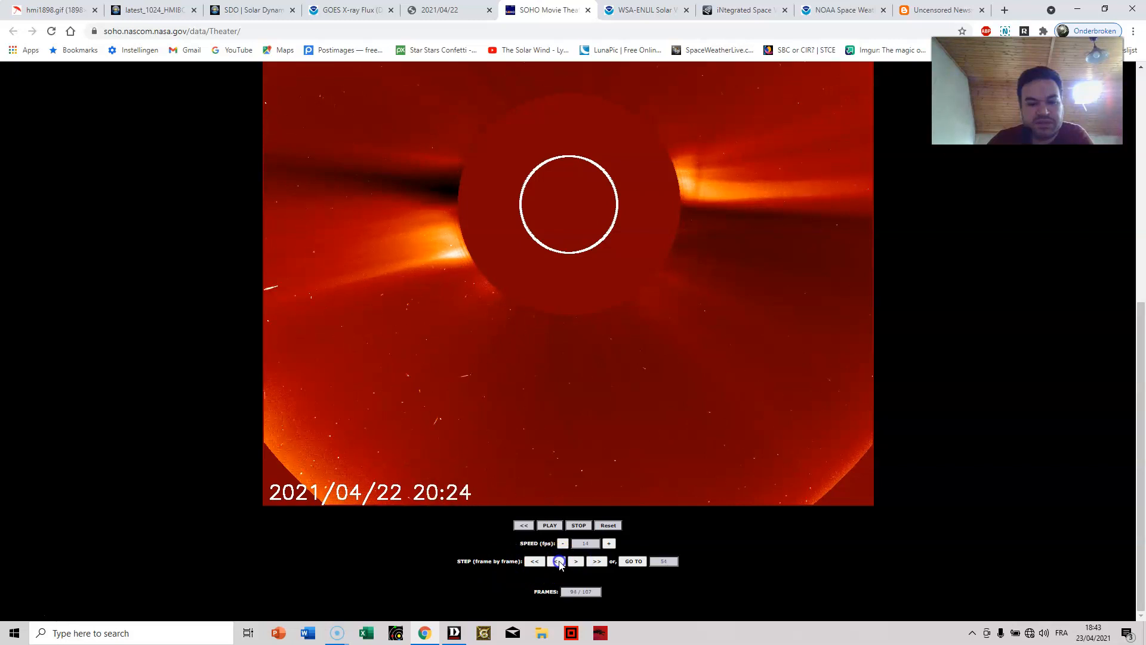
{"action": "left_click", "coordinate": [558, 561]}
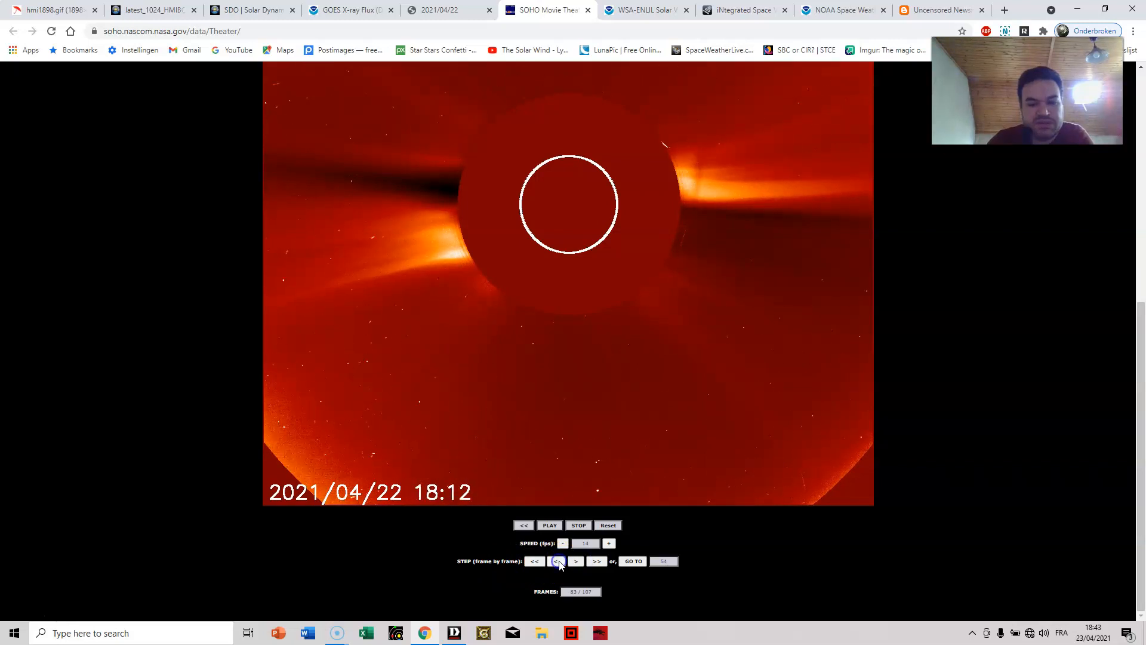
{"action": "left_click", "coordinate": [557, 560]}
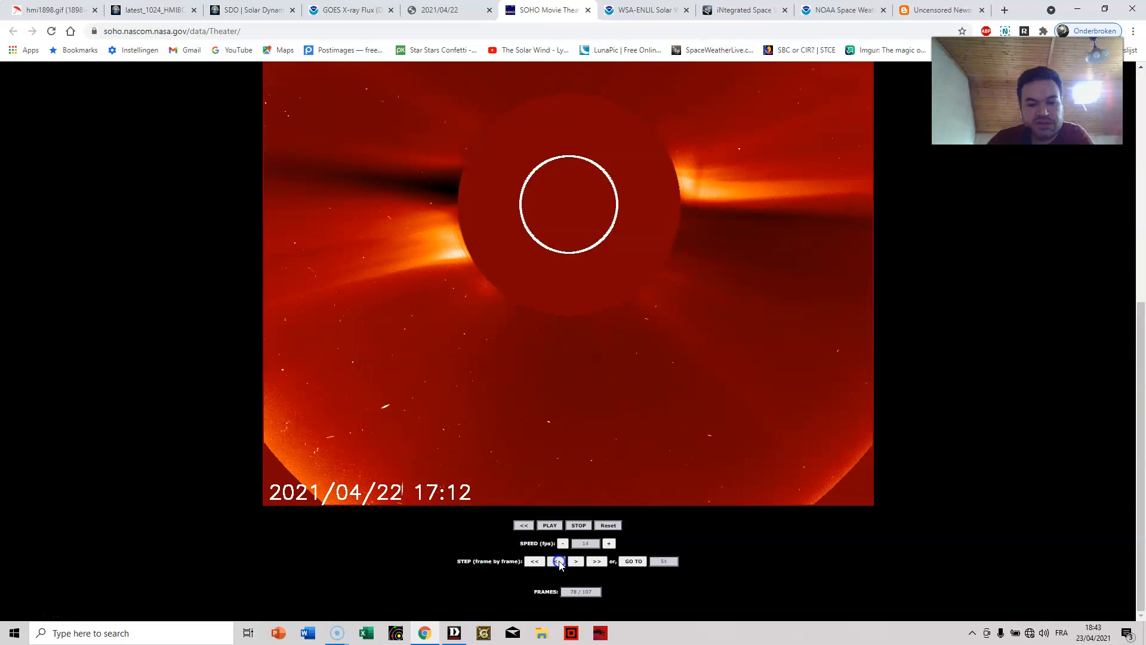
{"action": "left_click", "coordinate": [550, 560]}
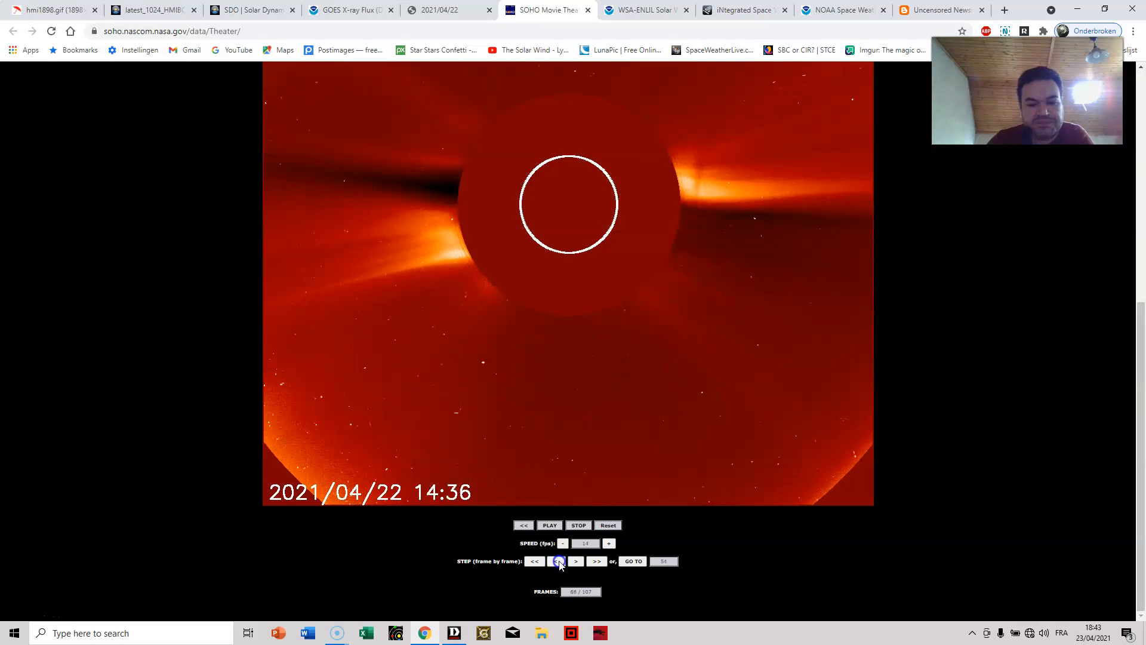
{"action": "left_click", "coordinate": [559, 560]}
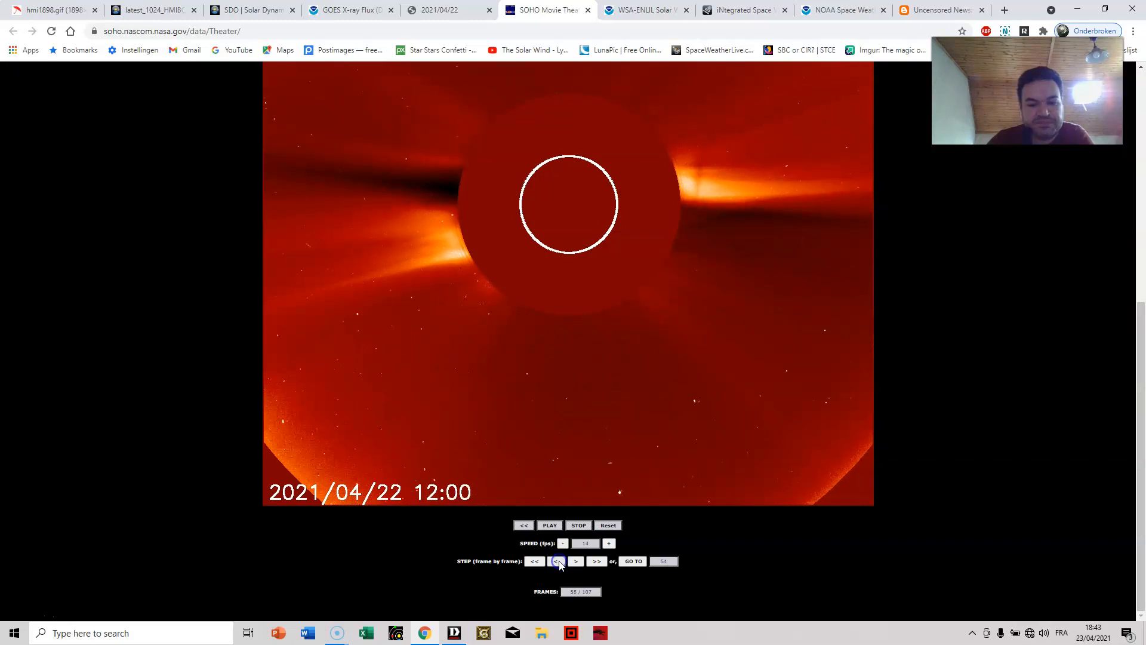
{"action": "left_click", "coordinate": [549, 525]}
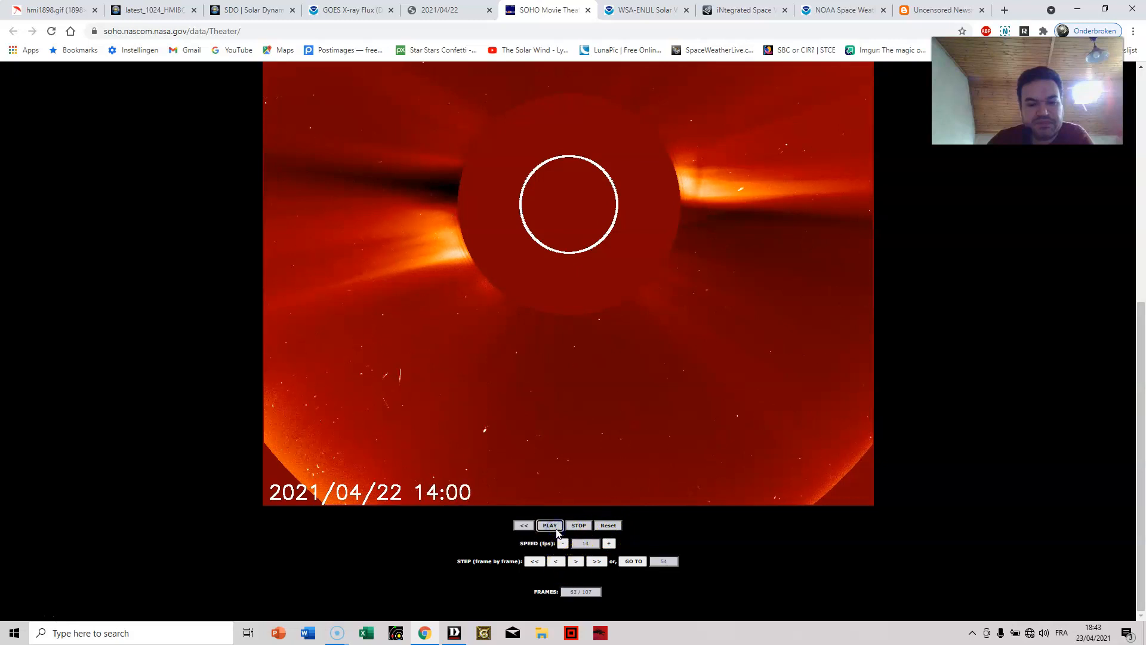
Stop playback, view the final 23:48 frame, then jump back to the 00:00 frame.
{"action": "left_click", "coordinate": [578, 525]}
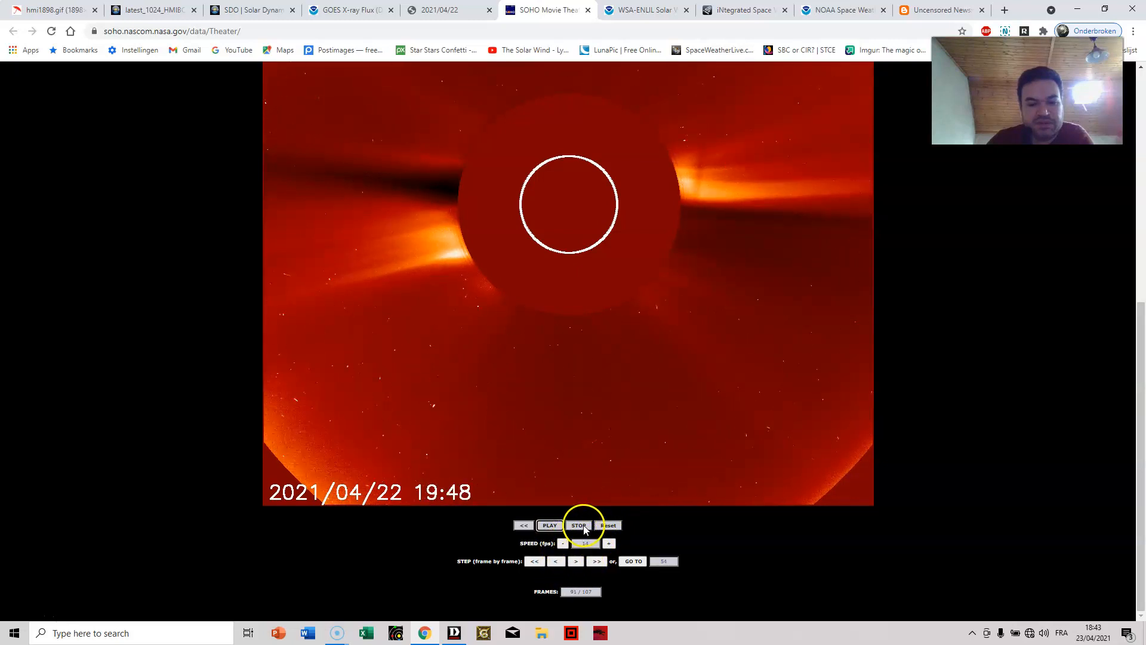
{"action": "left_click", "coordinate": [596, 560]}
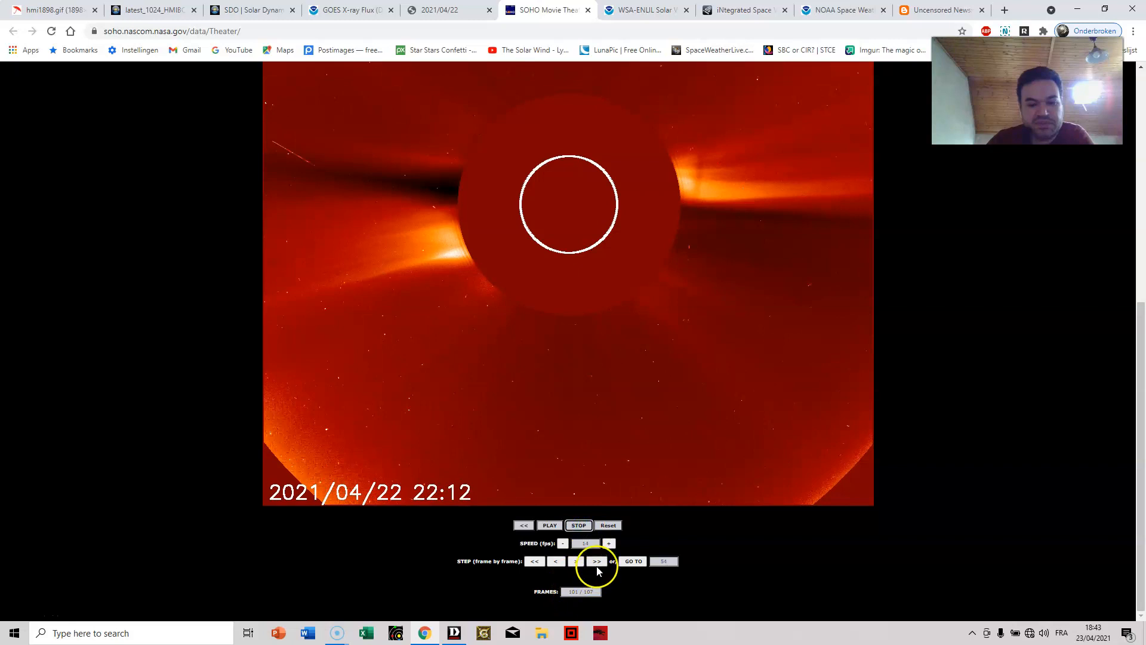
{"action": "left_click", "coordinate": [597, 560]}
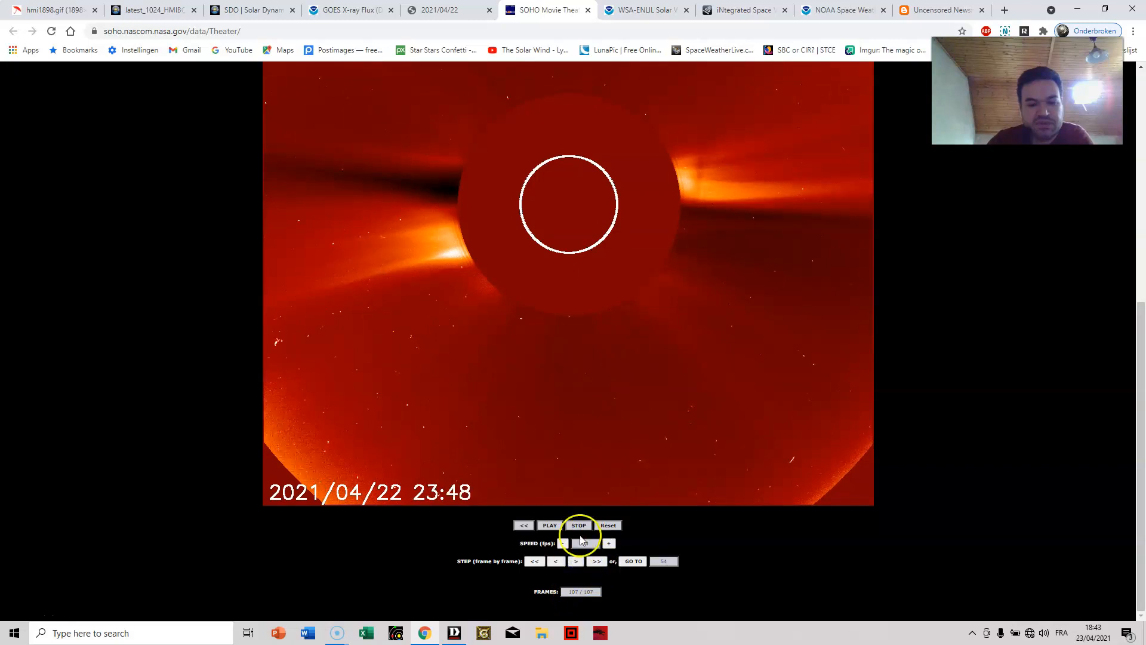
{"action": "left_click", "coordinate": [550, 524]}
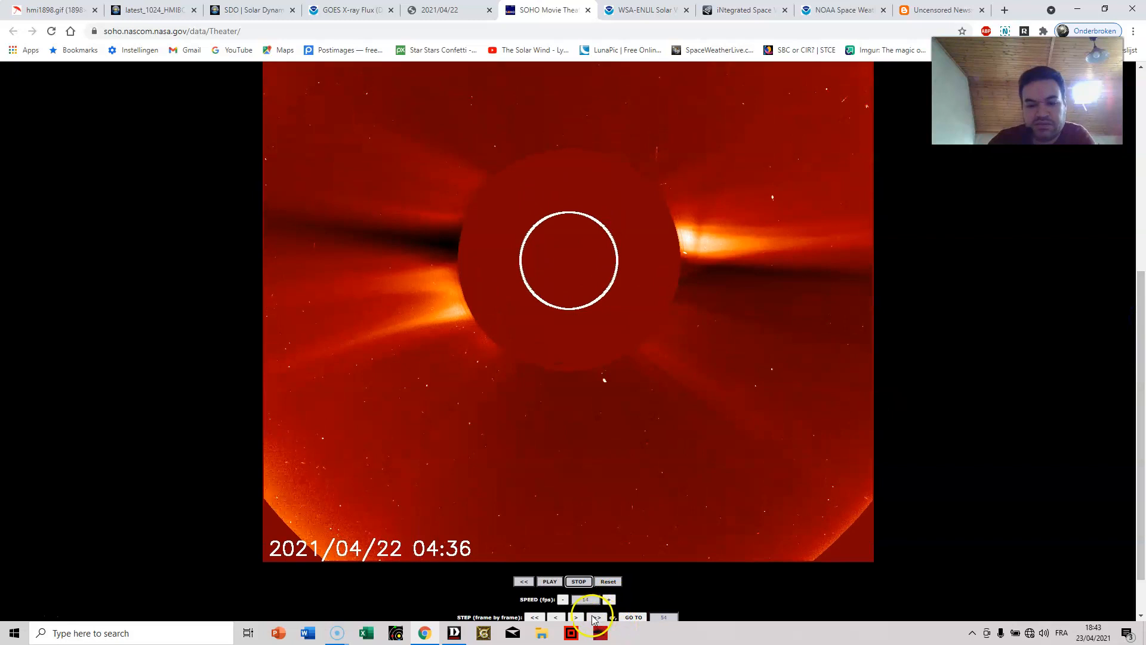
{"action": "left_click", "coordinate": [576, 616]}
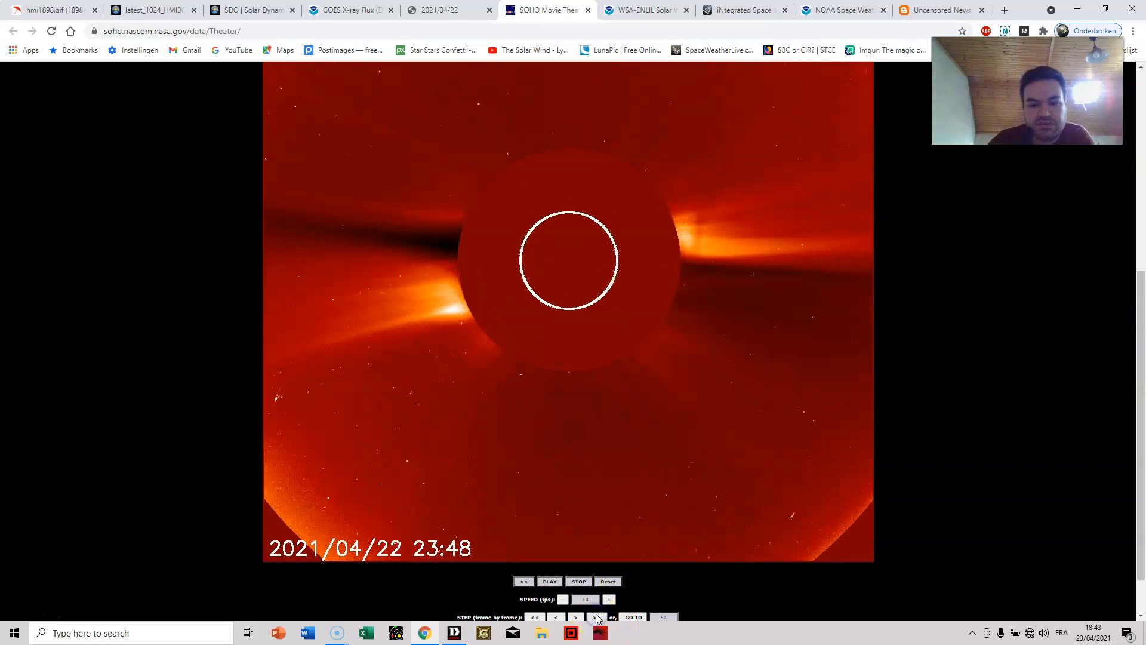
{"action": "left_click", "coordinate": [534, 616]}
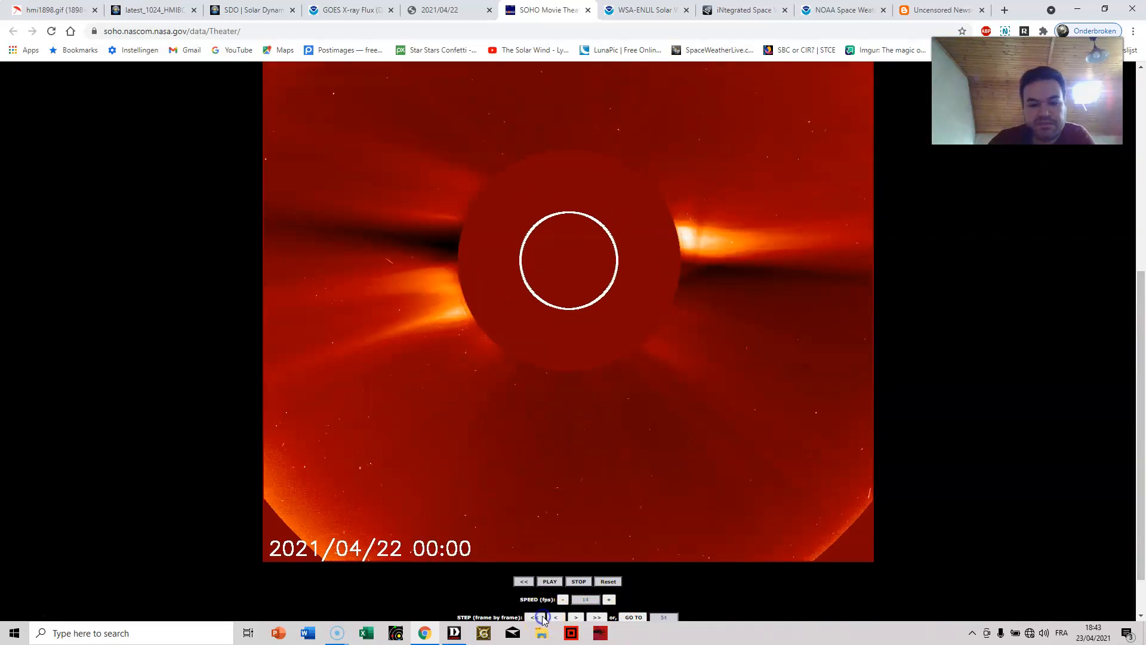
Step frame by frame through early April 22 to the 07:24 image.
{"action": "left_click", "coordinate": [575, 616]}
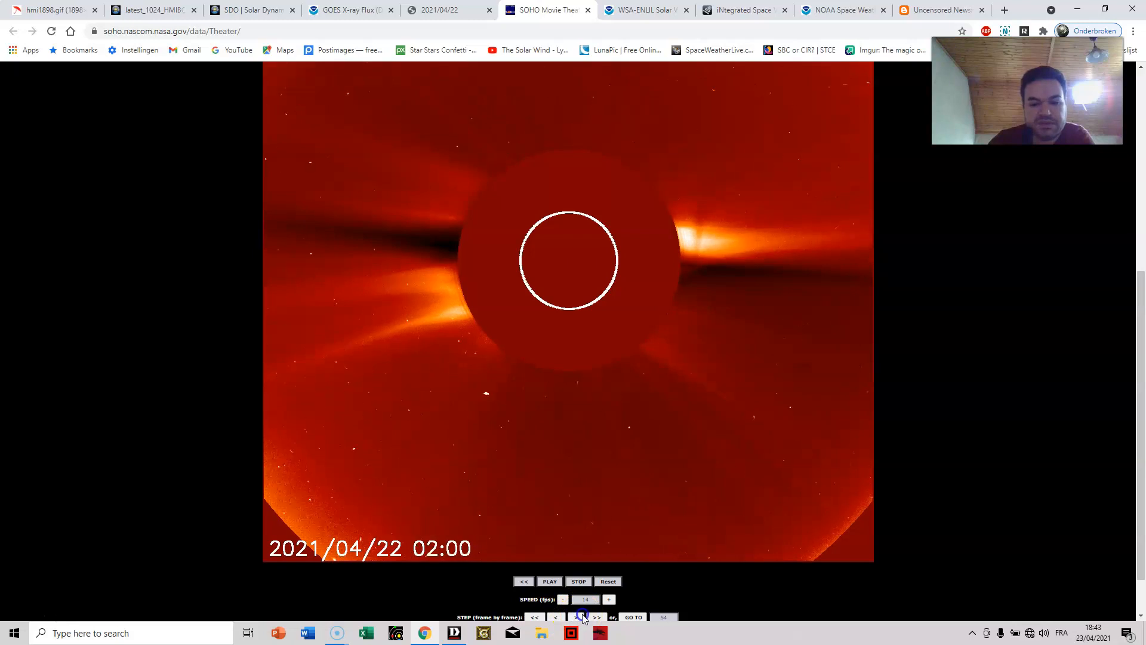
{"action": "left_click", "coordinate": [583, 616]}
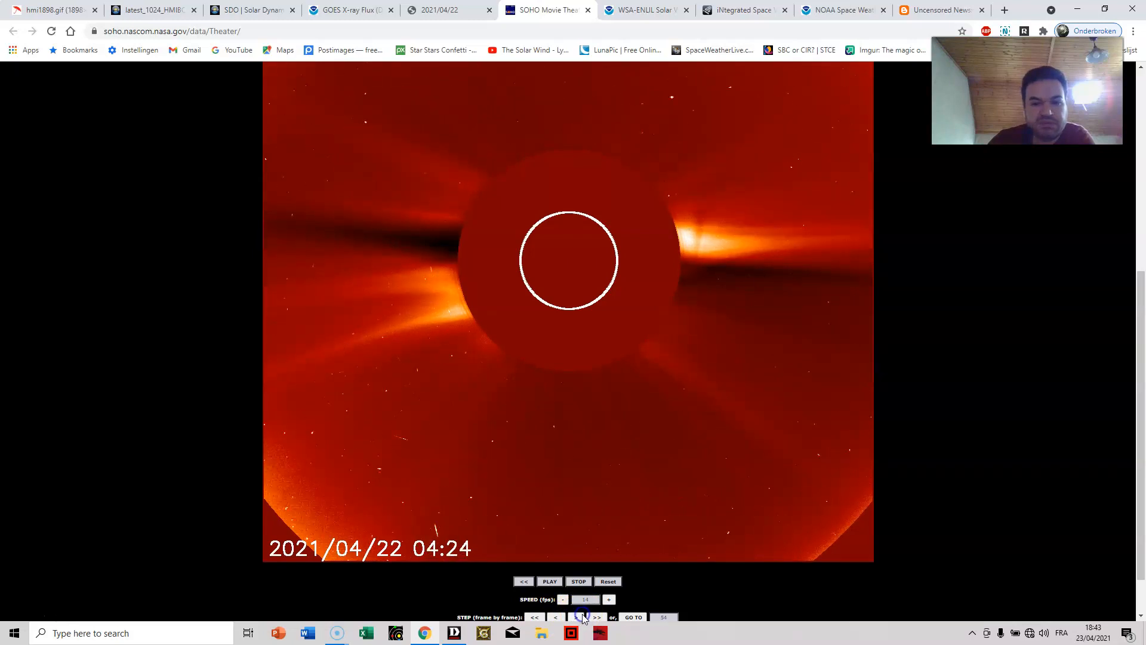
{"action": "left_click", "coordinate": [596, 616]}
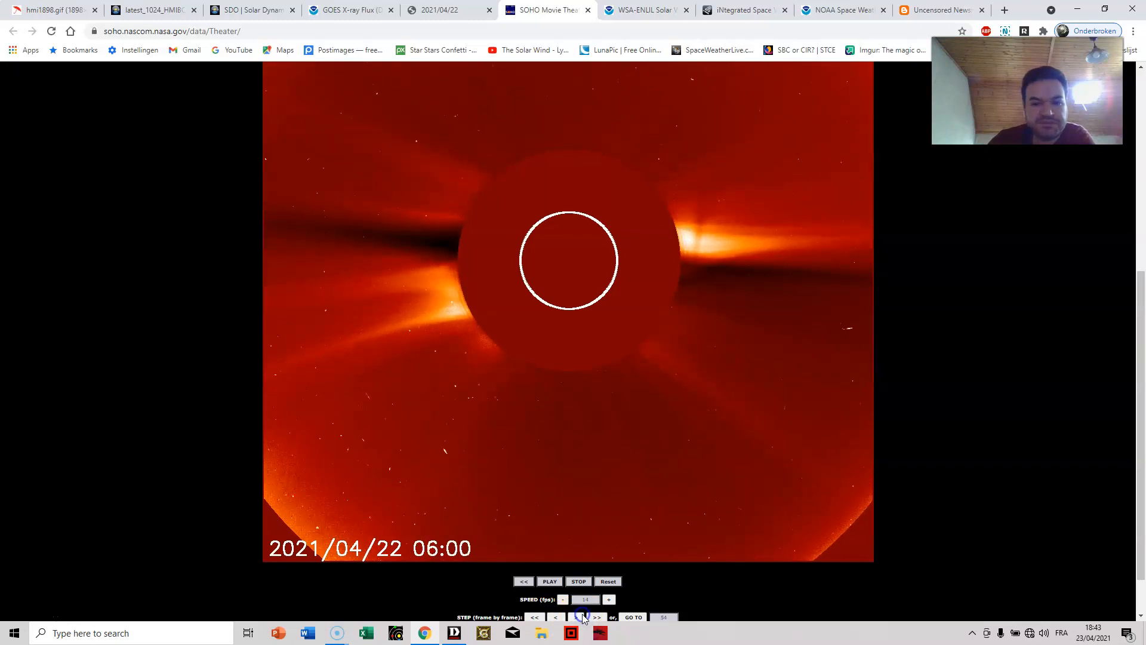
{"action": "left_click", "coordinate": [576, 616]}
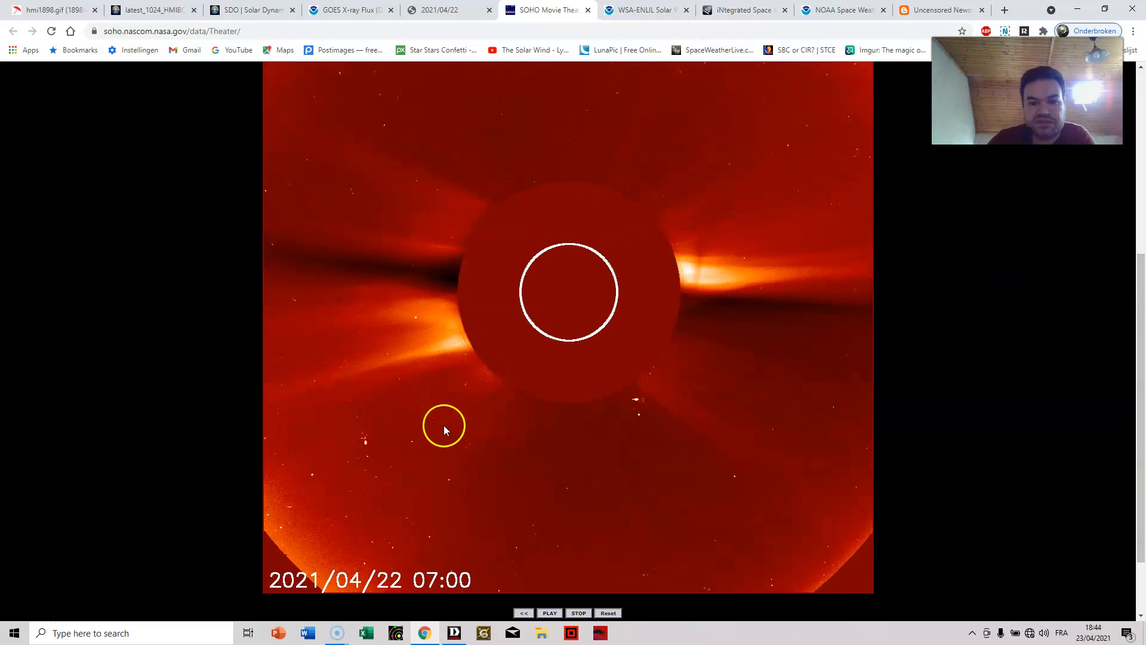
{"action": "mouse_move", "coordinate": [520, 424]}
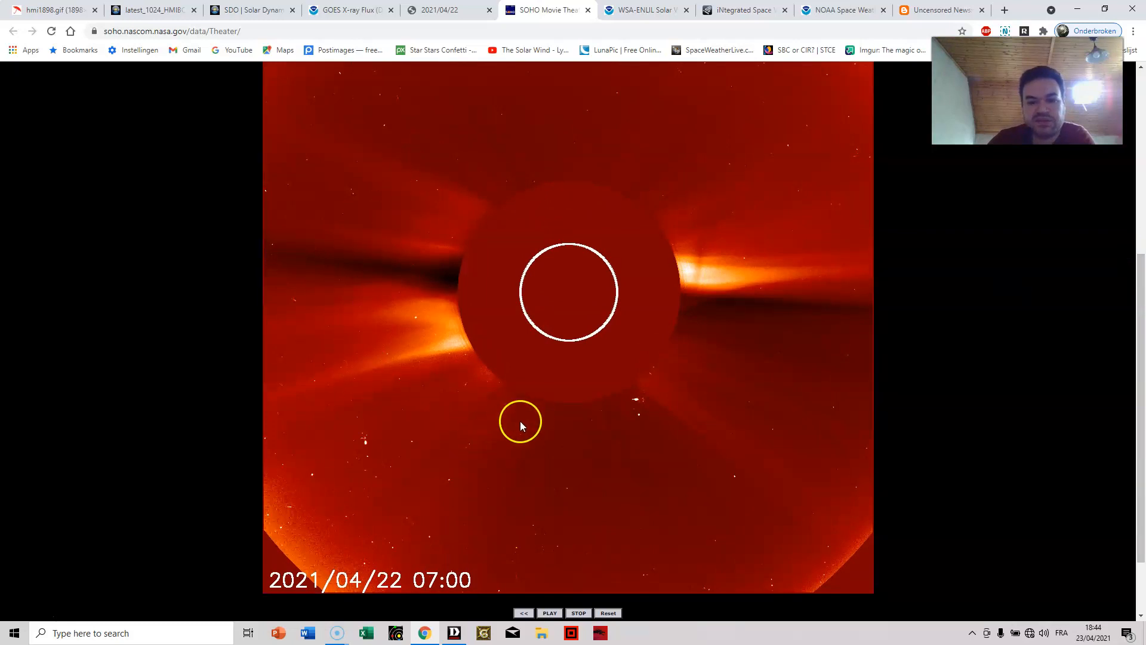
{"action": "mouse_move", "coordinate": [831, 465]}
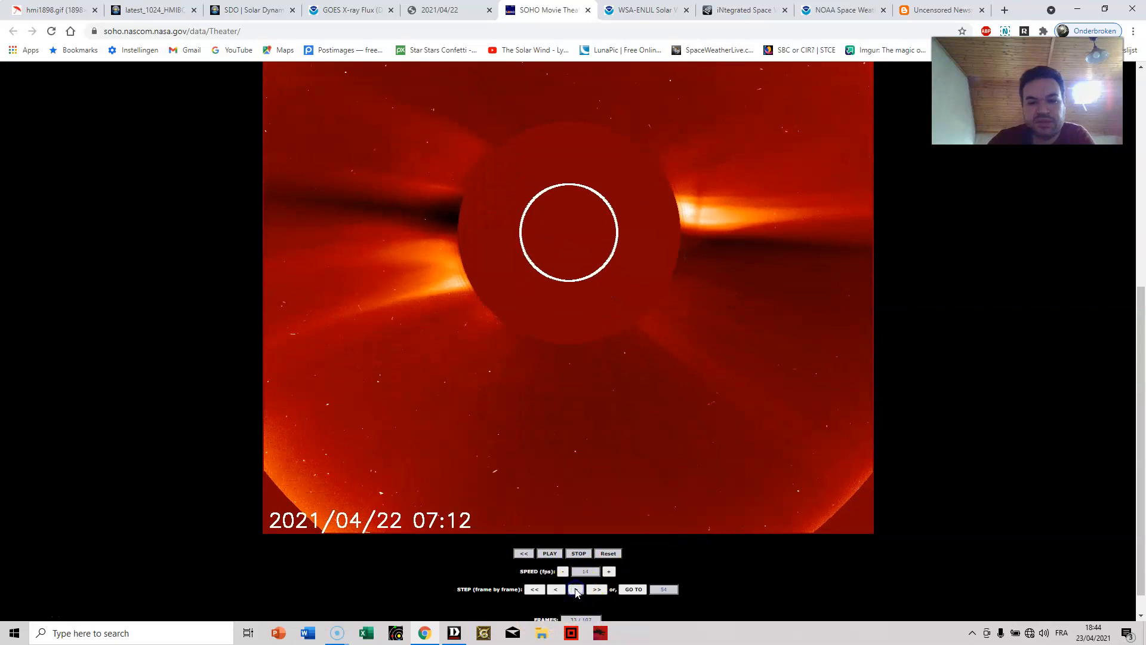
{"action": "left_click", "coordinate": [576, 589]}
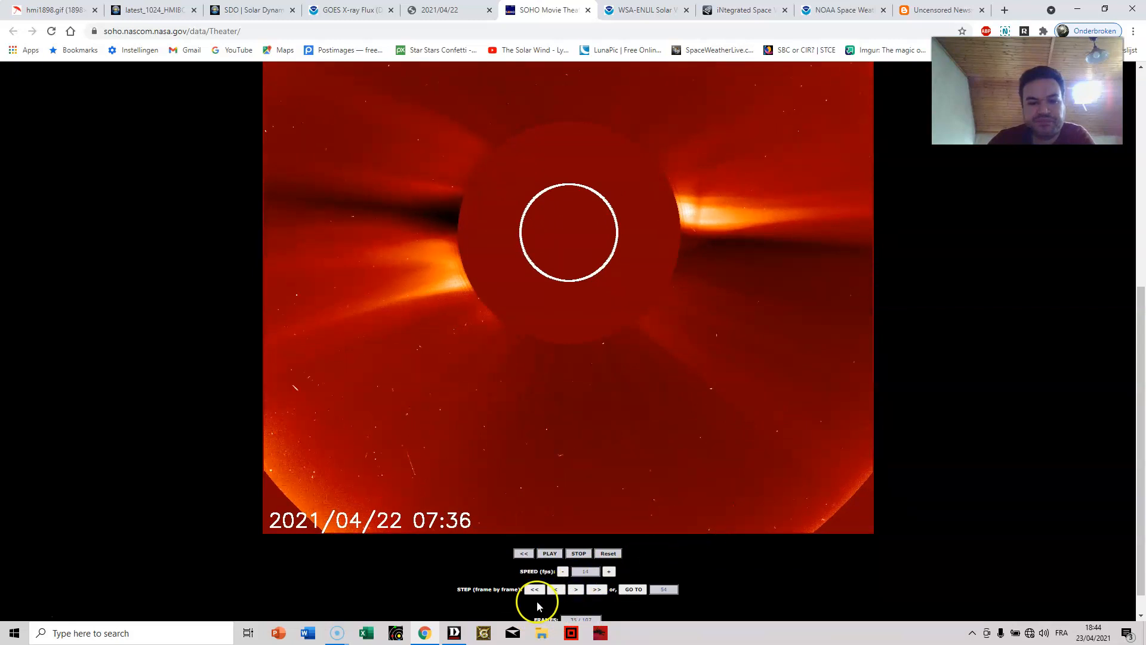
{"action": "left_click", "coordinate": [534, 589]}
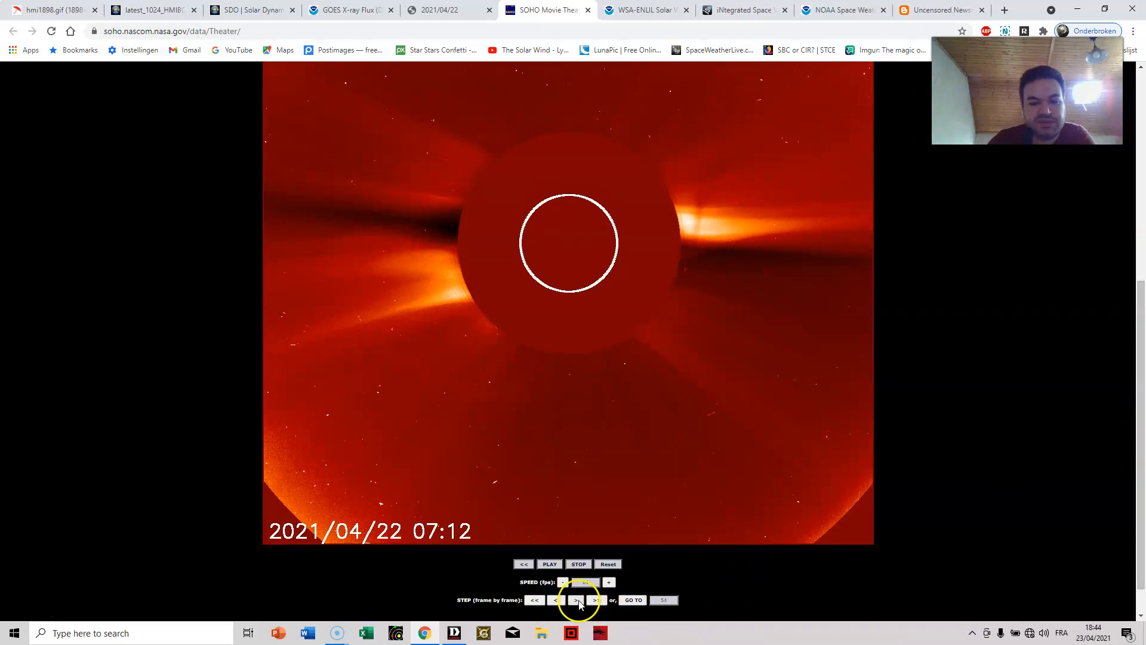
{"action": "left_click", "coordinate": [577, 599]}
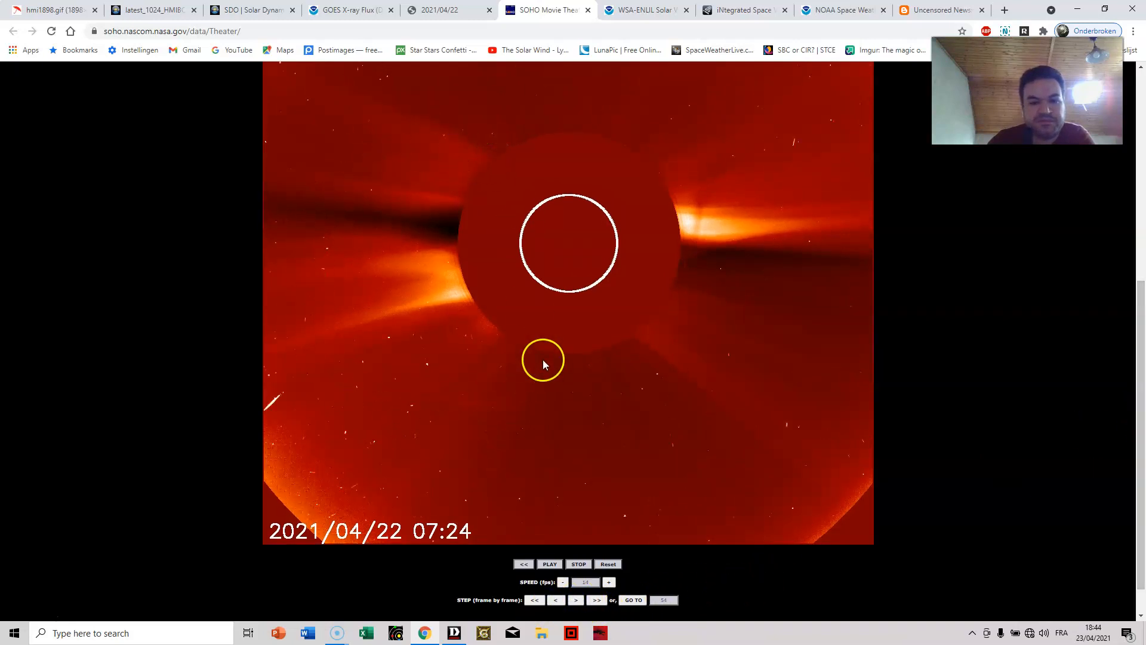
{"action": "mouse_move", "coordinate": [589, 10]}
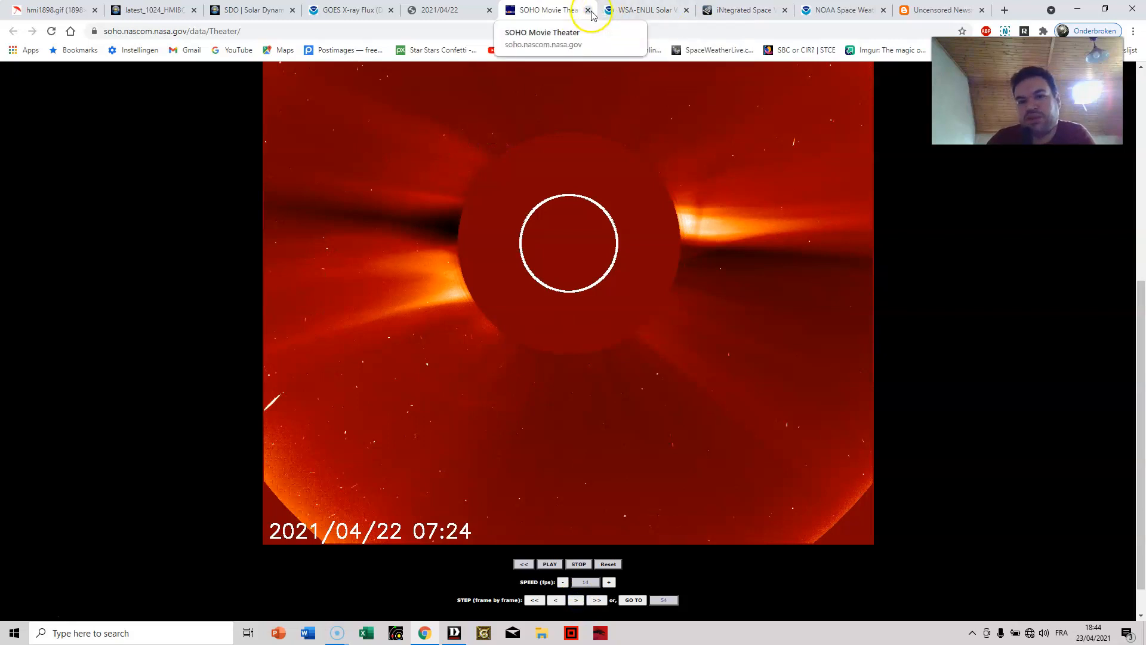
{"action": "left_click", "coordinate": [643, 10]}
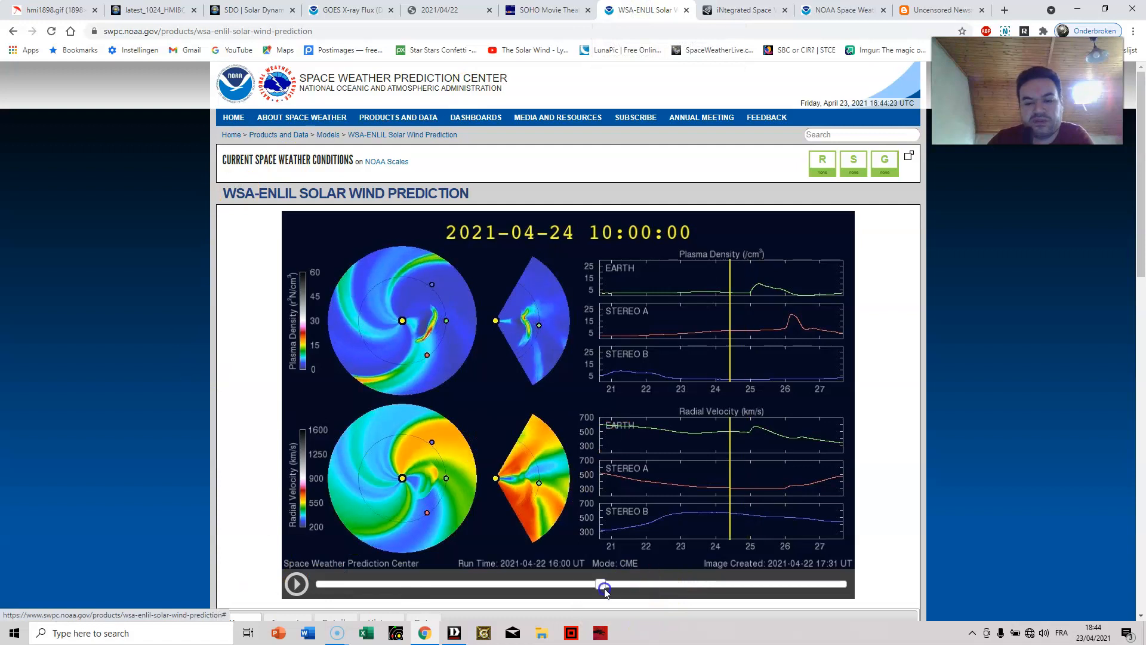
{"action": "left_click", "coordinate": [296, 583]}
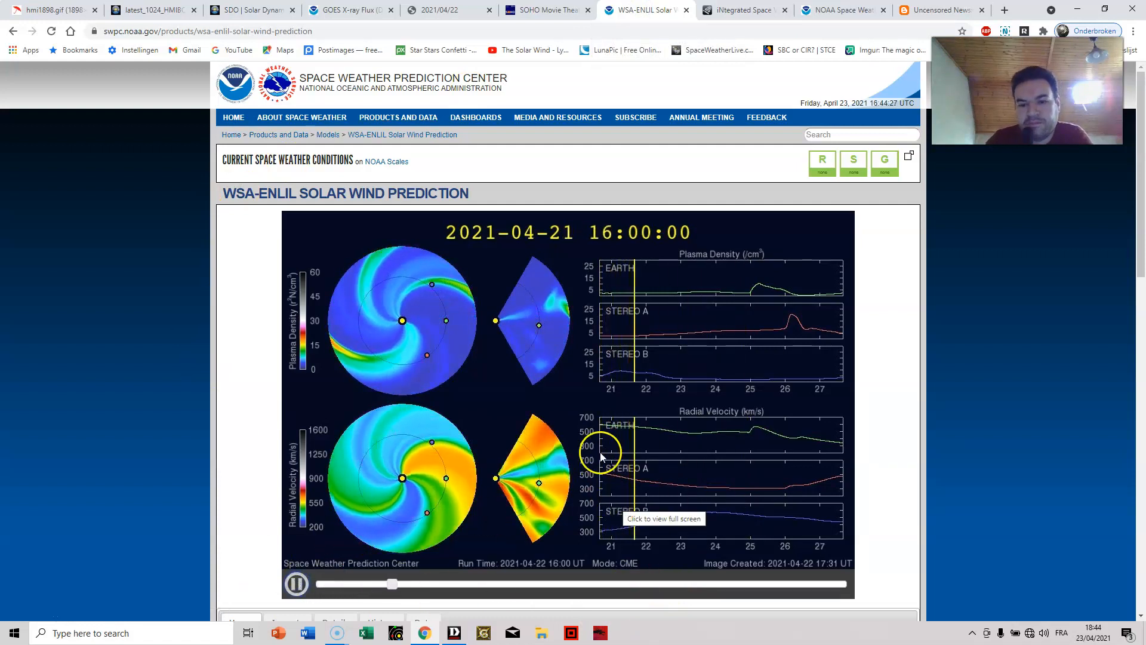
{"action": "left_click", "coordinate": [296, 583]}
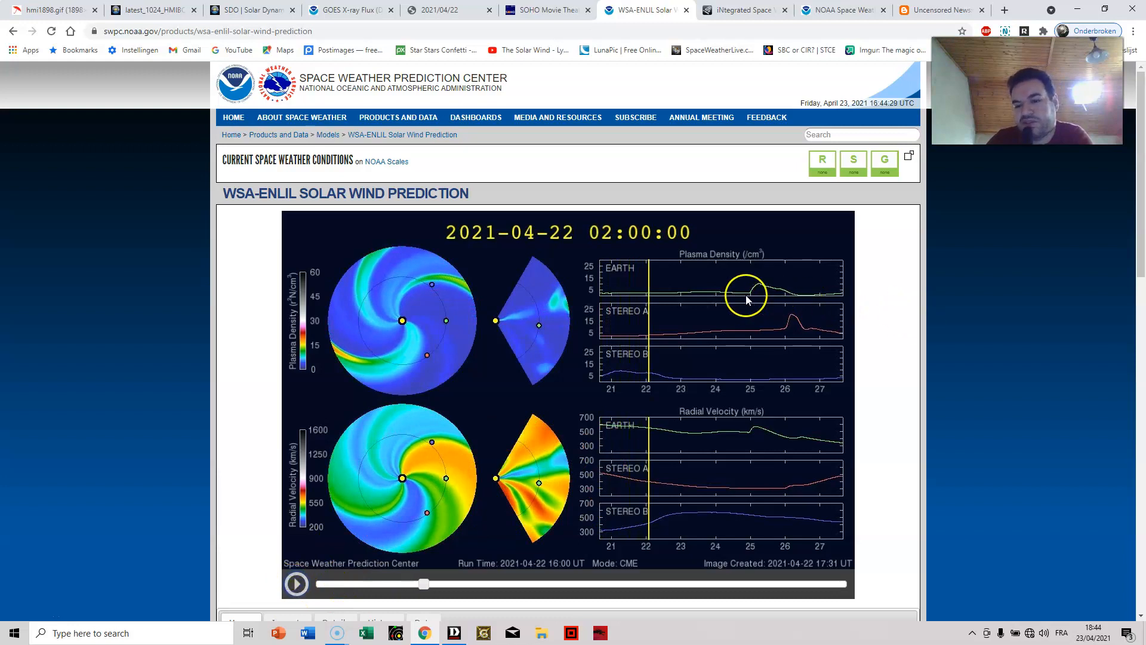
{"action": "mouse_move", "coordinate": [749, 299]}
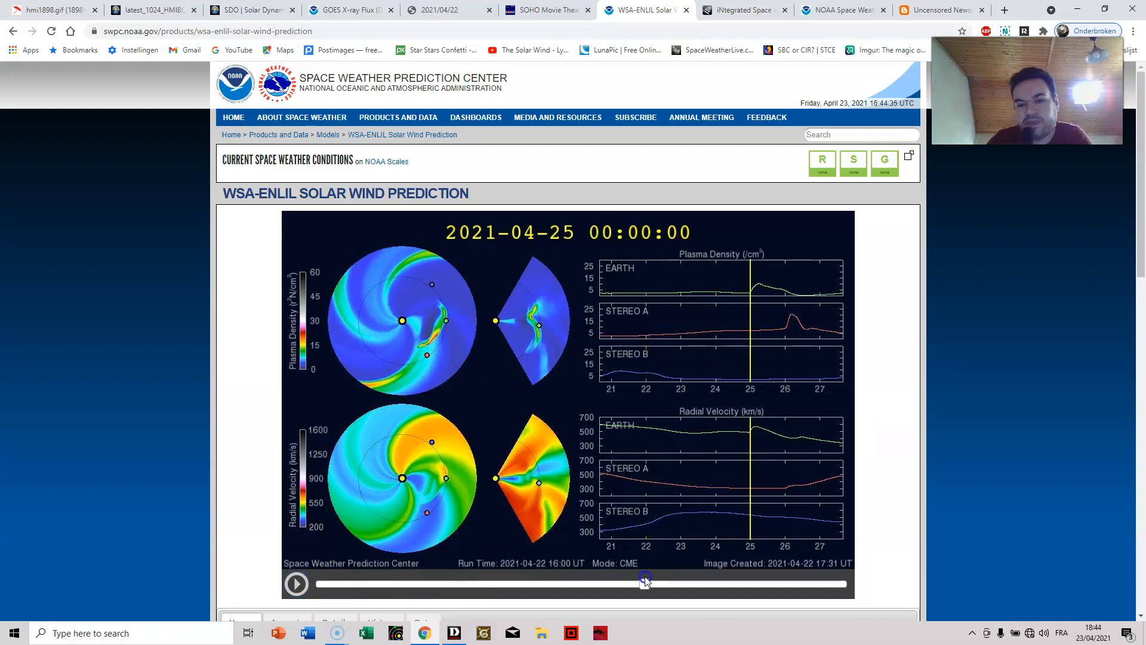
{"action": "mouse_move", "coordinate": [561, 237]}
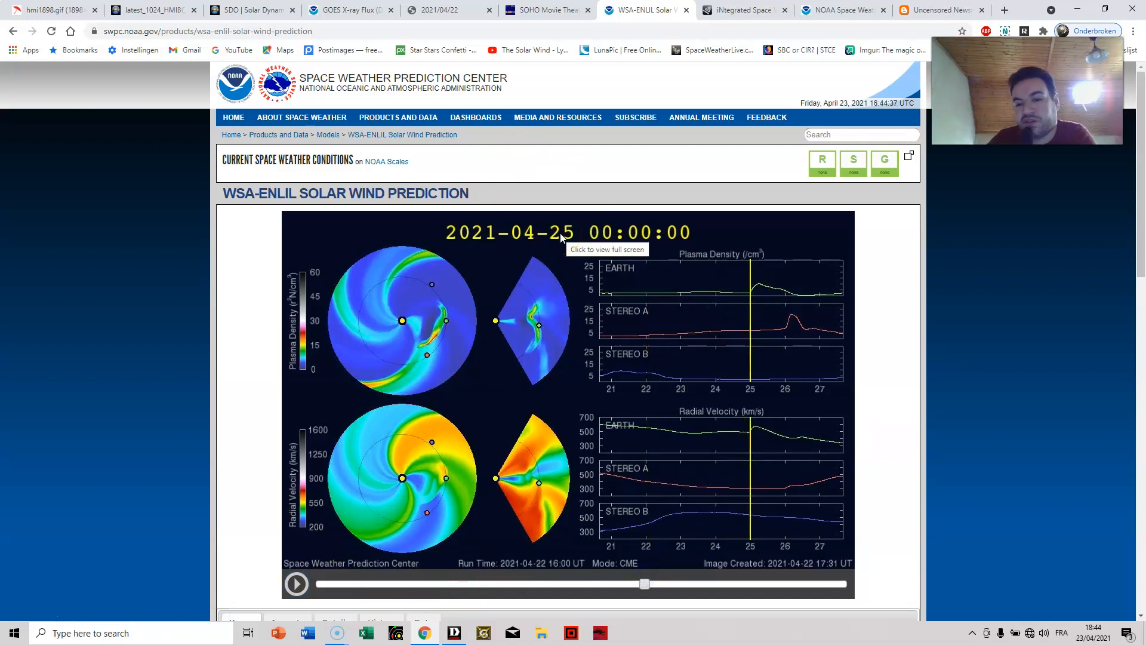
{"action": "mouse_move", "coordinate": [758, 285]}
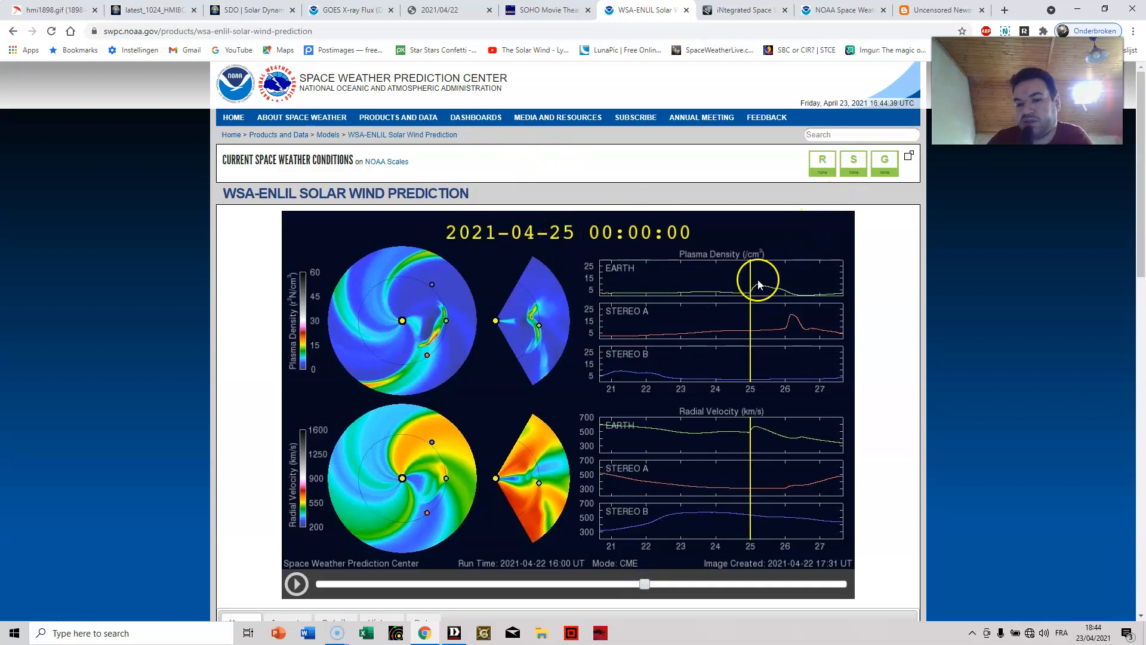
{"action": "mouse_move", "coordinate": [632, 261]}
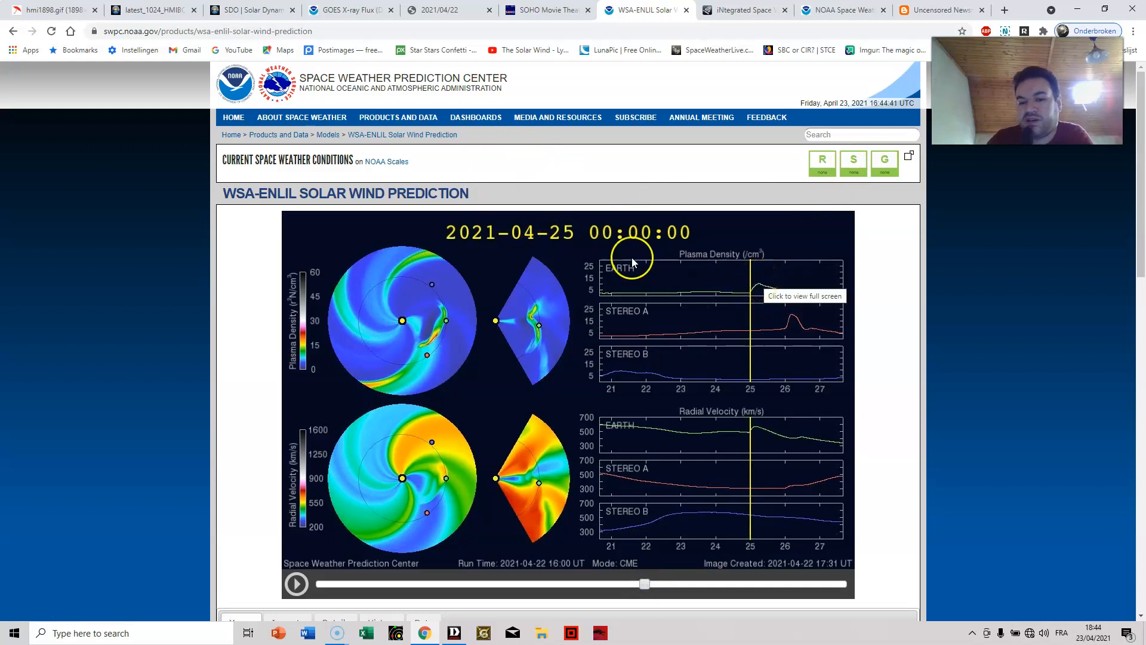
{"action": "mouse_move", "coordinate": [609, 285]}
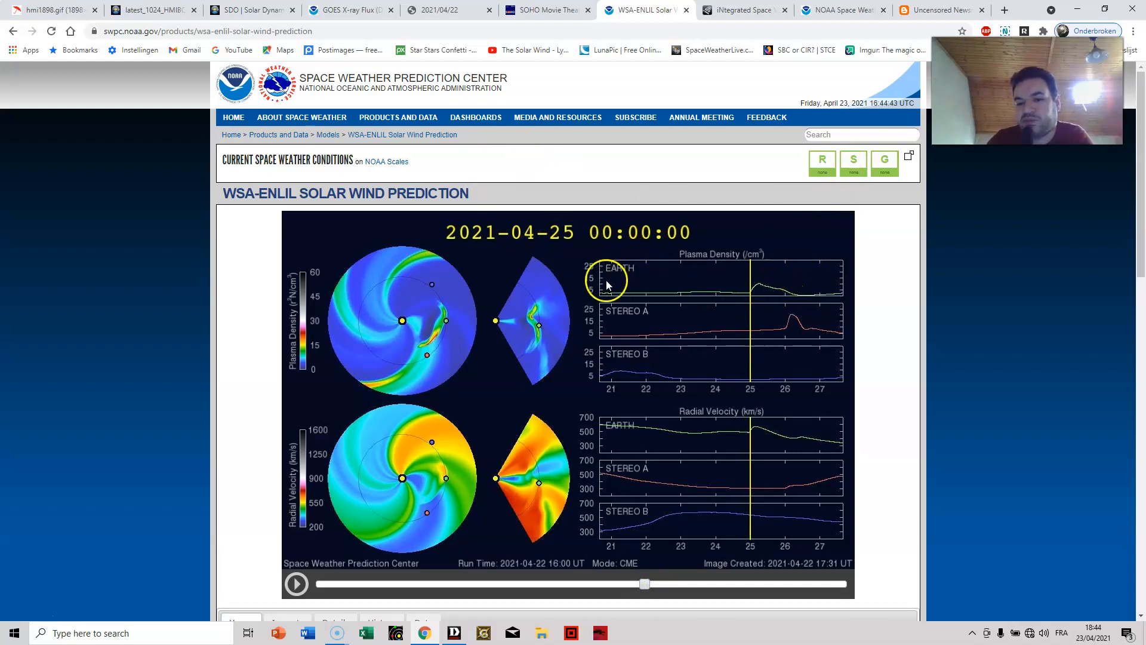
{"action": "mouse_move", "coordinate": [445, 318]}
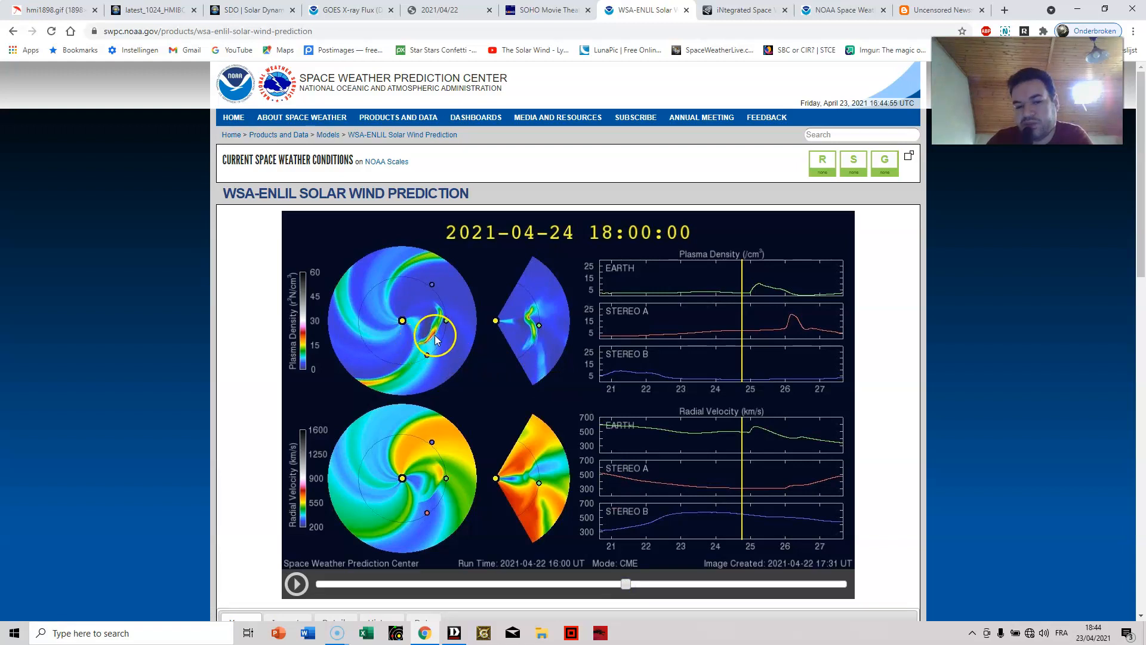
{"action": "mouse_move", "coordinate": [447, 315]}
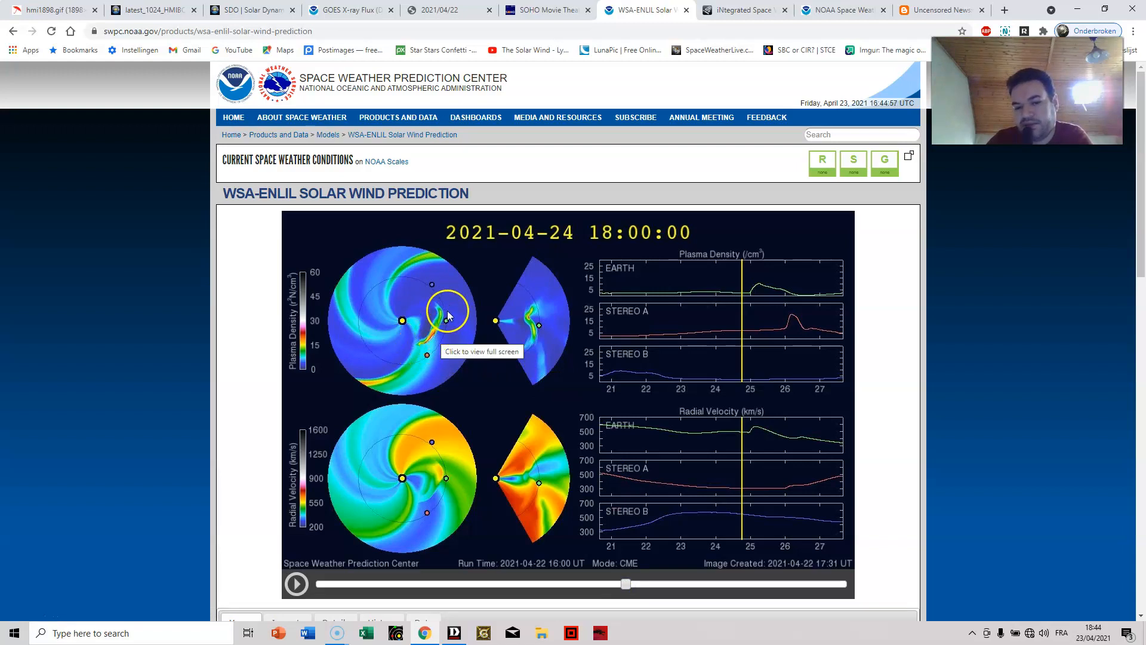
{"action": "mouse_move", "coordinate": [444, 322]}
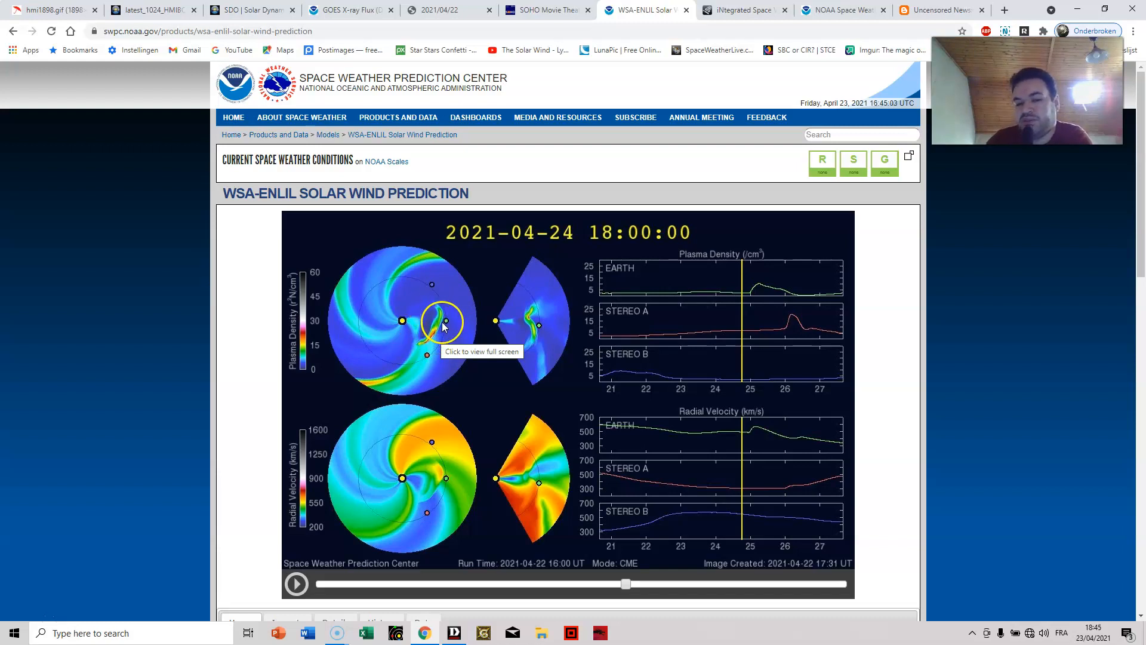
{"action": "mouse_move", "coordinate": [442, 336]}
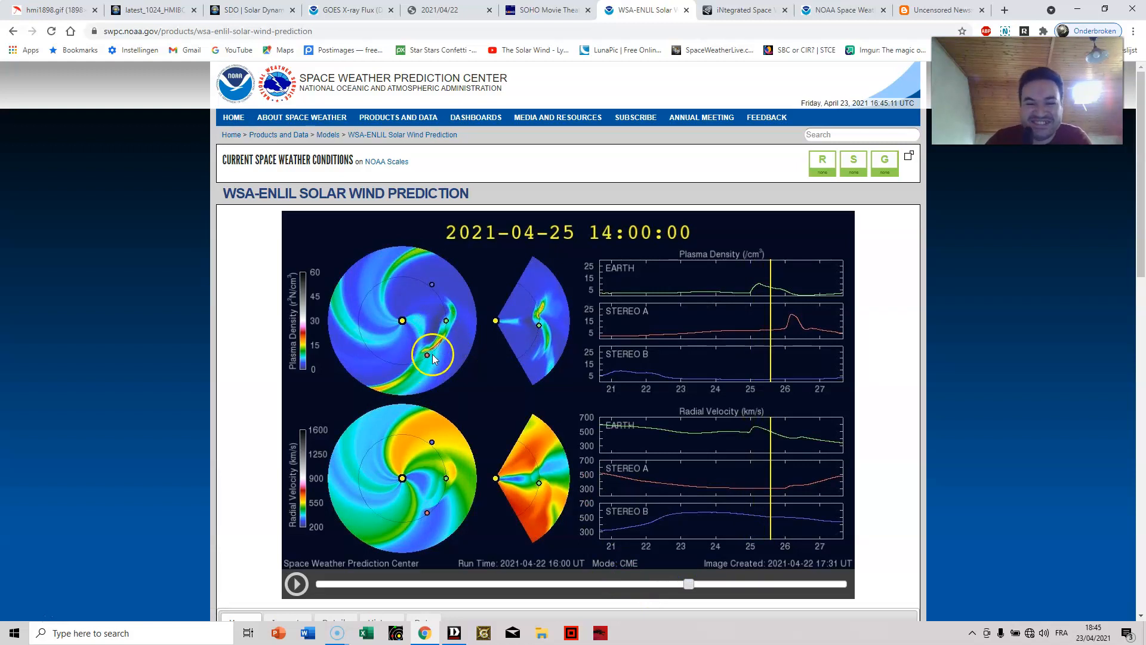
{"action": "mouse_move", "coordinate": [406, 339]}
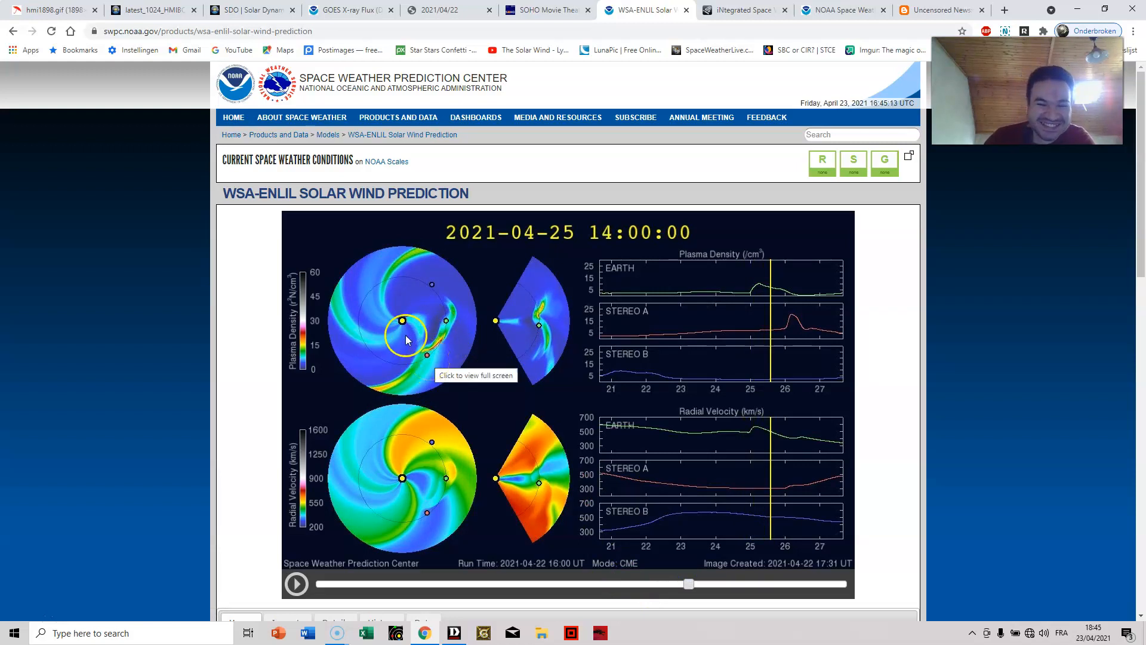
{"action": "mouse_move", "coordinate": [752, 330]}
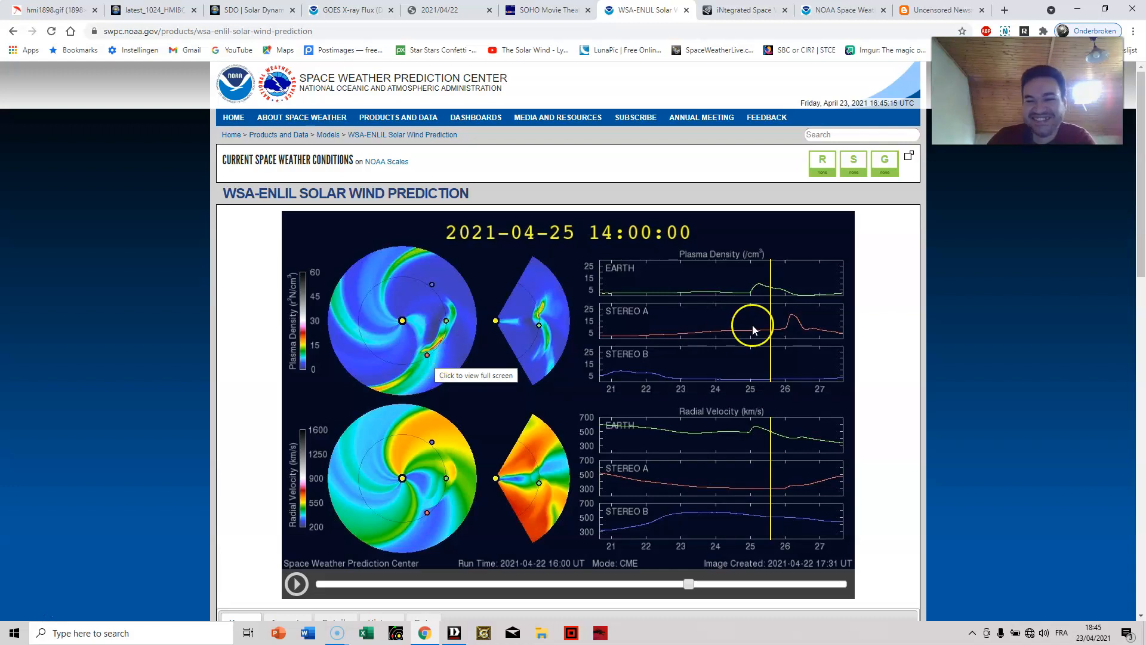
{"action": "mouse_move", "coordinate": [789, 322]}
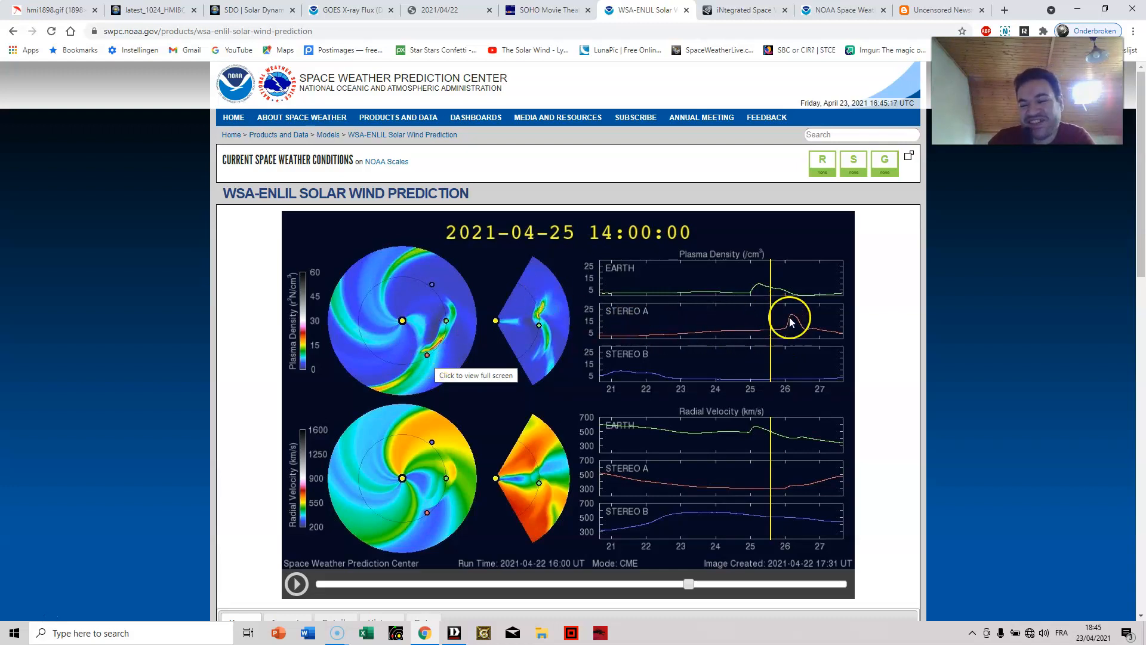
{"action": "mouse_move", "coordinate": [794, 327]}
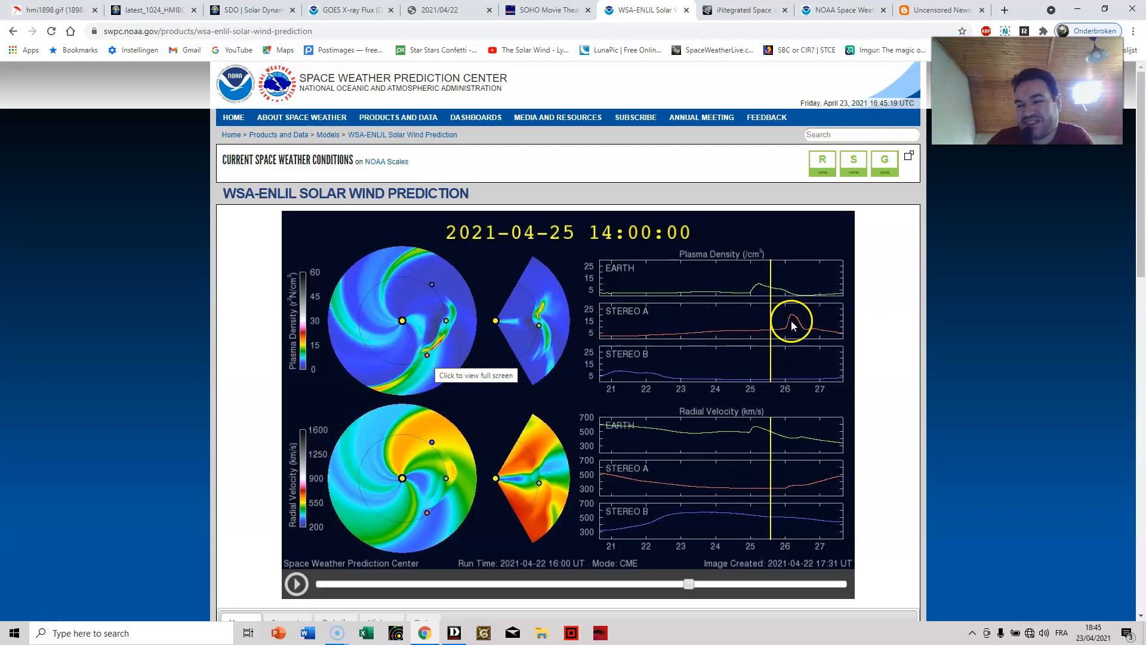
{"action": "mouse_move", "coordinate": [434, 355]}
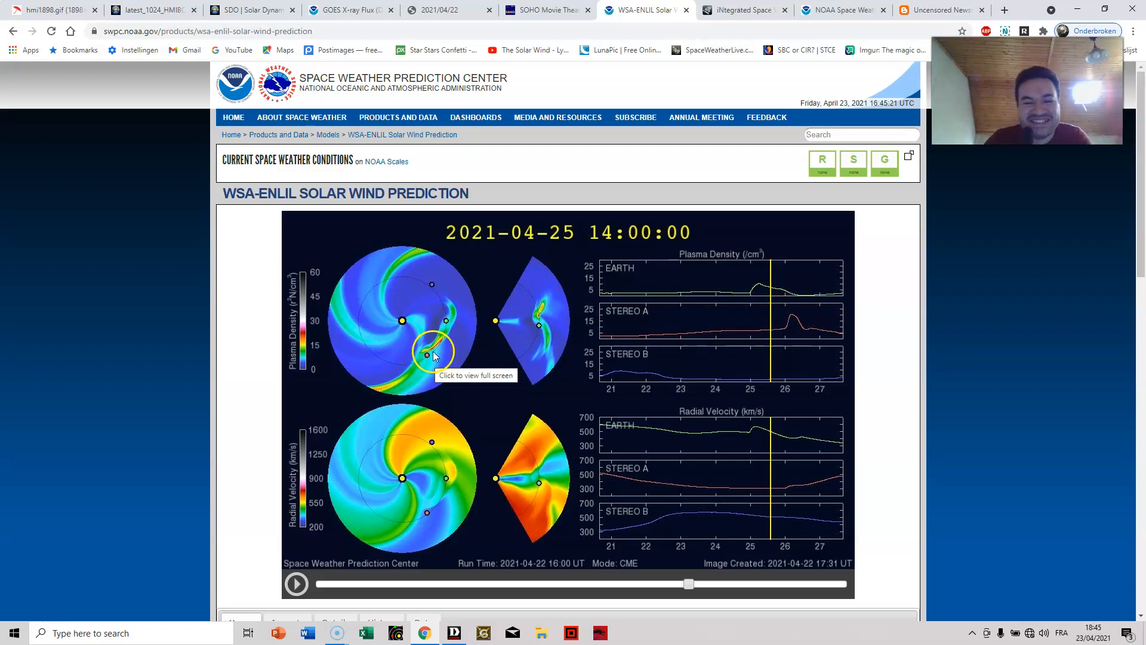
{"action": "mouse_move", "coordinate": [664, 154]}
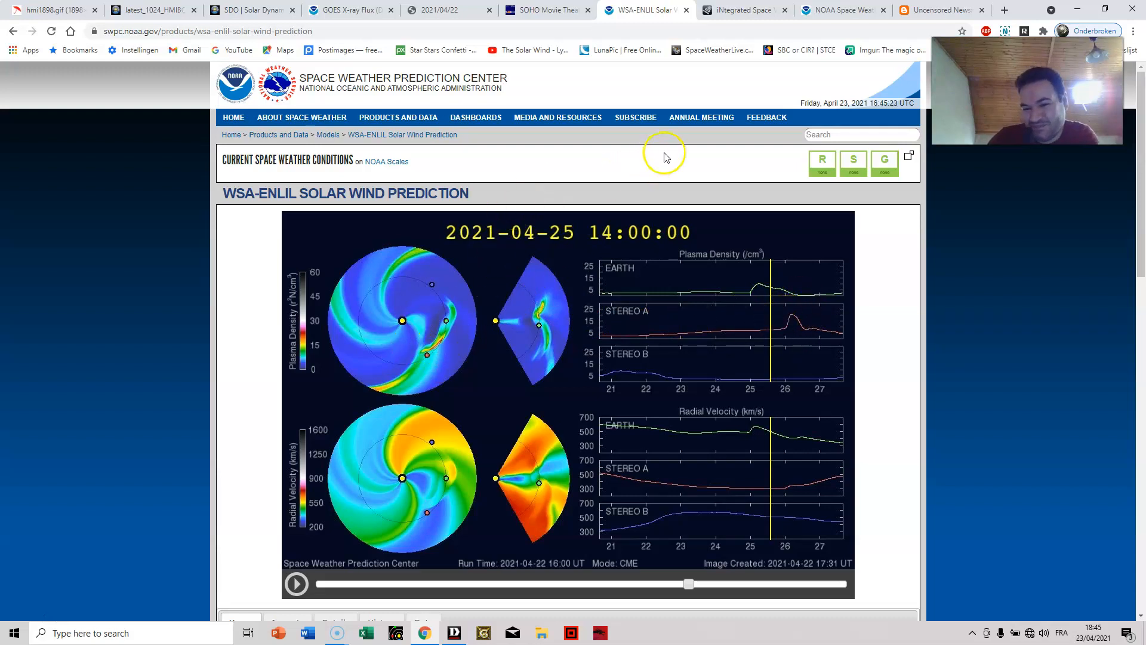
{"action": "mouse_move", "coordinate": [725, 284]}
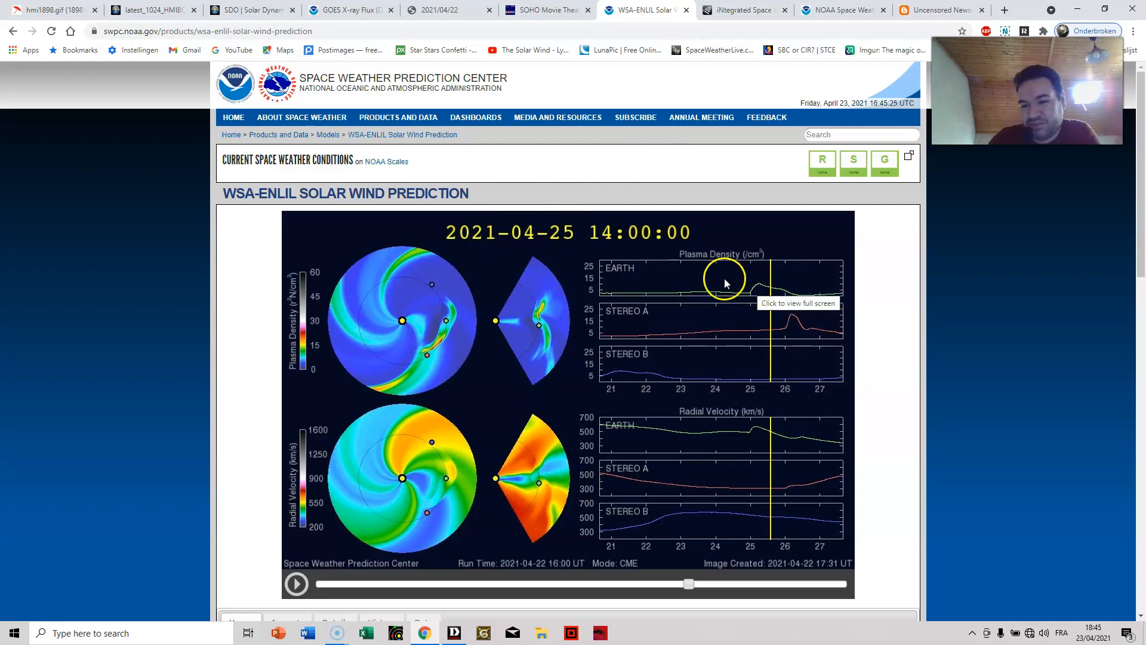
{"action": "mouse_move", "coordinate": [544, 336]}
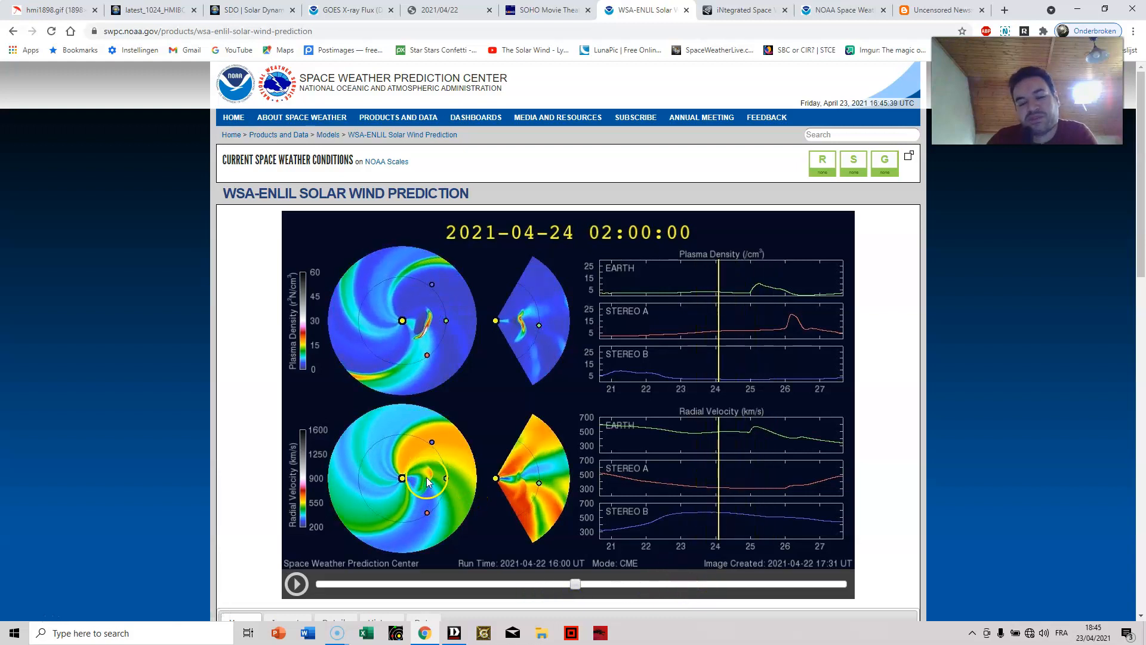
{"action": "mouse_move", "coordinate": [435, 479]}
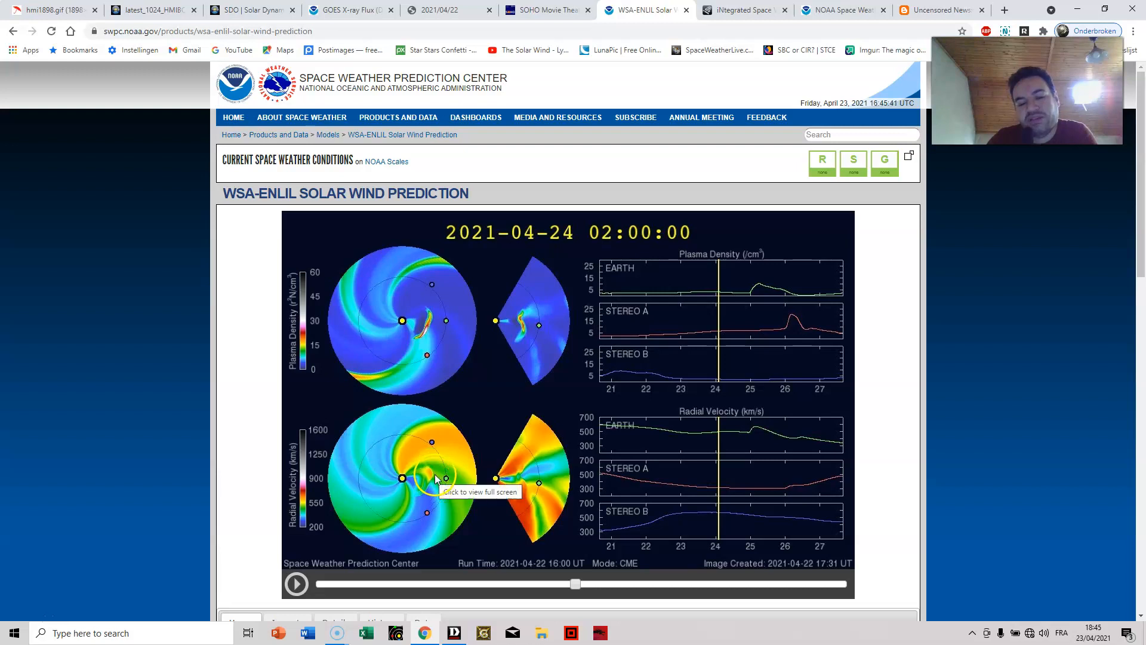
{"action": "mouse_move", "coordinate": [435, 327]}
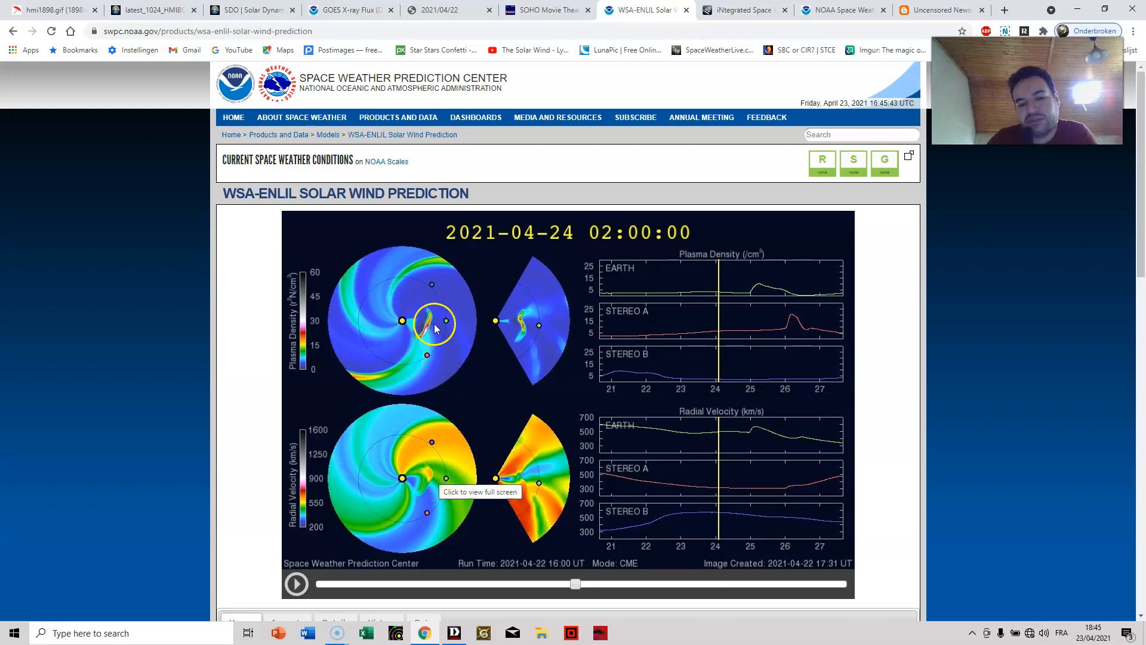
{"action": "mouse_move", "coordinate": [606, 620]}
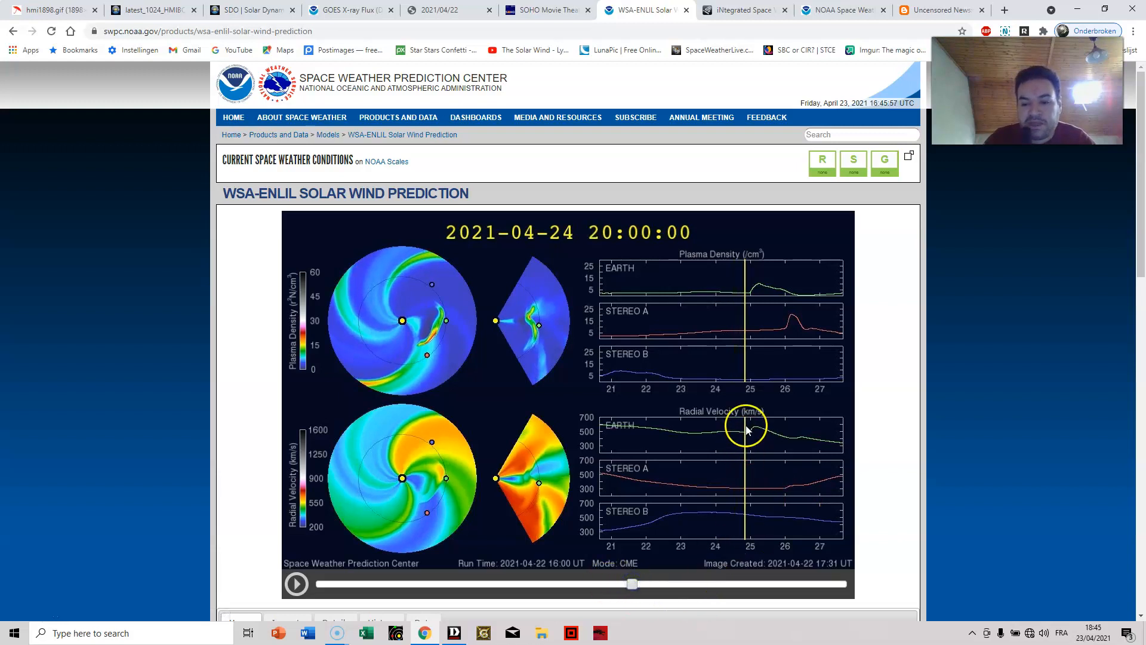
{"action": "mouse_move", "coordinate": [557, 414]}
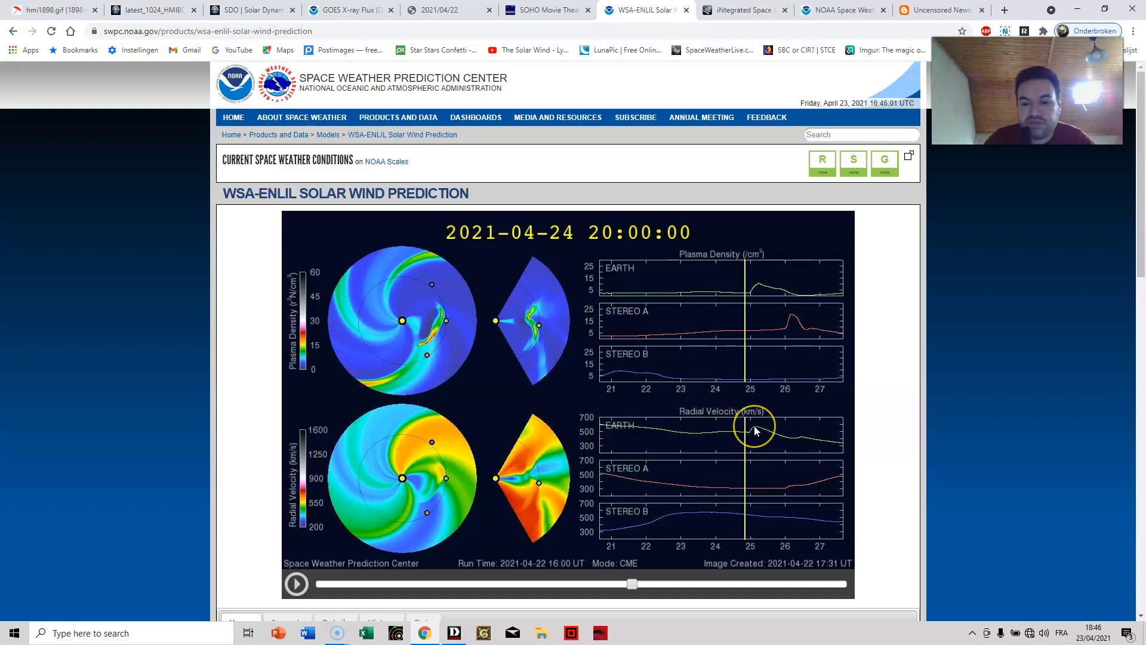
{"action": "mouse_move", "coordinate": [754, 431]}
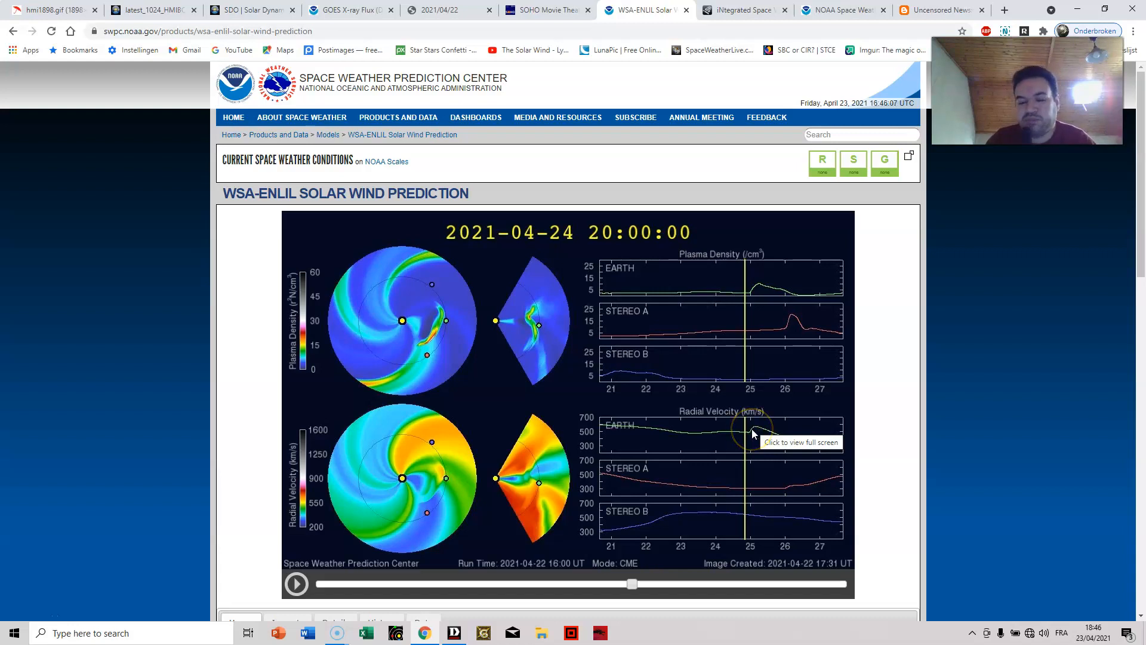
{"action": "mouse_move", "coordinate": [876, 412]}
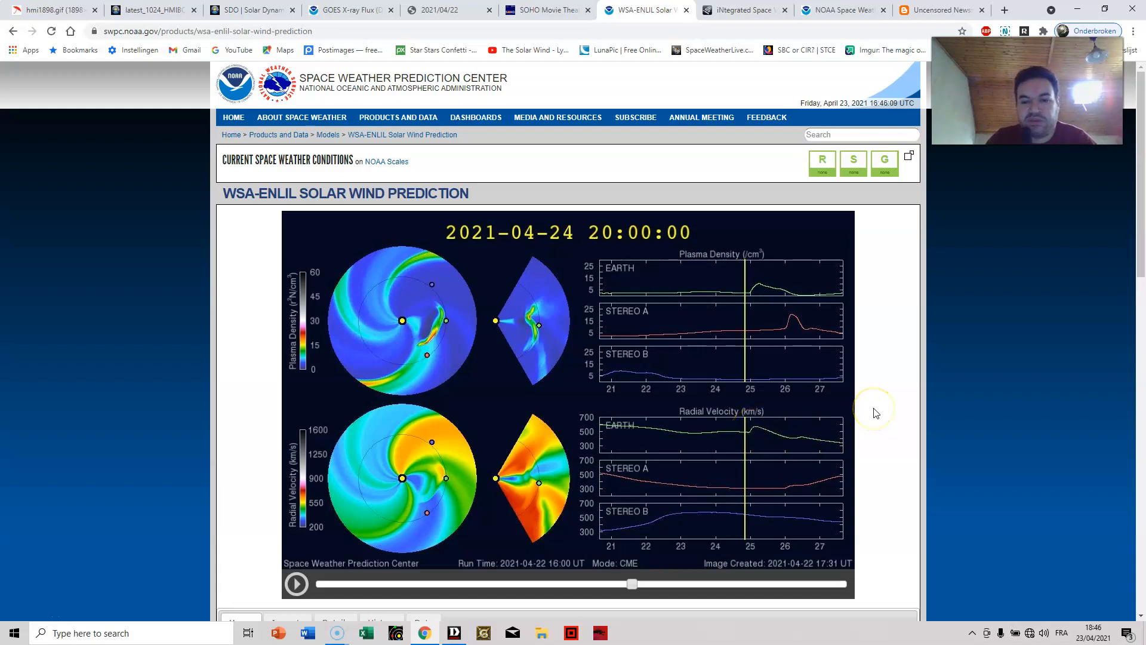
{"action": "mouse_move", "coordinate": [430, 327]}
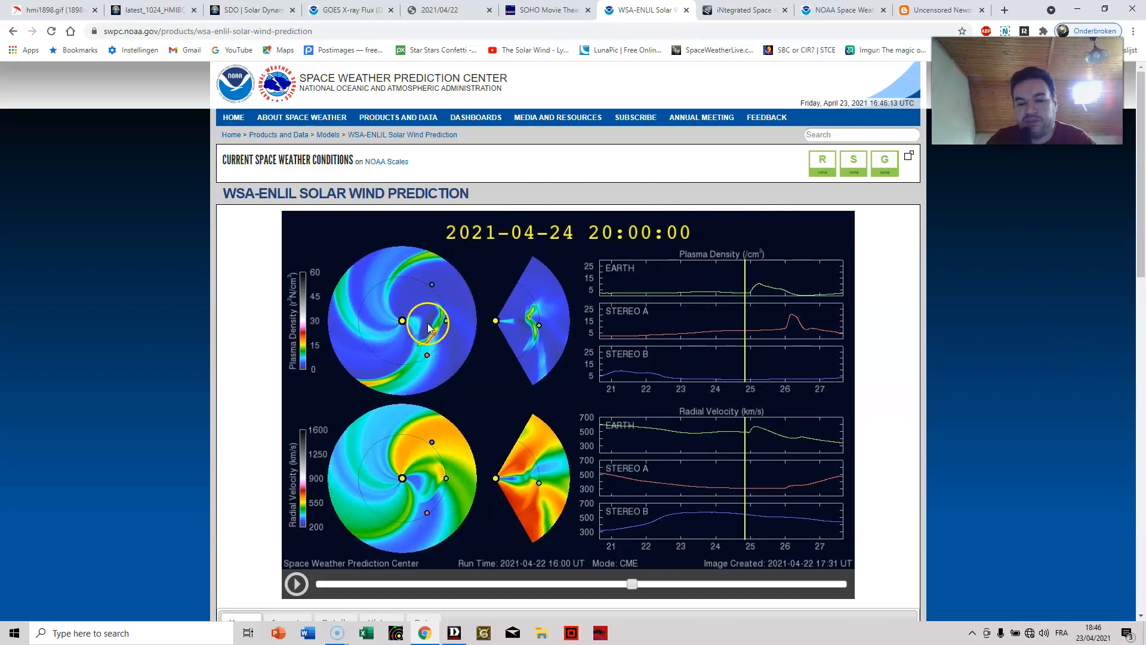
{"action": "mouse_move", "coordinate": [444, 335]}
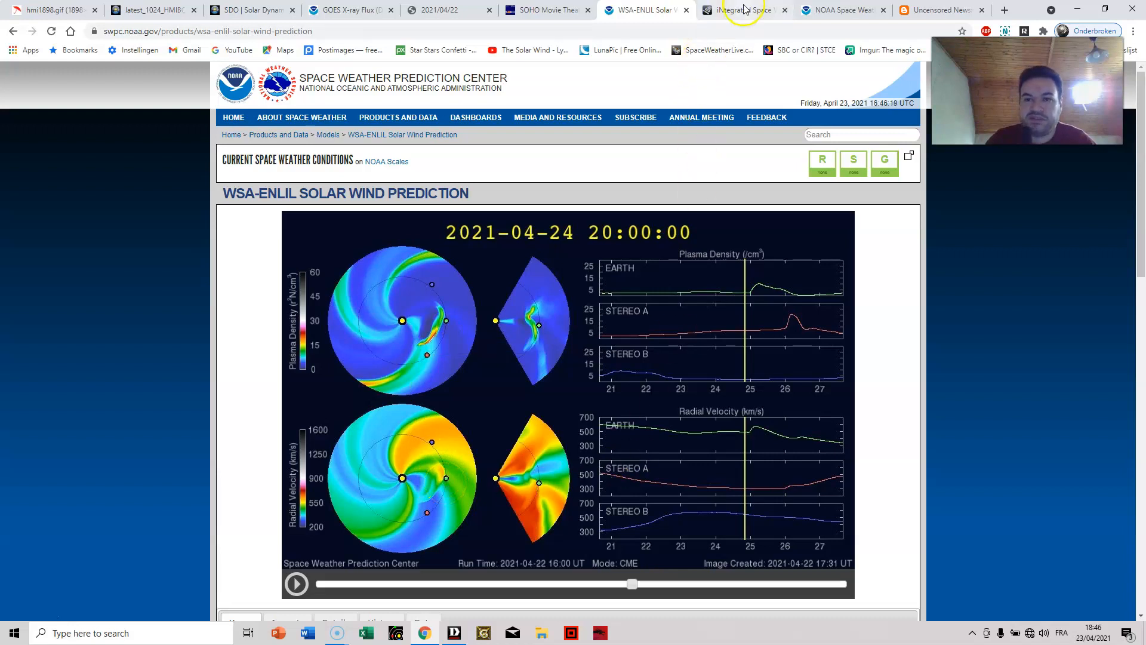
{"action": "left_click", "coordinate": [742, 10]}
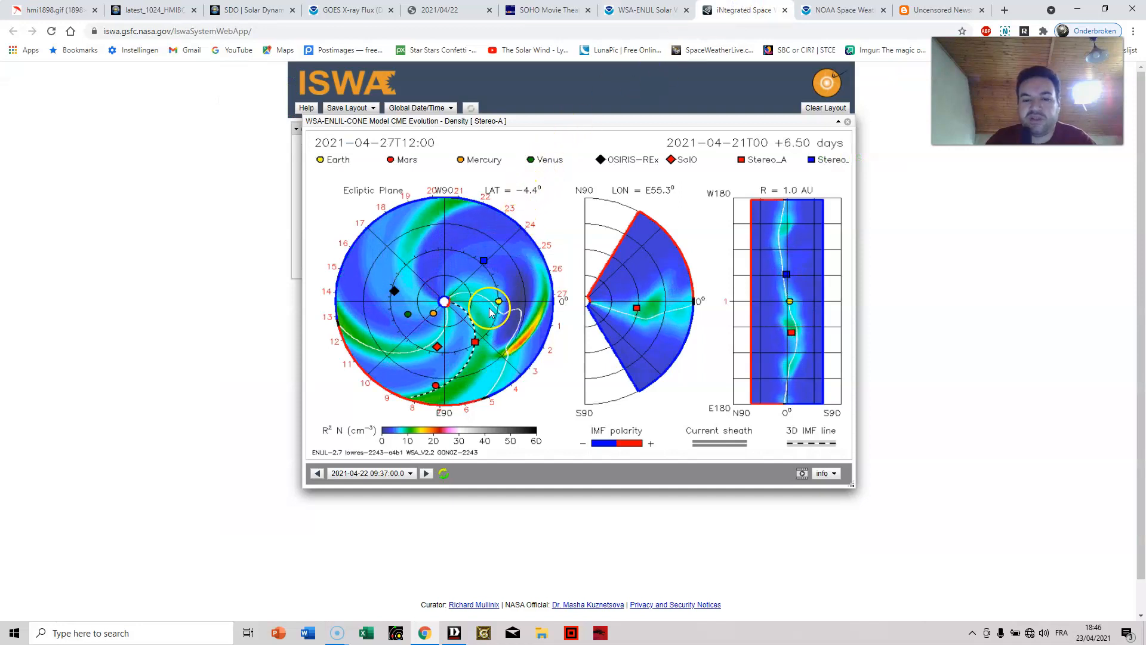
{"action": "left_click", "coordinate": [426, 473]}
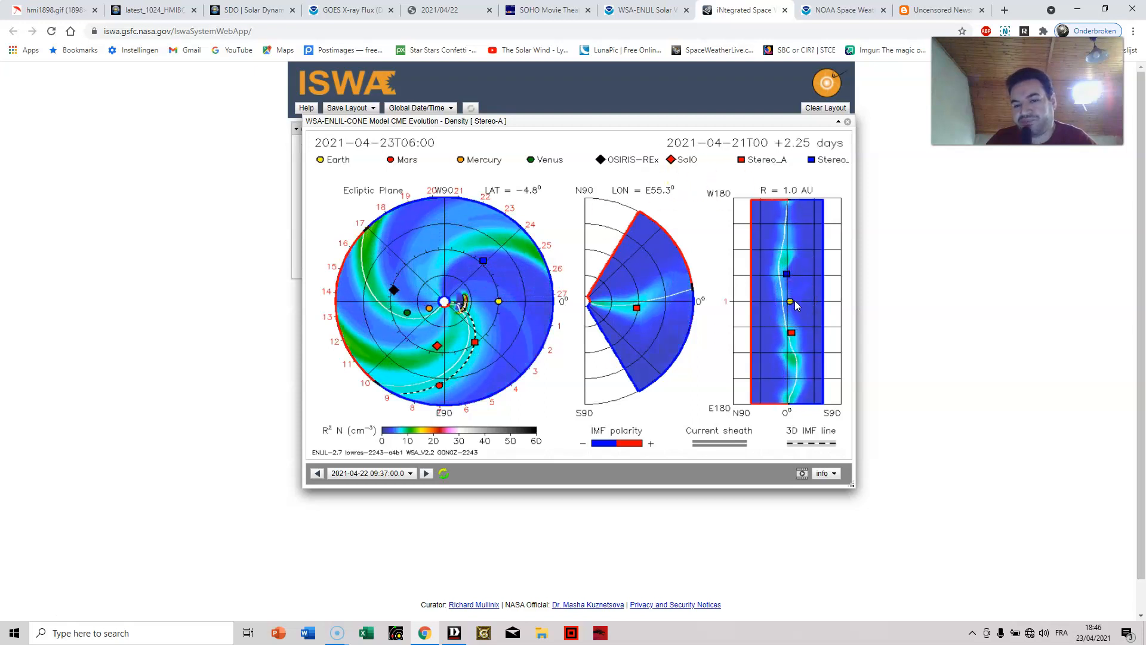
{"action": "left_click", "coordinate": [426, 473]}
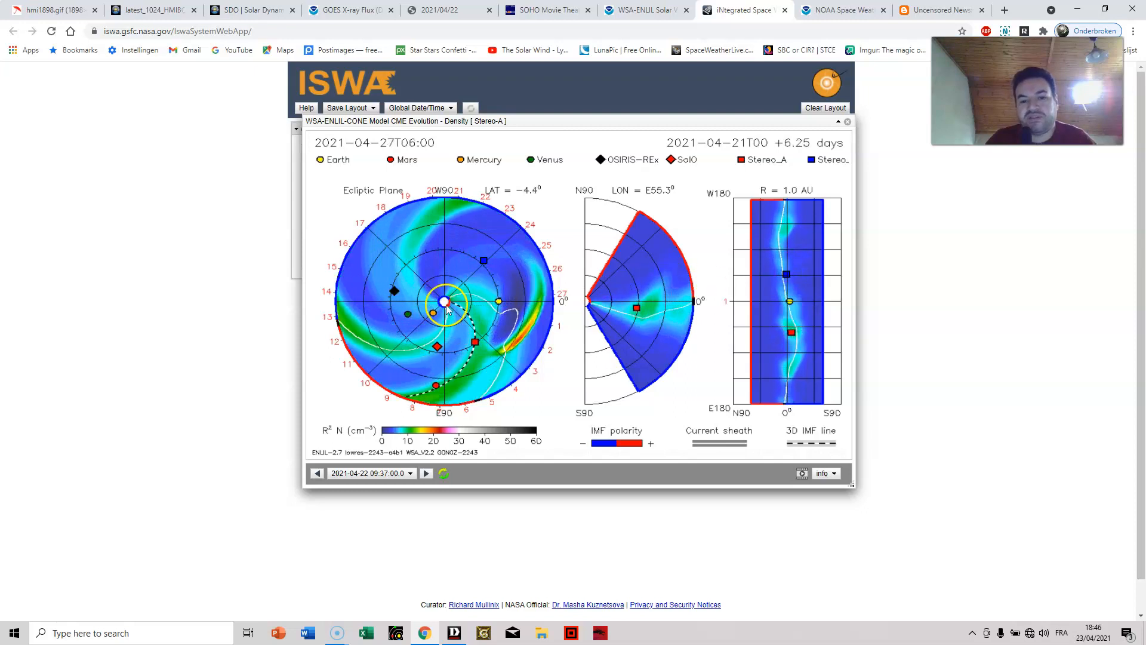
{"action": "left_click", "coordinate": [426, 473]}
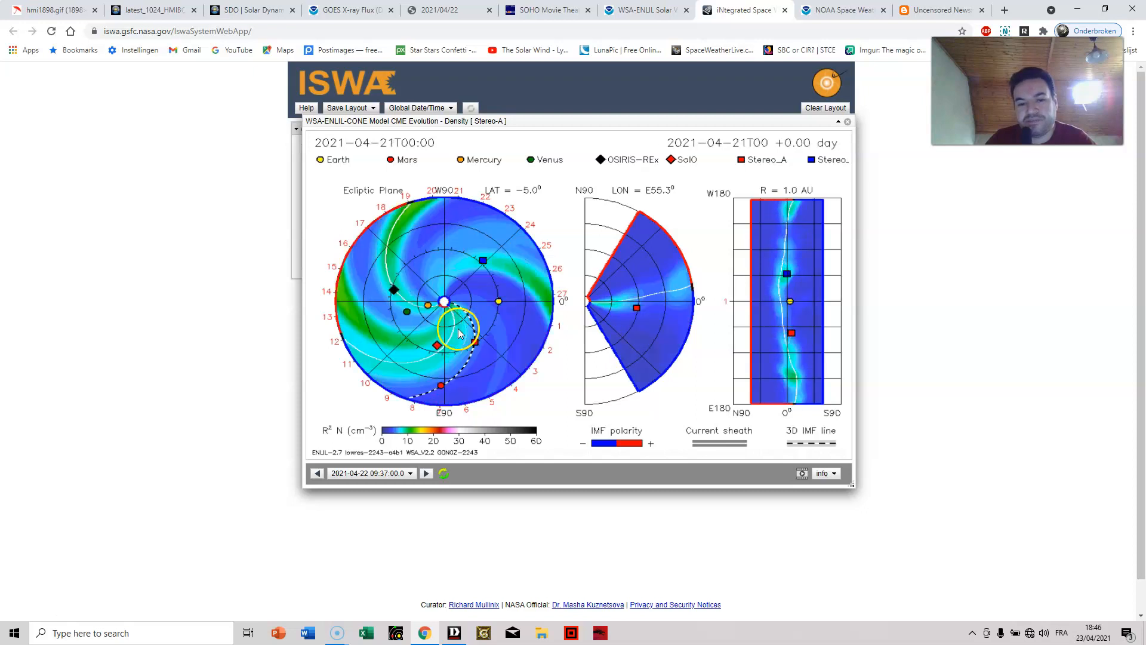
{"action": "left_click", "coordinate": [426, 473]}
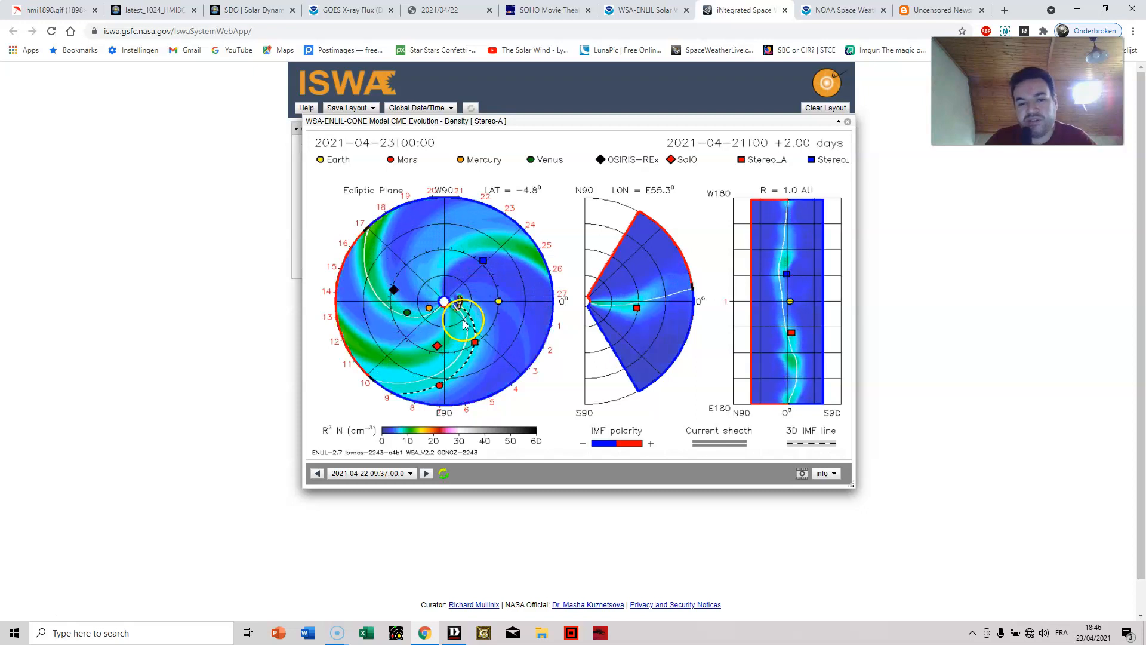
{"action": "left_click", "coordinate": [427, 472]}
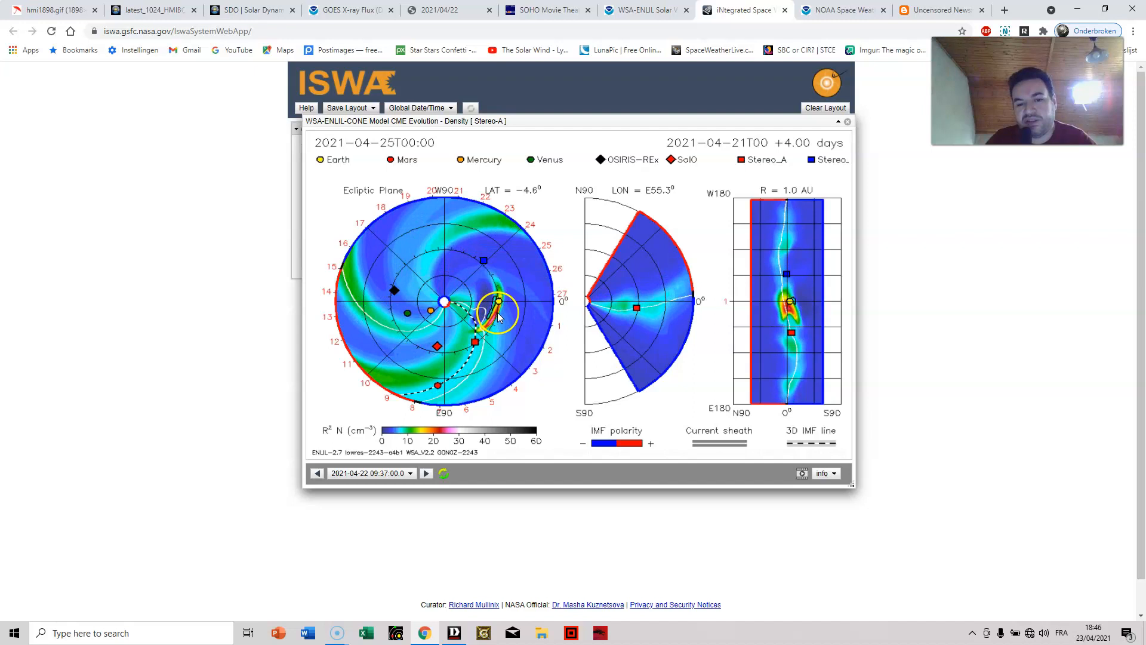
{"action": "left_click", "coordinate": [426, 472]}
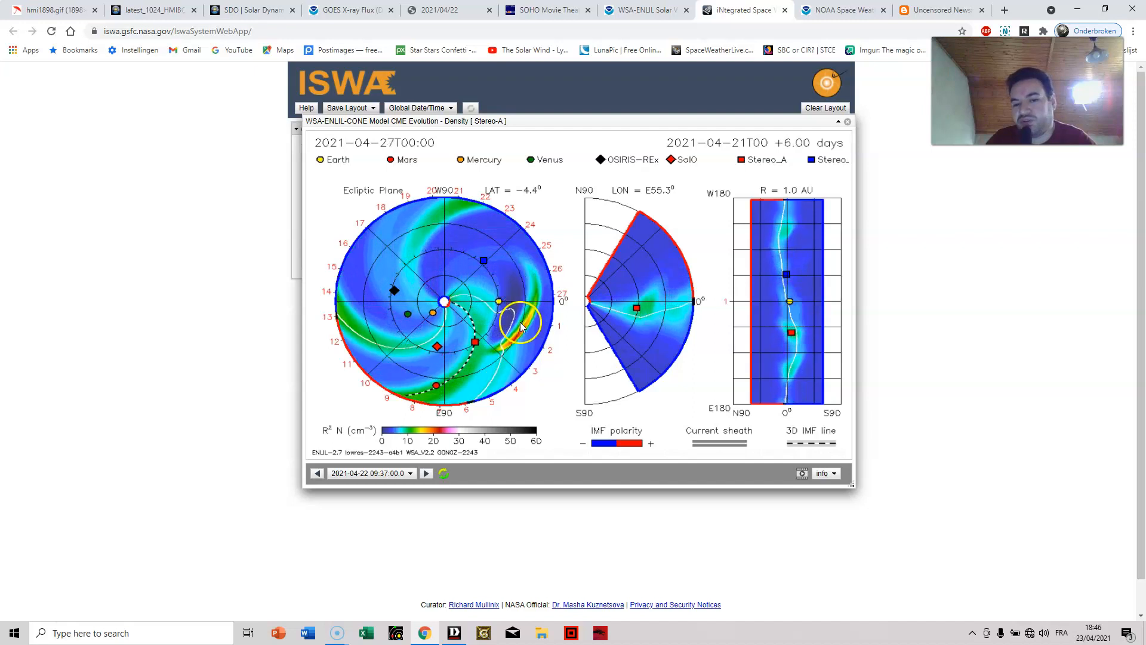
{"action": "left_click", "coordinate": [426, 473]}
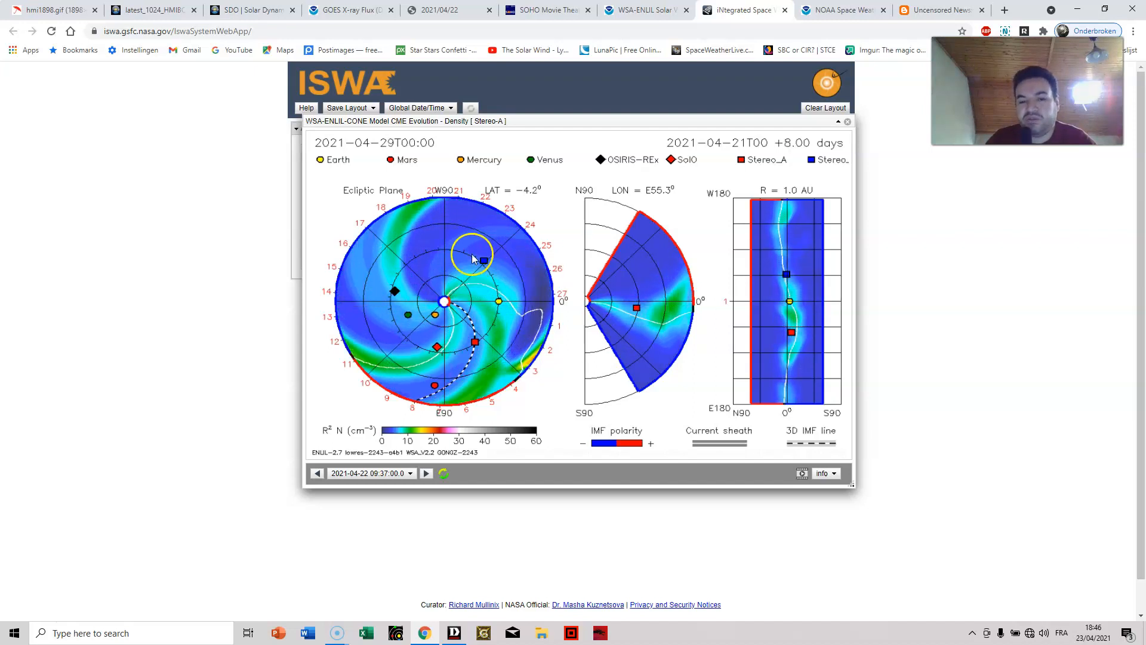
{"action": "left_click", "coordinate": [426, 473]}
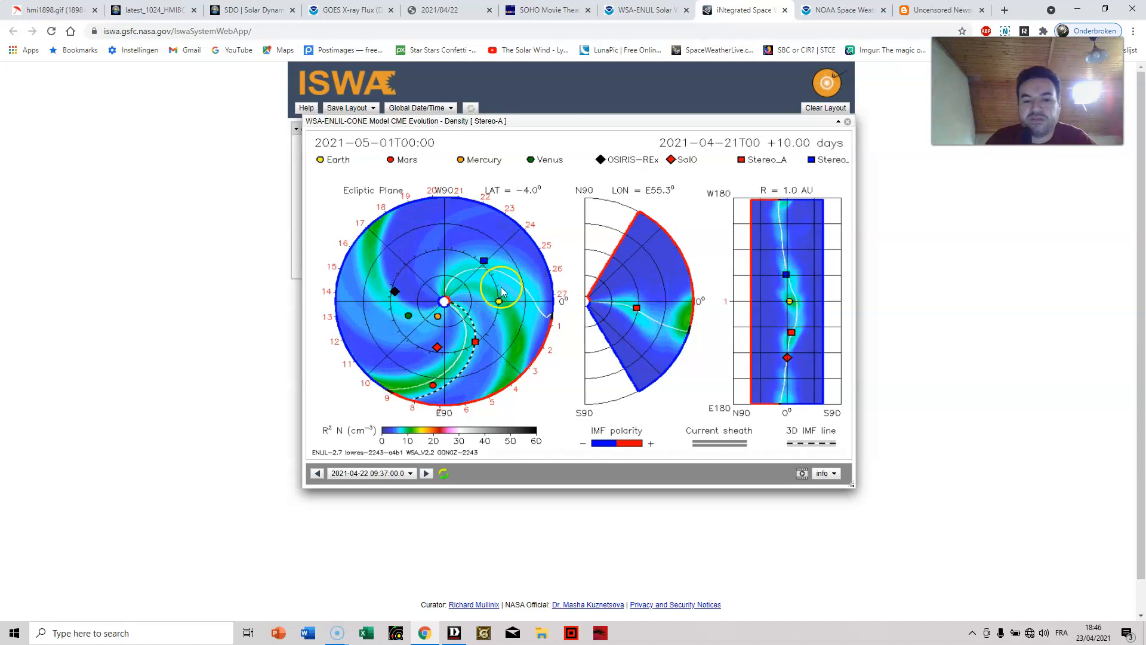
{"action": "left_click", "coordinate": [316, 472]}
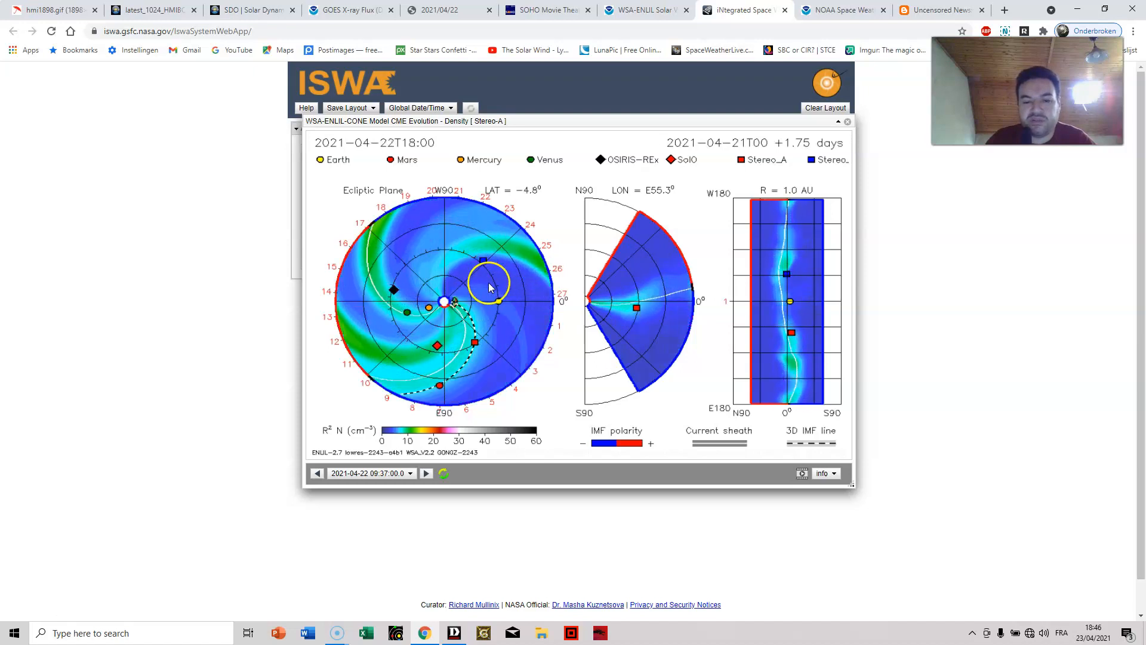
{"action": "left_click", "coordinate": [644, 10]}
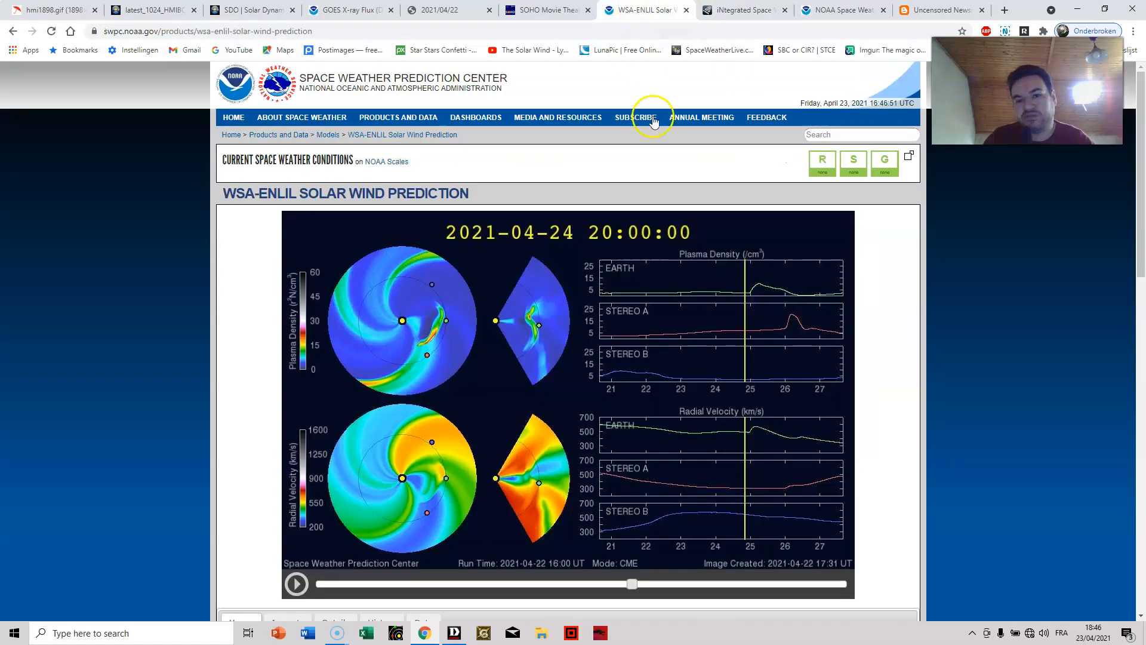
{"action": "mouse_move", "coordinate": [657, 241]}
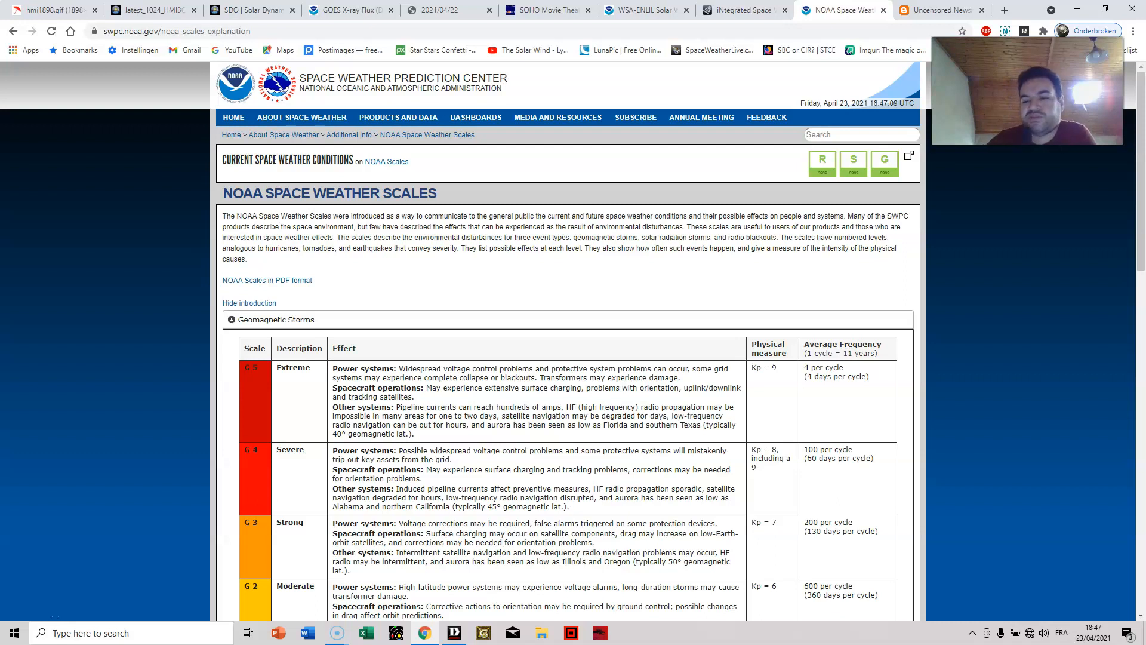
From the Uncensored News blog's spaceweather links, open 'NOAA - Space Weather Prediction Center'.
{"action": "left_click", "coordinate": [937, 9]}
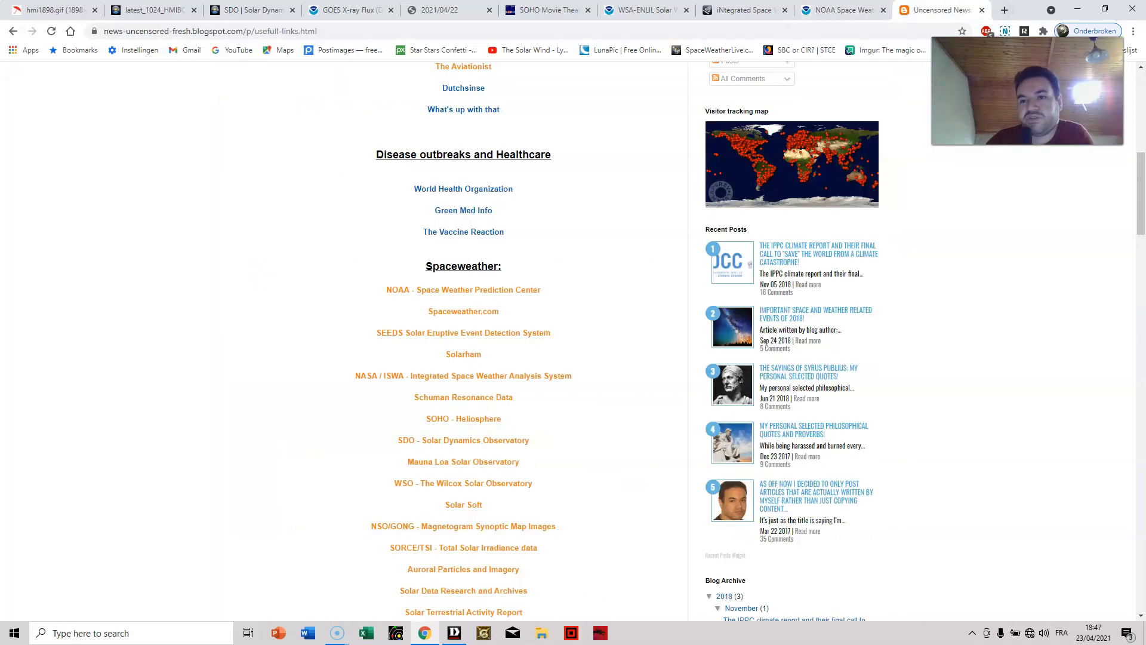
{"action": "scroll", "scroll_direction": "up", "scroll_amount": 3}
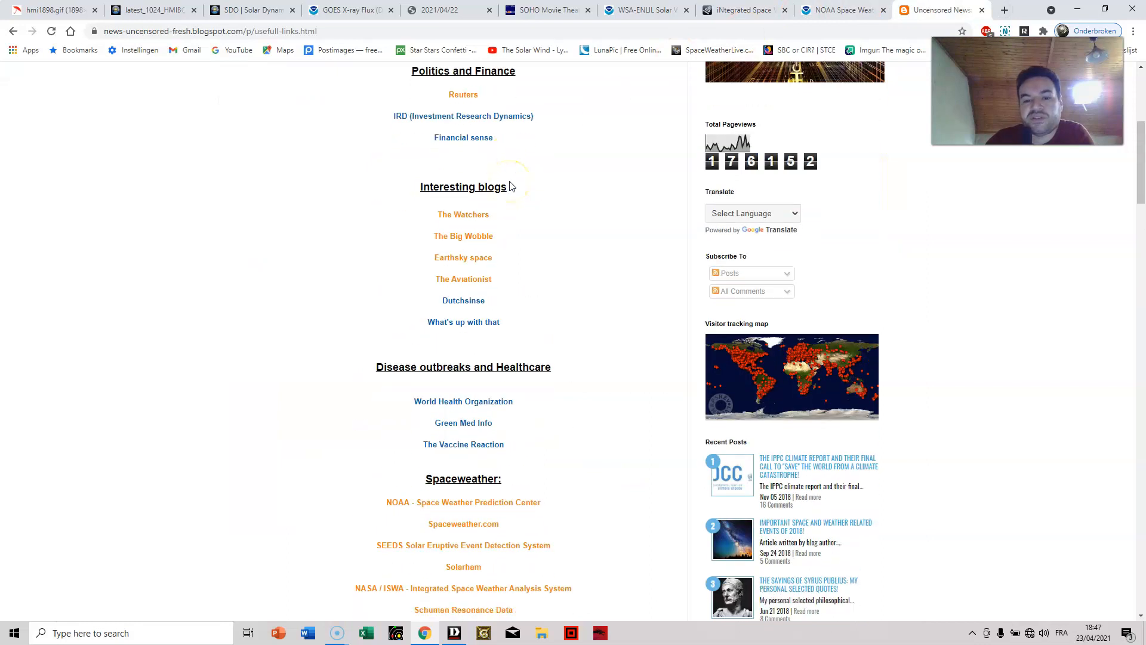
{"action": "scroll", "scroll_direction": "down", "scroll_amount": 3}
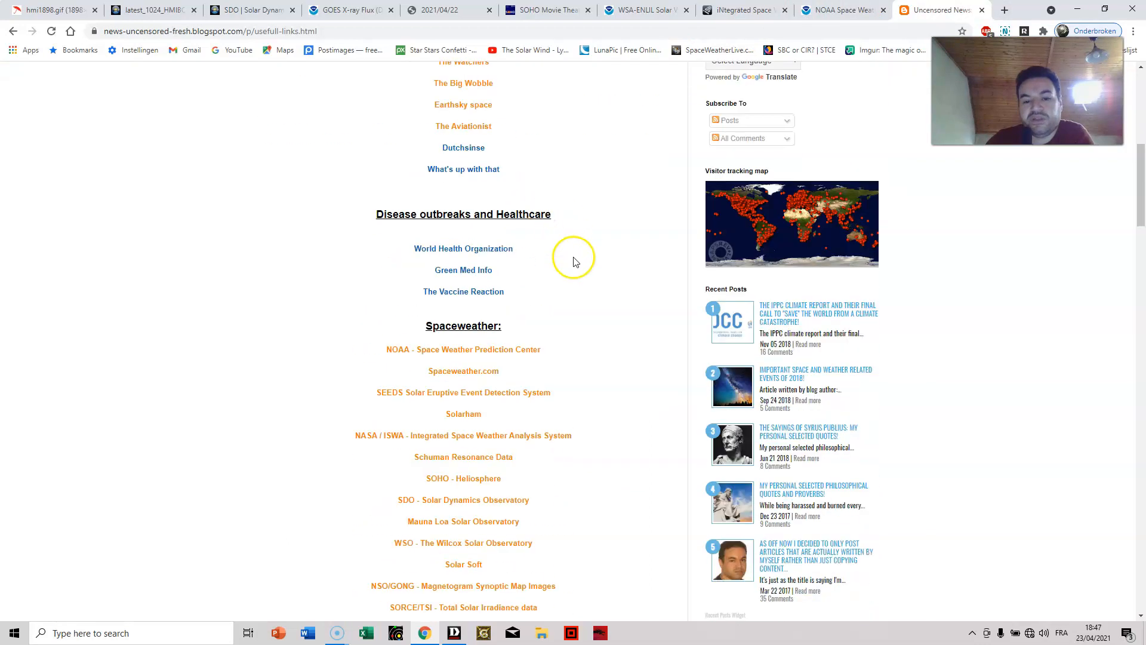
{"action": "left_click", "coordinate": [463, 349]}
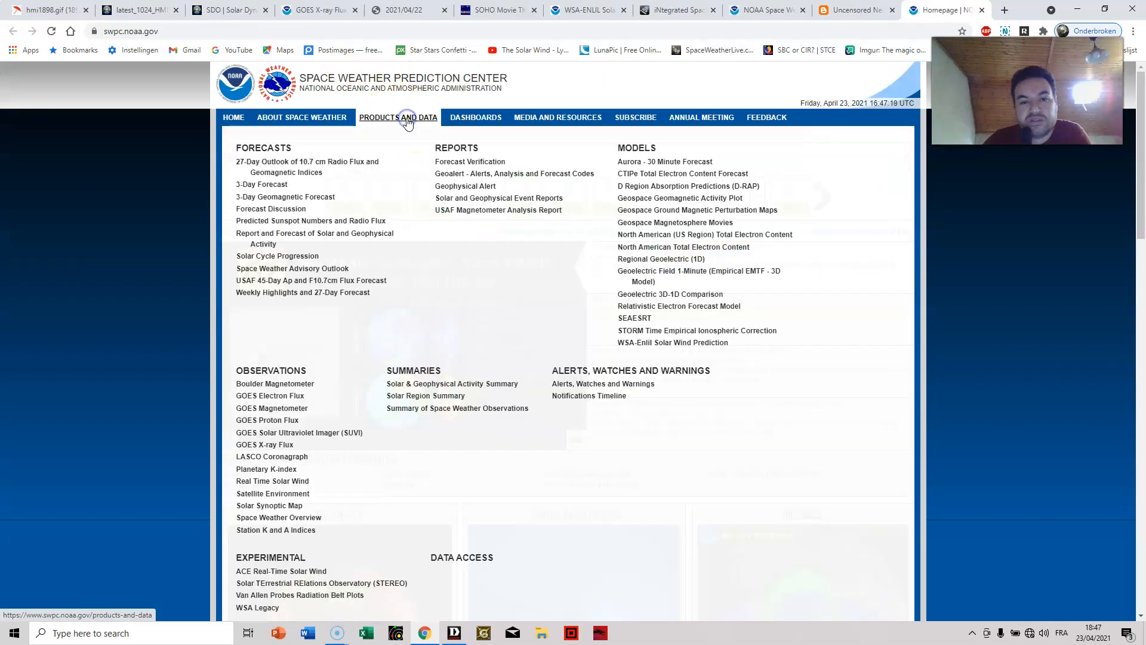
{"action": "mouse_move", "coordinate": [346, 501]}
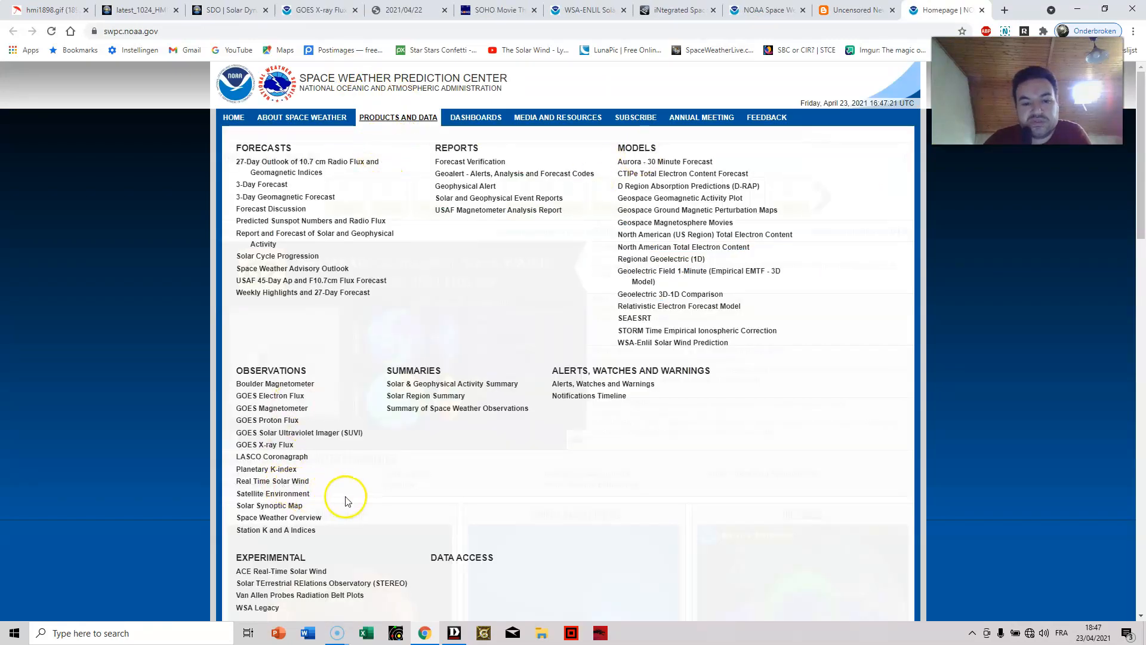
Open the Real Time Solar Wind charts showing a day of magnetic field, density and speed.
{"action": "left_click", "coordinate": [272, 481]}
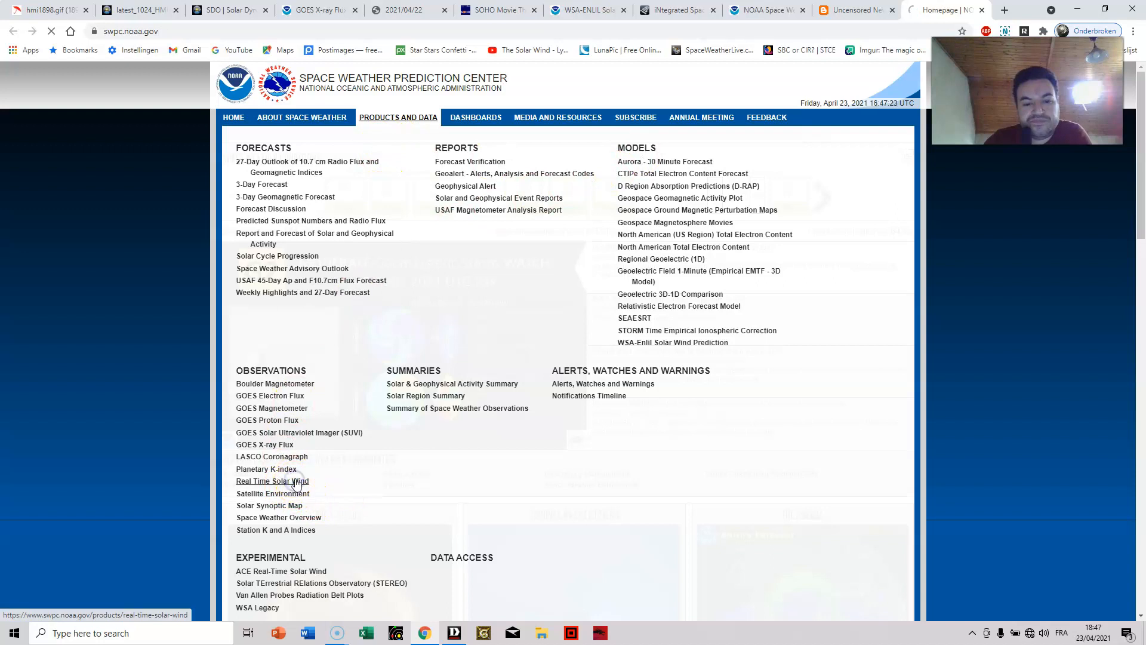
{"action": "left_click", "coordinate": [272, 480]}
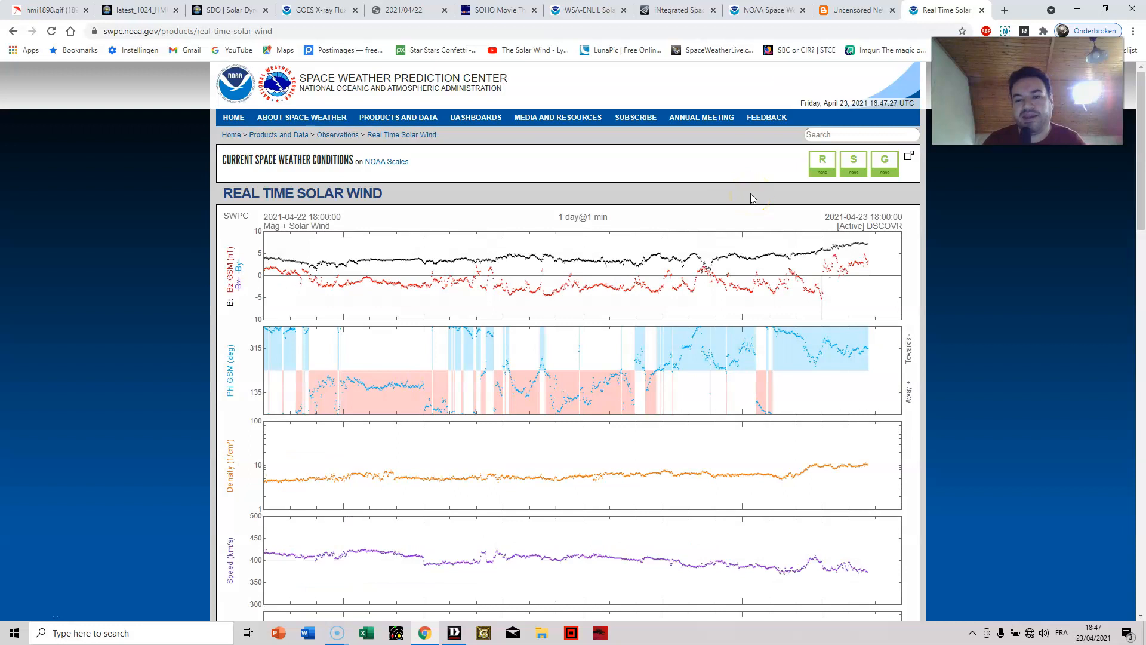
{"action": "mouse_move", "coordinate": [597, 255]}
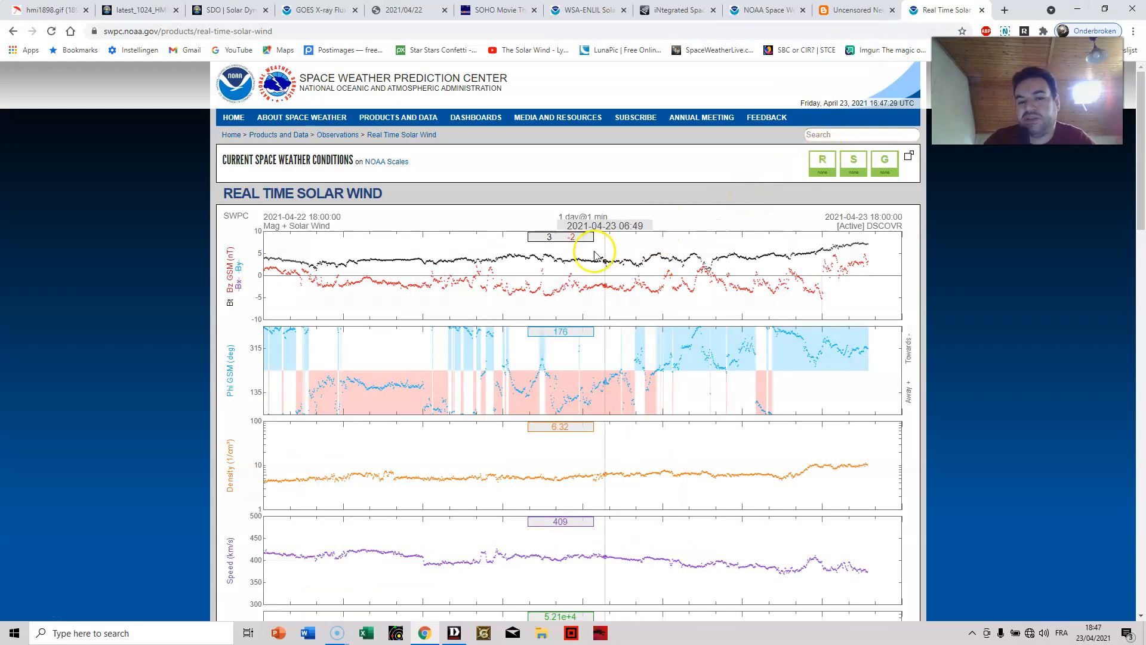
{"action": "mouse_move", "coordinate": [804, 307]}
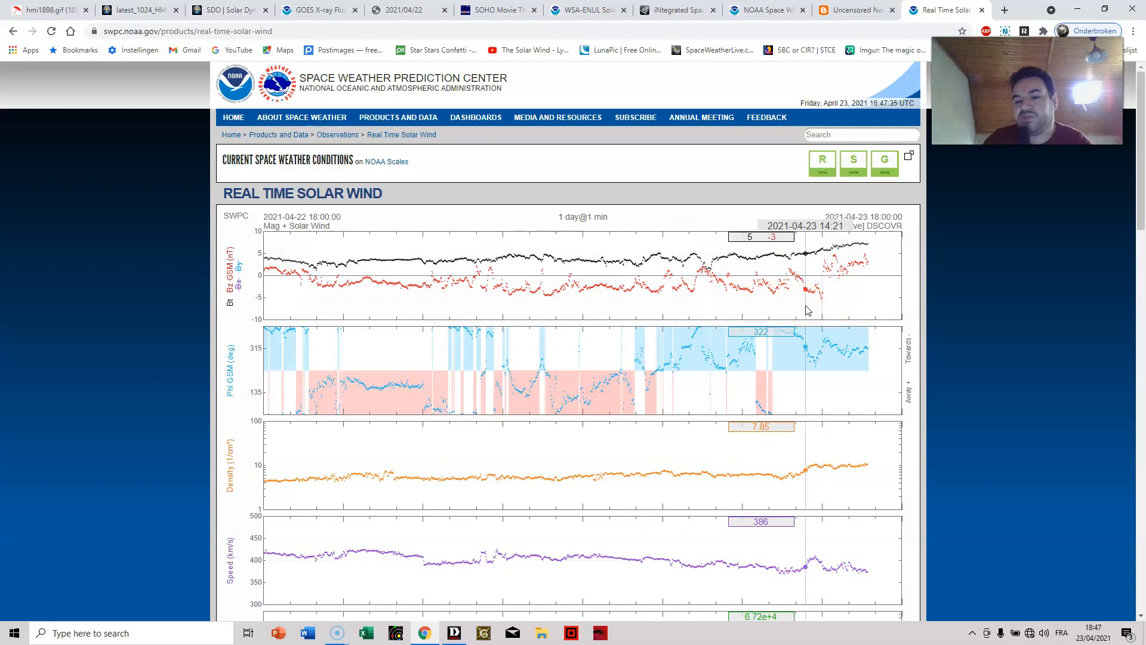
{"action": "mouse_move", "coordinate": [863, 320]}
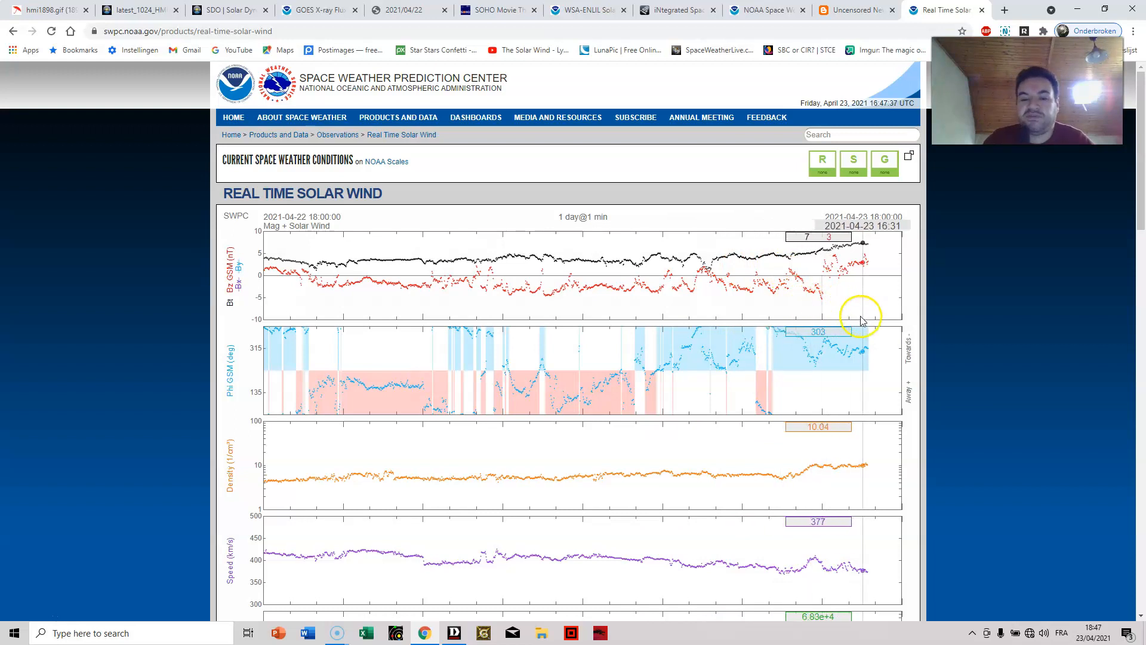
{"action": "mouse_move", "coordinate": [744, 347]}
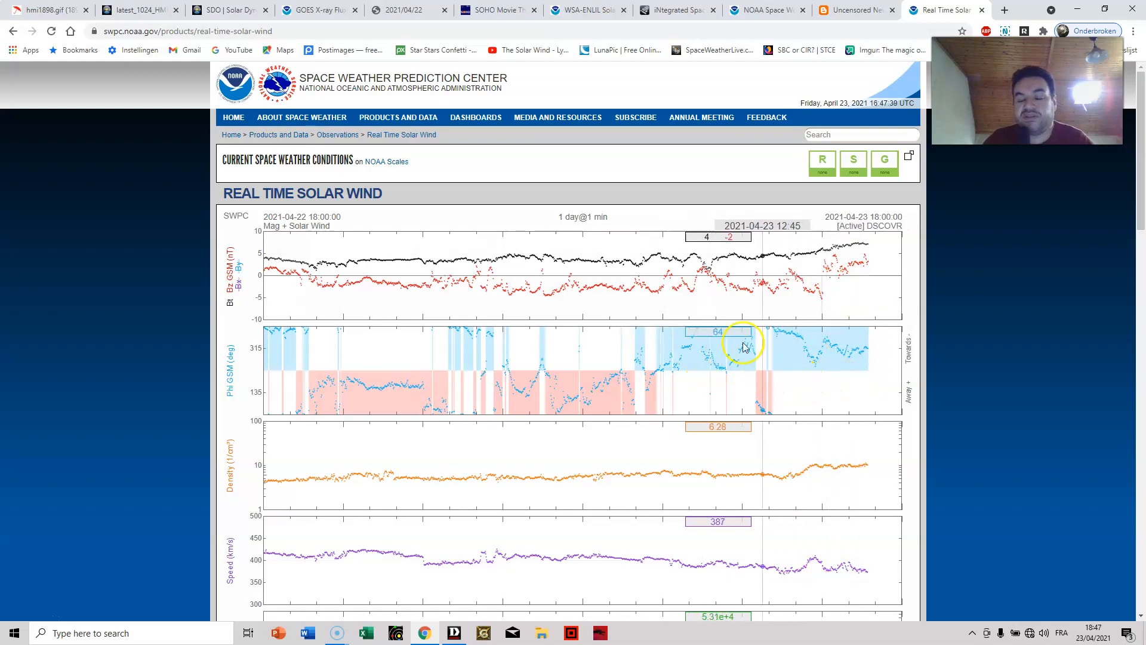
{"action": "mouse_move", "coordinate": [687, 398]}
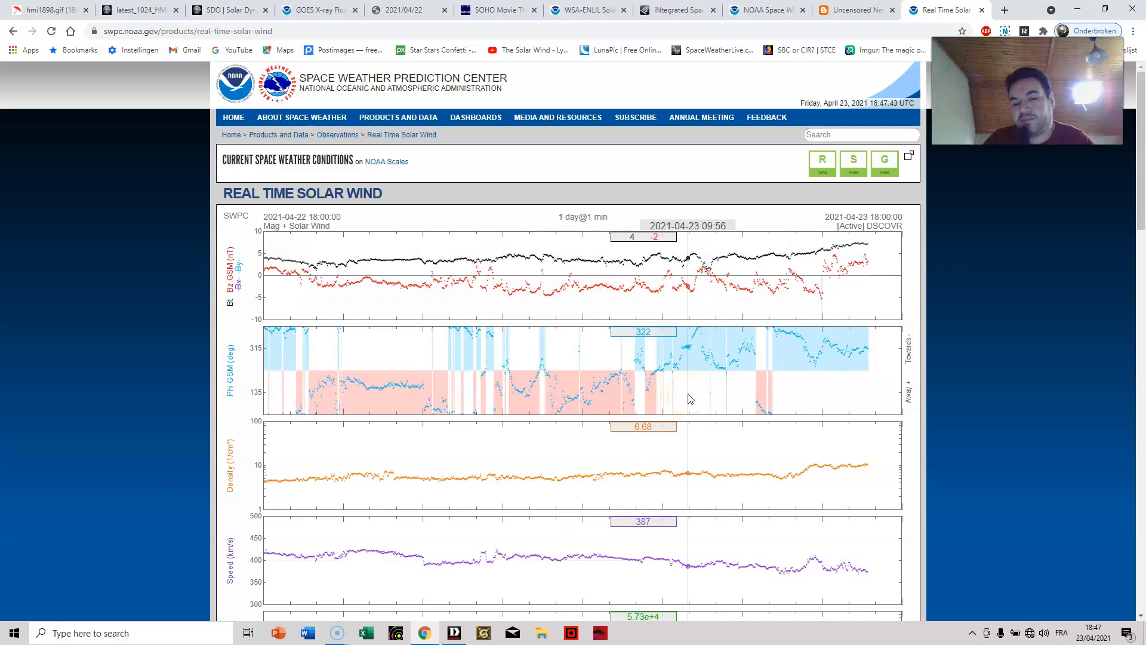
{"action": "mouse_move", "coordinate": [667, 323]}
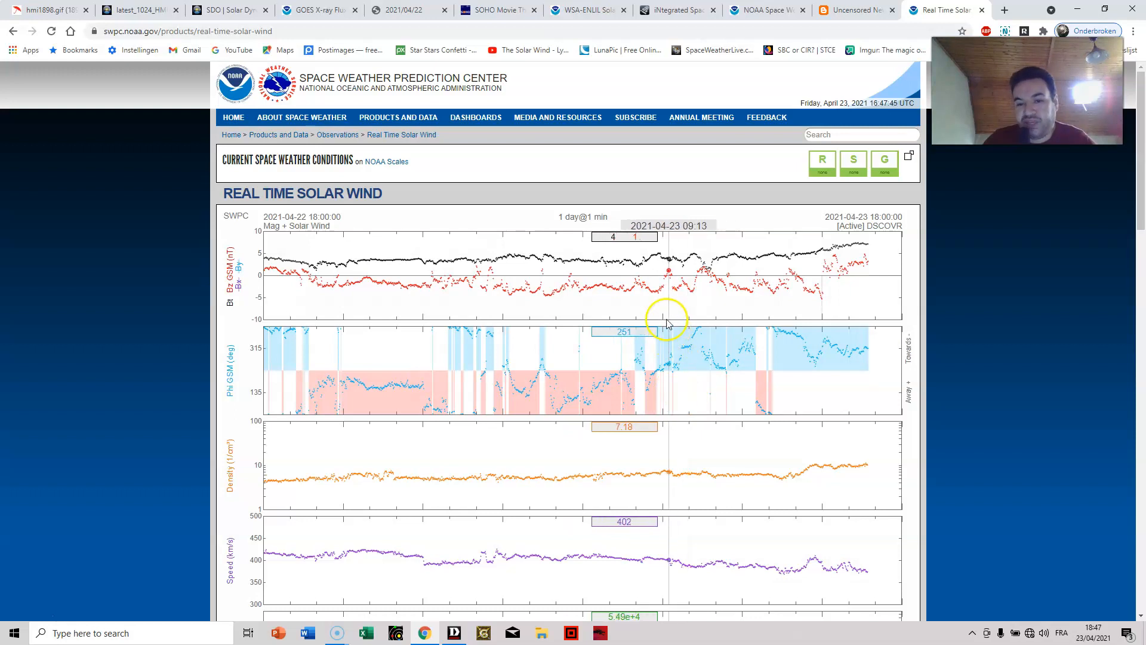
{"action": "mouse_move", "coordinate": [662, 310]}
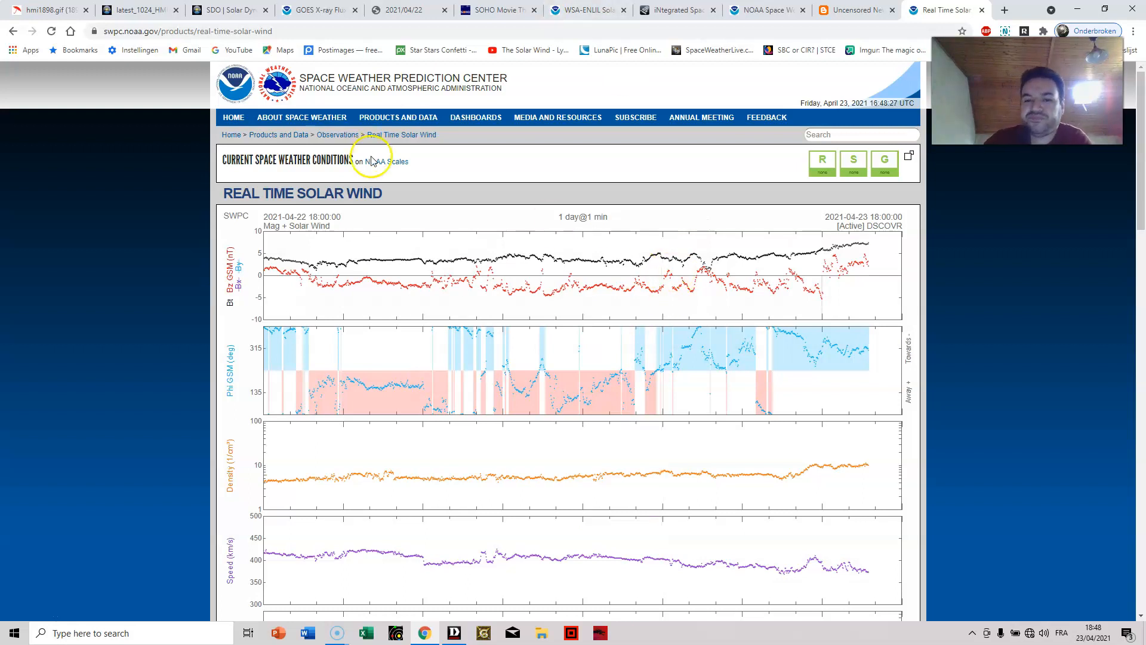
{"action": "mouse_move", "coordinate": [701, 277]}
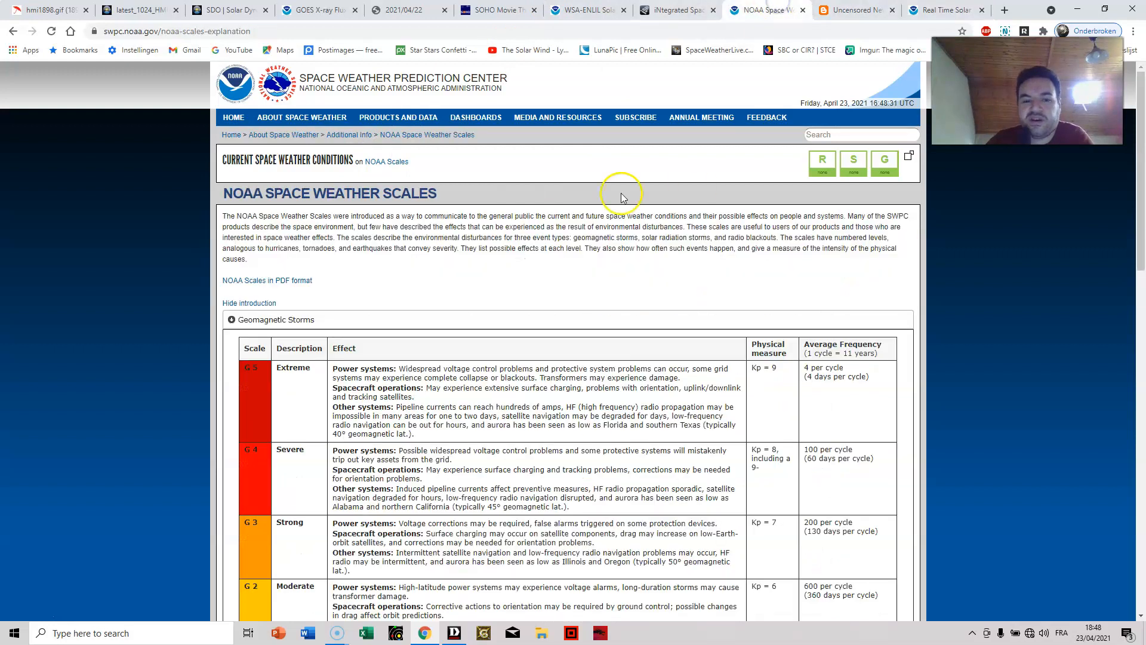
Scroll the geomagnetic storm scales, check solar wind and blog pages, then return to iSWA's CME model.
{"action": "scroll", "scroll_direction": "down", "scroll_amount": 3}
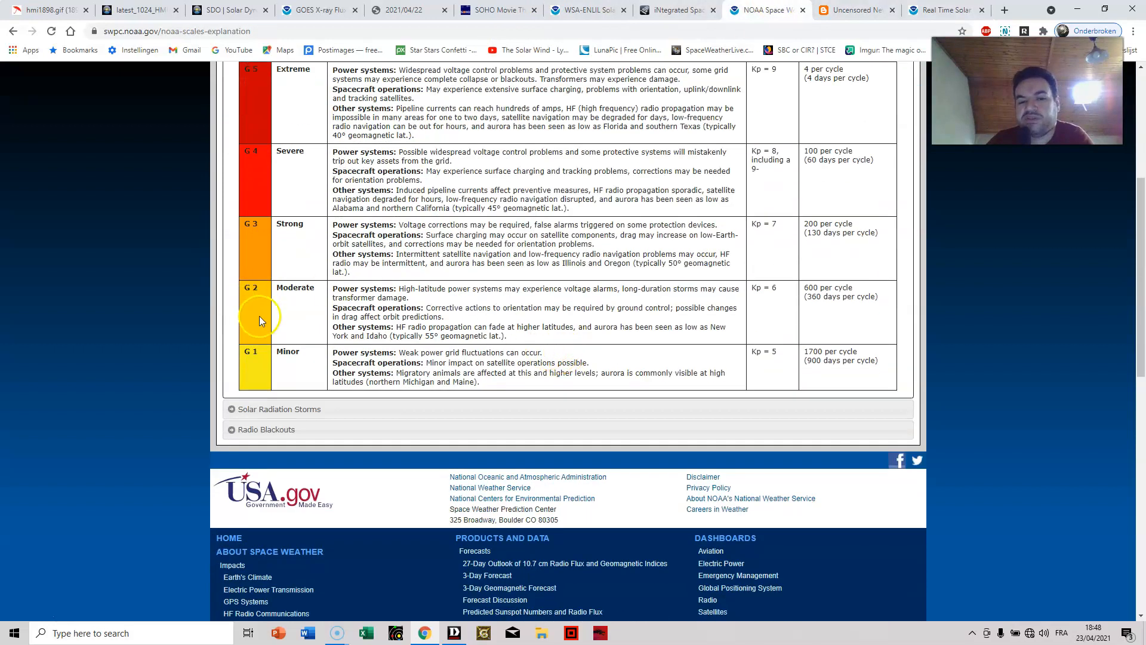
{"action": "mouse_move", "coordinate": [267, 322]}
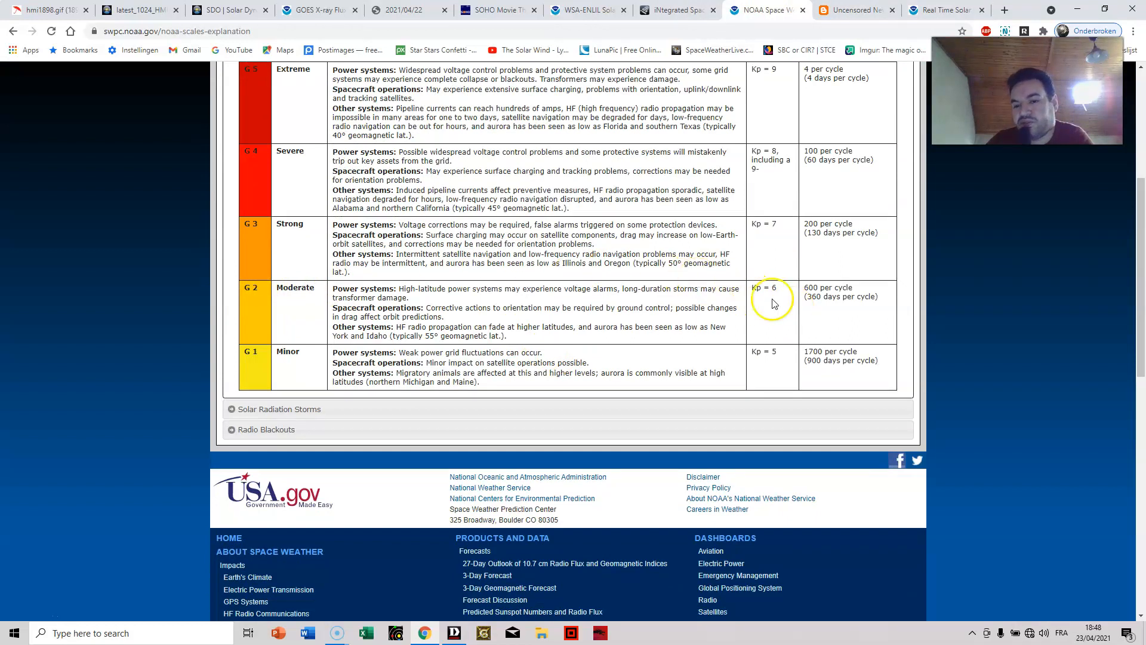
{"action": "mouse_move", "coordinate": [782, 296]}
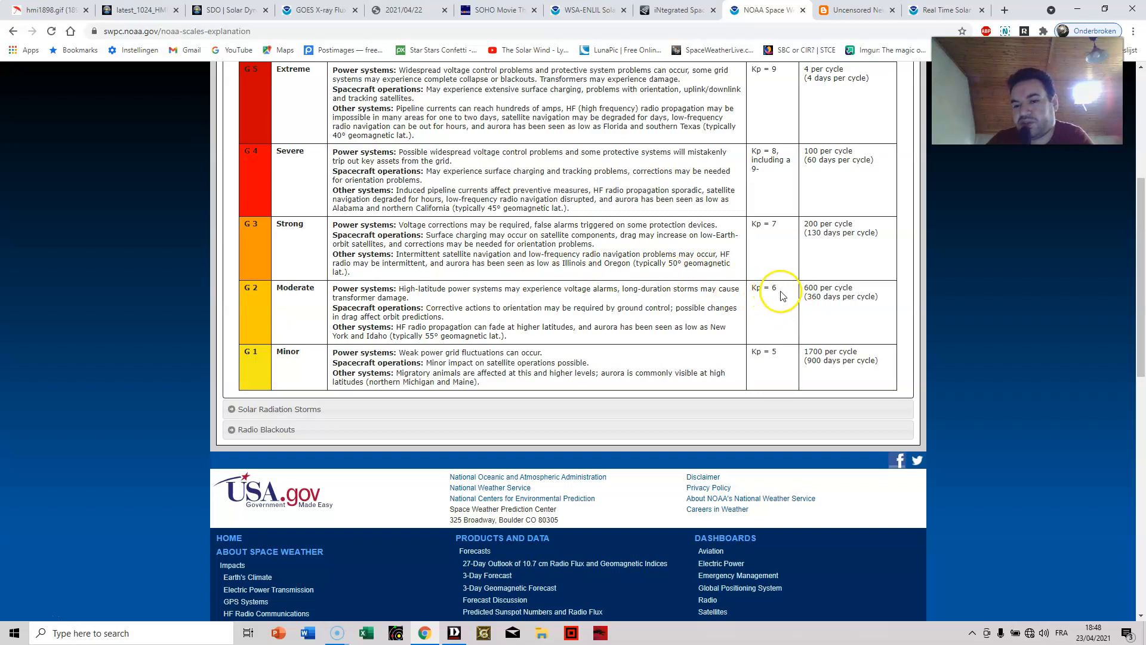
{"action": "mouse_move", "coordinate": [744, 303]}
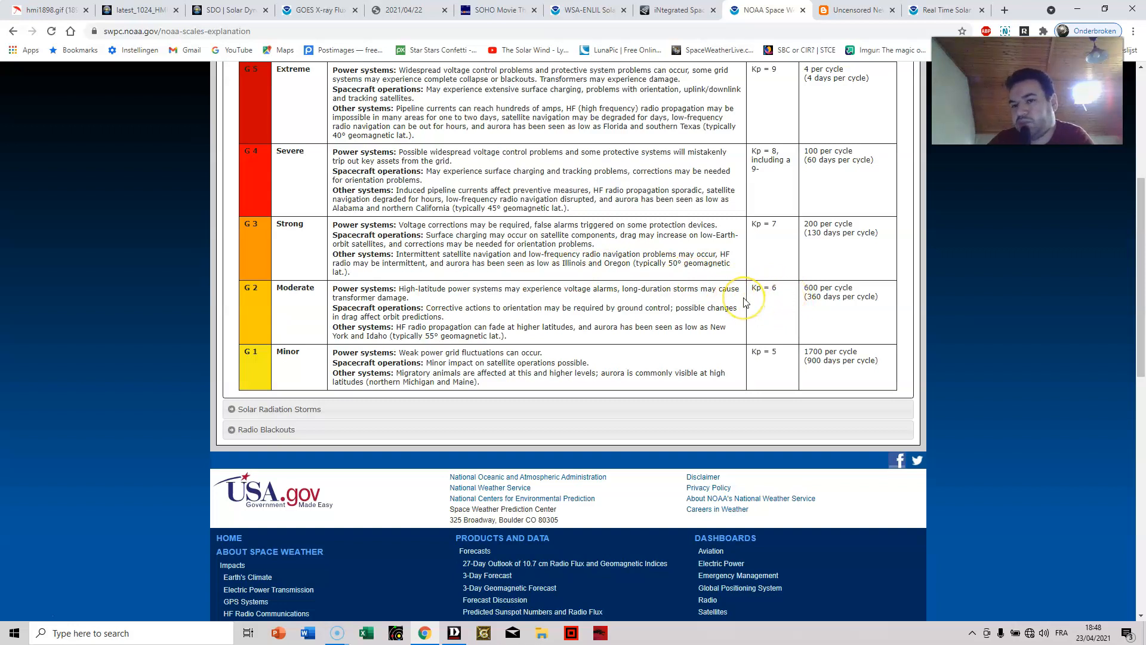
{"action": "mouse_move", "coordinate": [616, 147]}
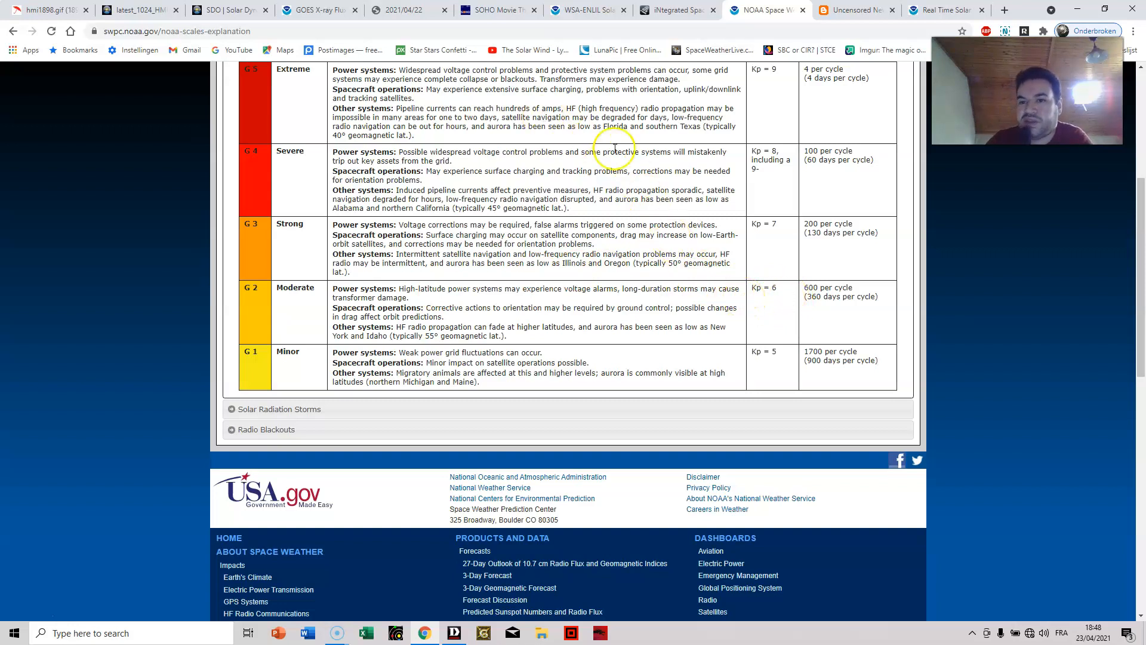
{"action": "left_click", "coordinate": [943, 9]}
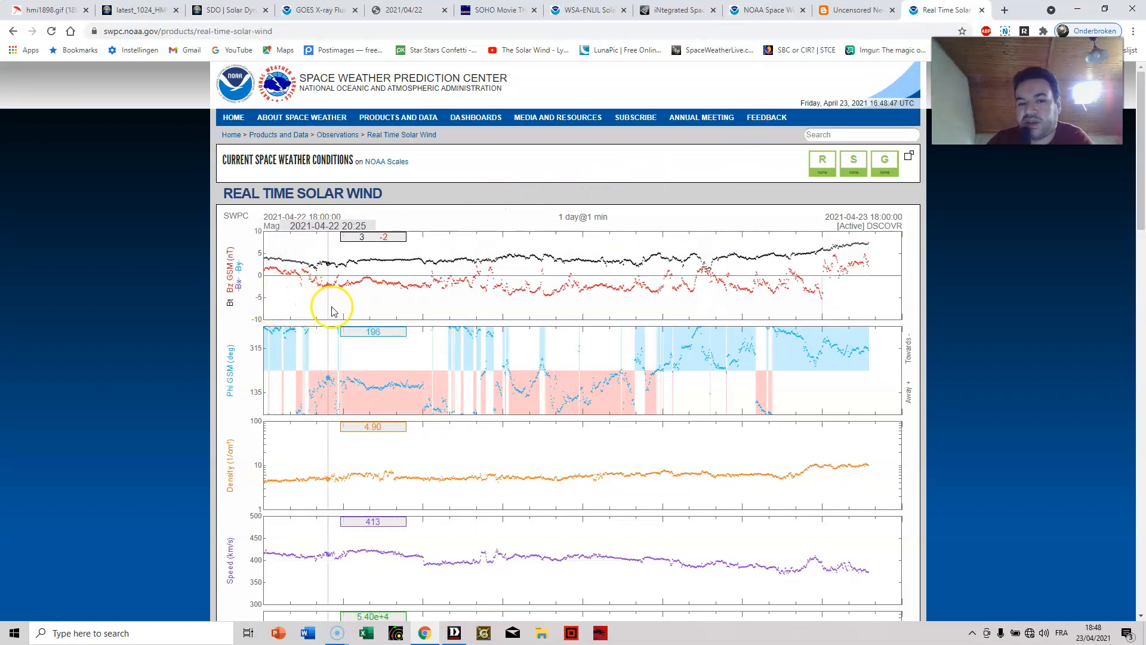
{"action": "mouse_move", "coordinate": [768, 316]}
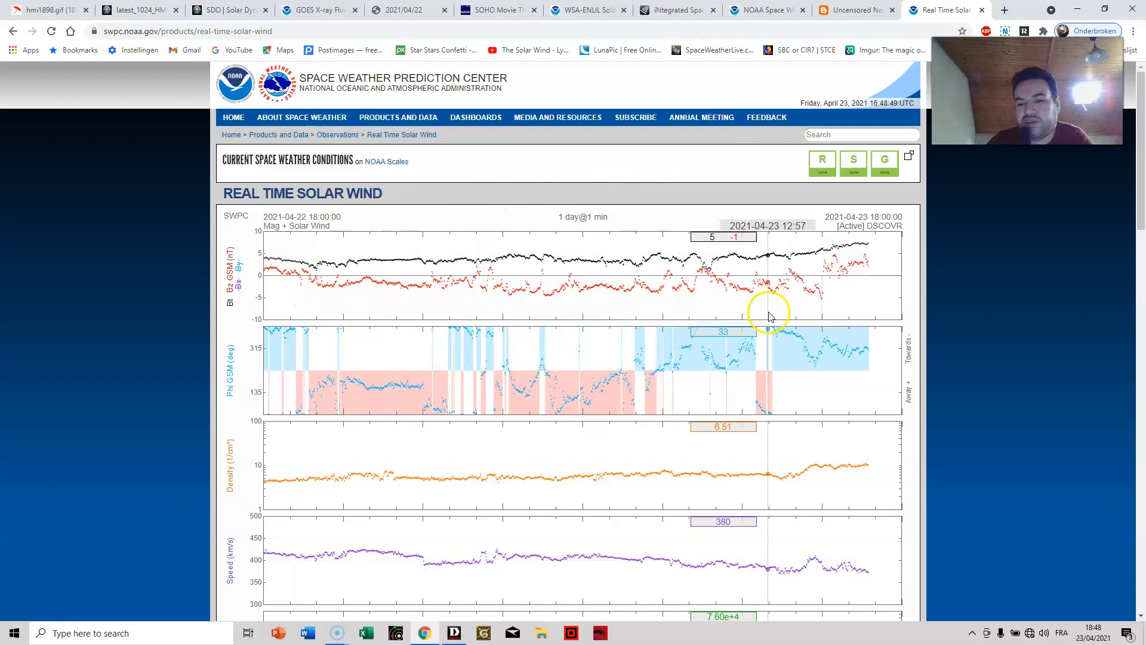
{"action": "left_click", "coordinate": [852, 9]}
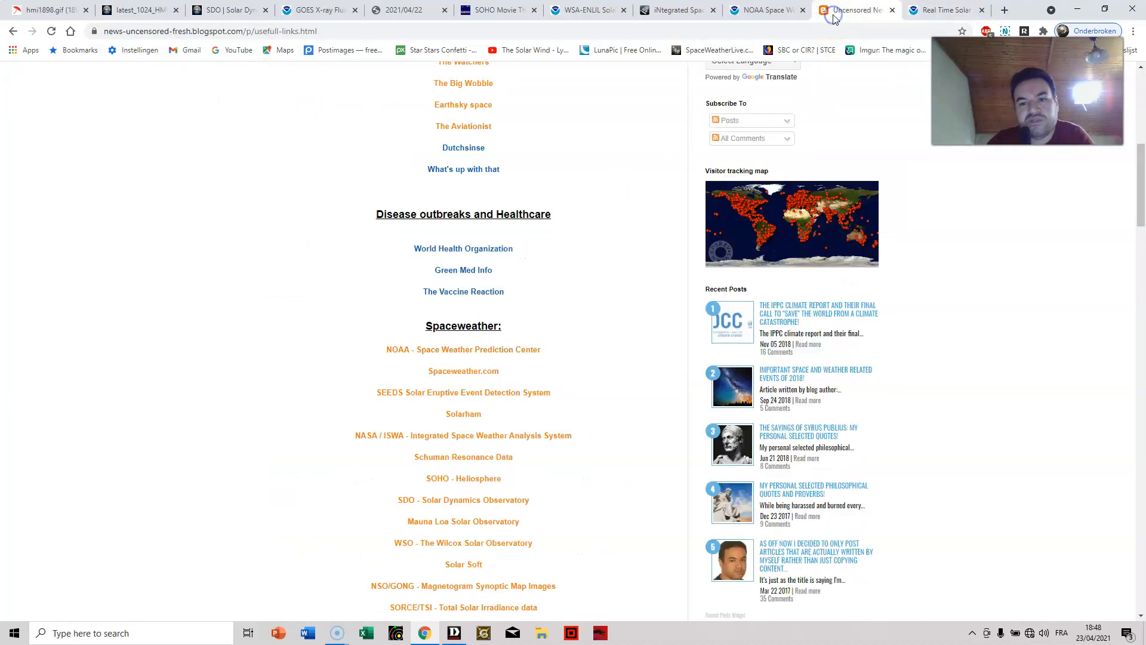
{"action": "left_click", "coordinate": [947, 9]}
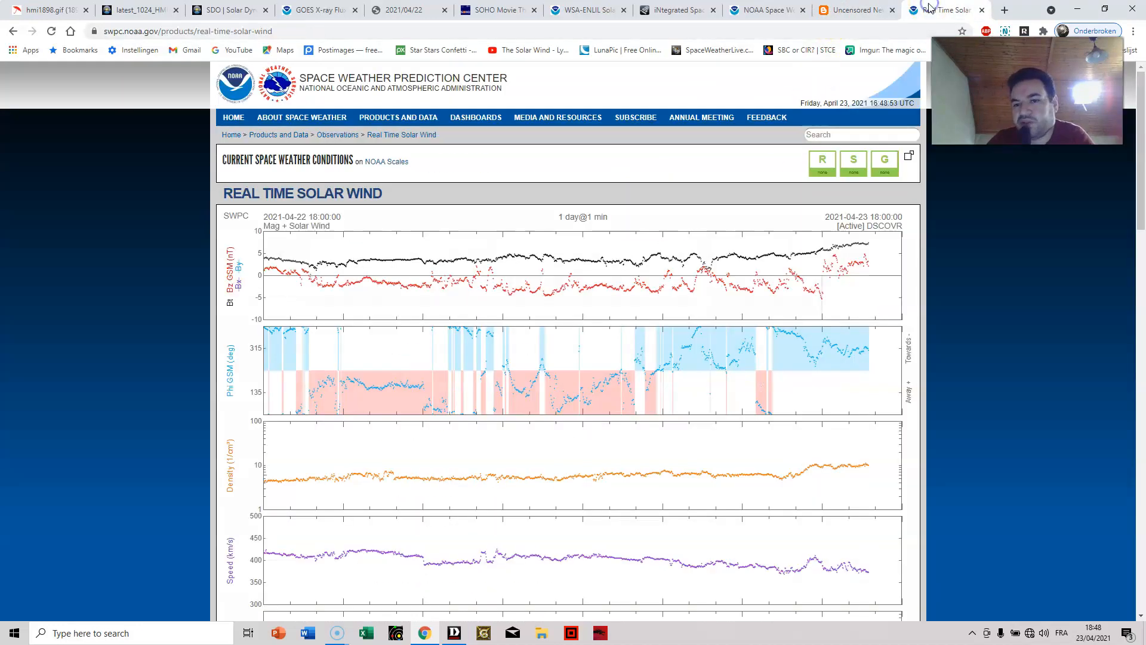
{"action": "left_click", "coordinate": [672, 9]}
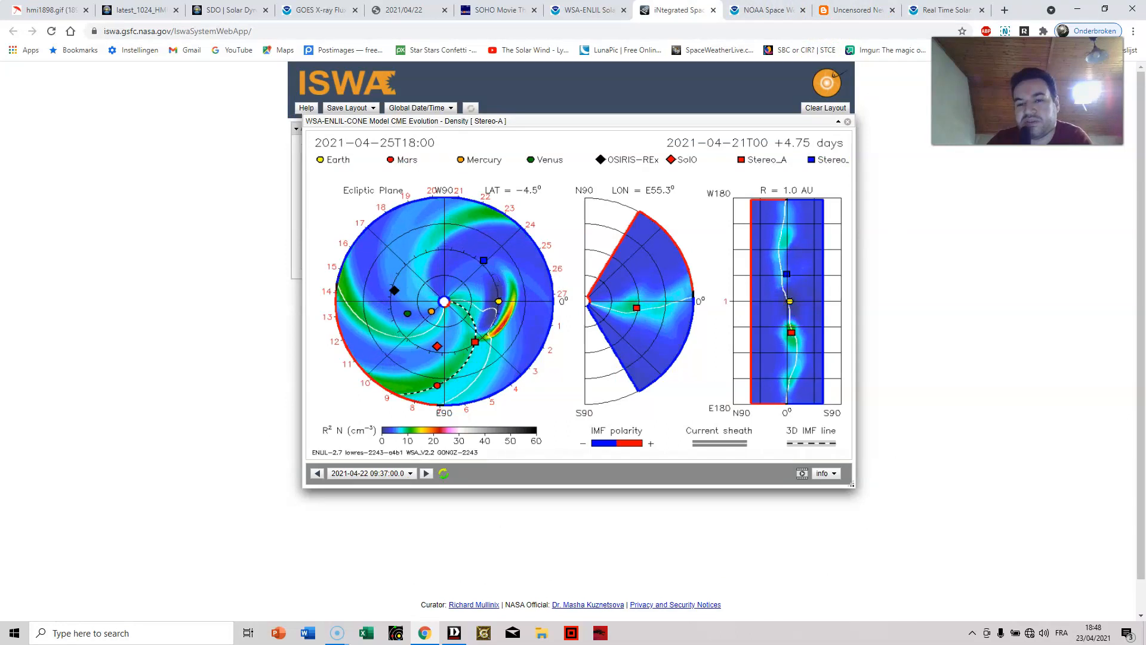
Step the WSA-ENLIL CME density animation through several frames, restarting near its first day.
{"action": "left_click", "coordinate": [426, 472]}
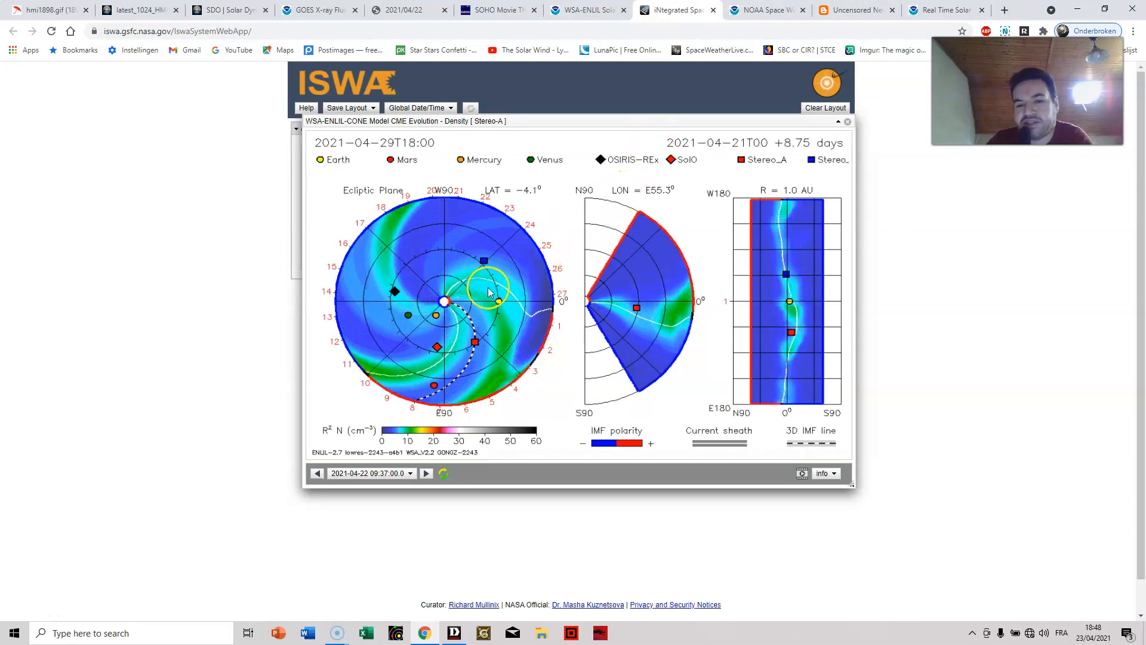
{"action": "left_click", "coordinate": [317, 473]}
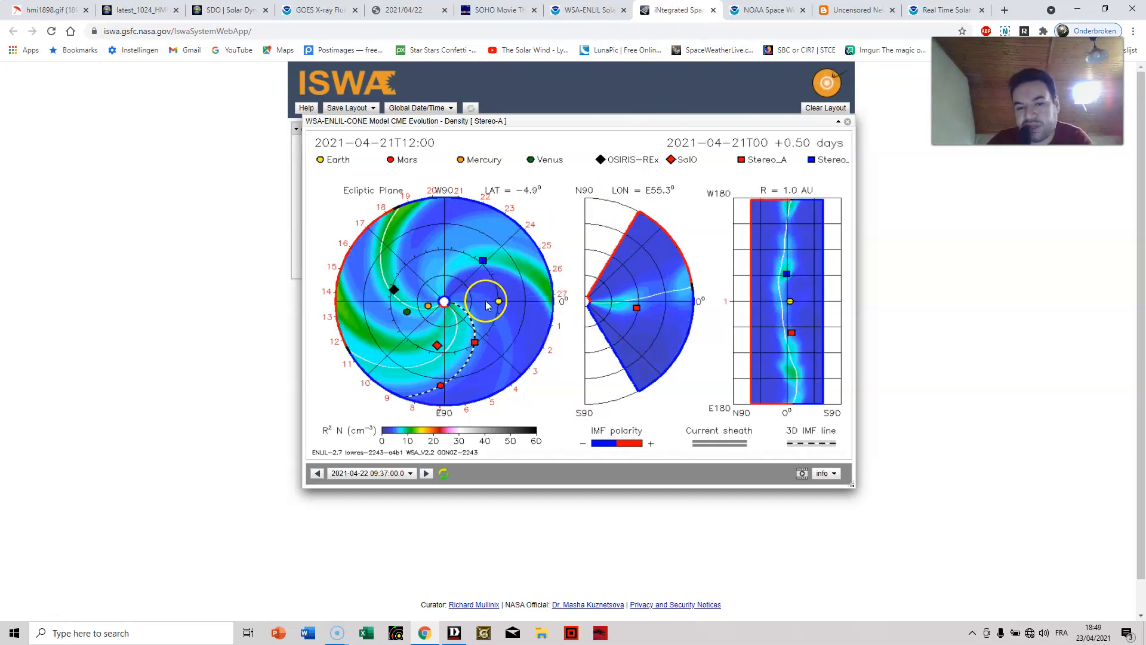
{"action": "left_click", "coordinate": [426, 473]}
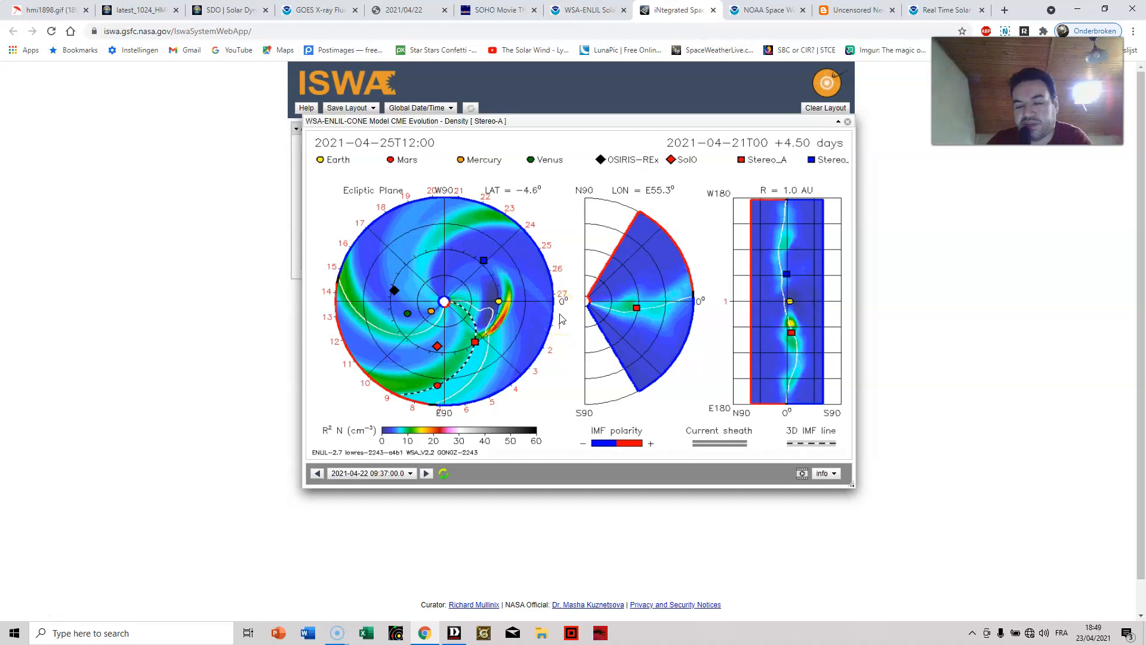
{"action": "left_click", "coordinate": [426, 473]}
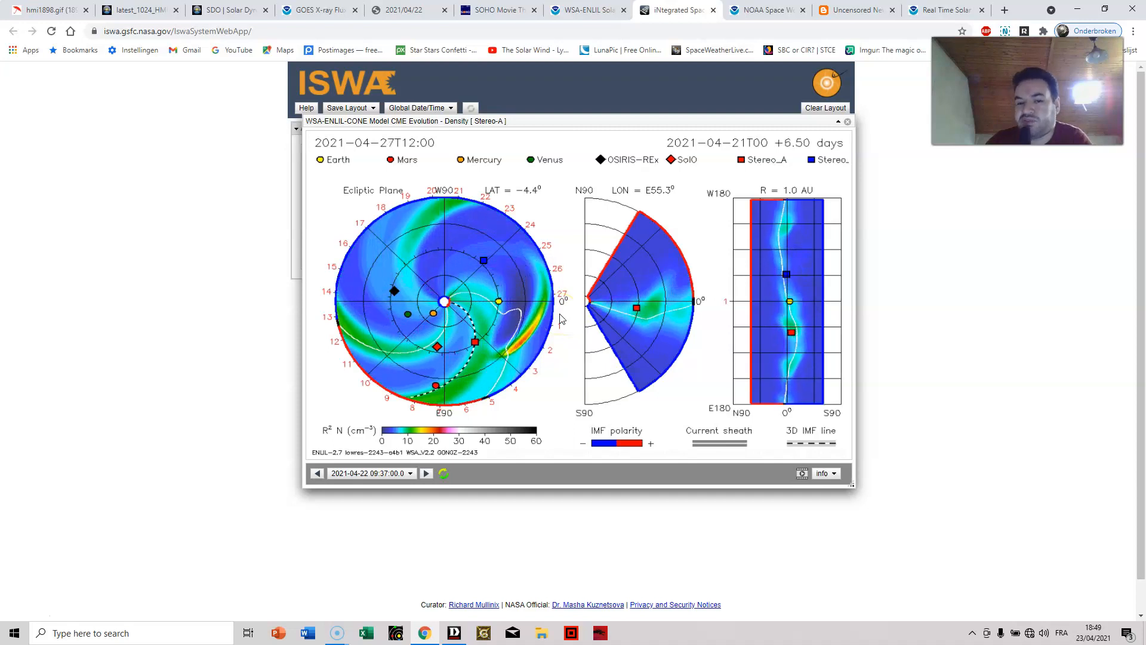
{"action": "left_click", "coordinate": [426, 473]}
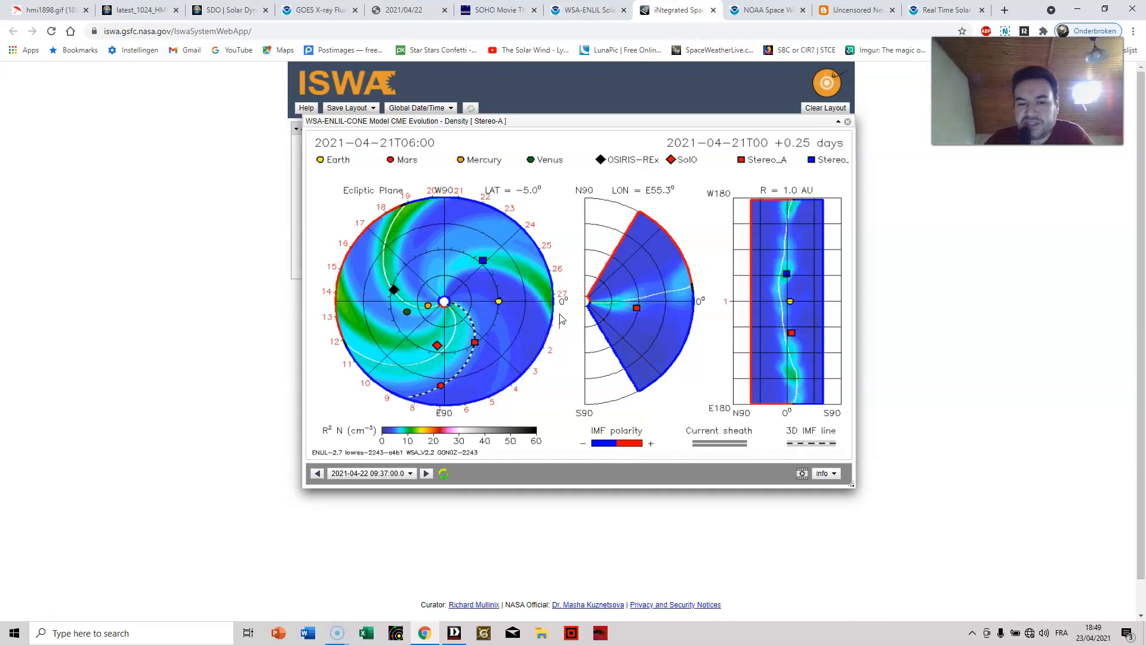
Advance the CME forecast two days at a time to 29 April, then return to NOAA's scales.
{"action": "left_click", "coordinate": [426, 473]}
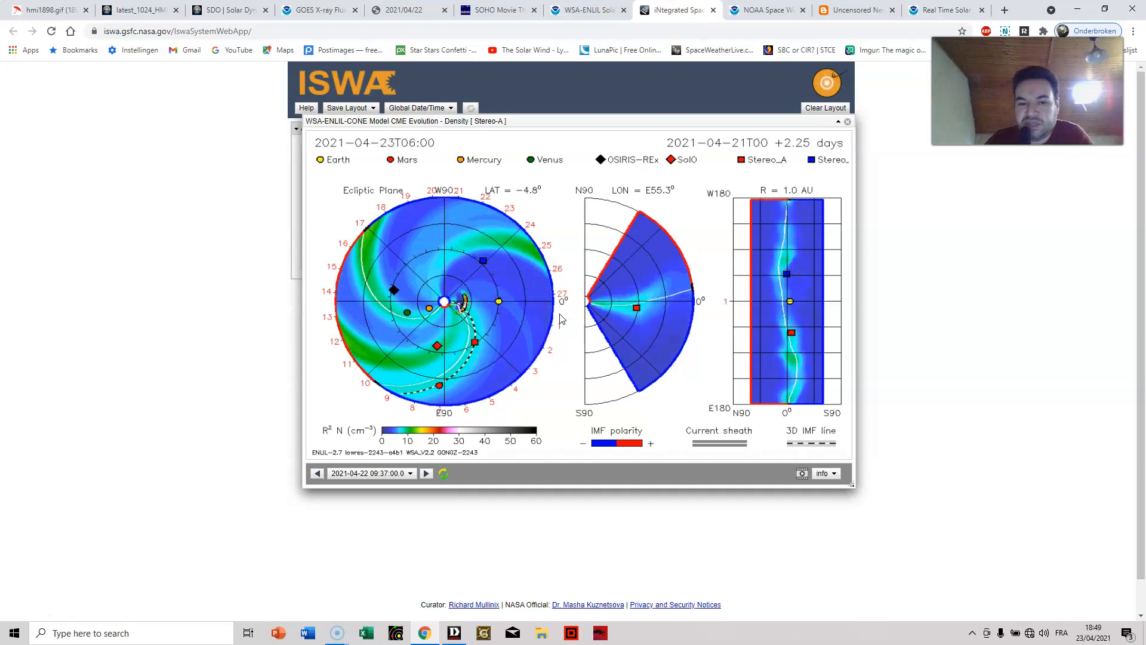
{"action": "left_click", "coordinate": [426, 472]}
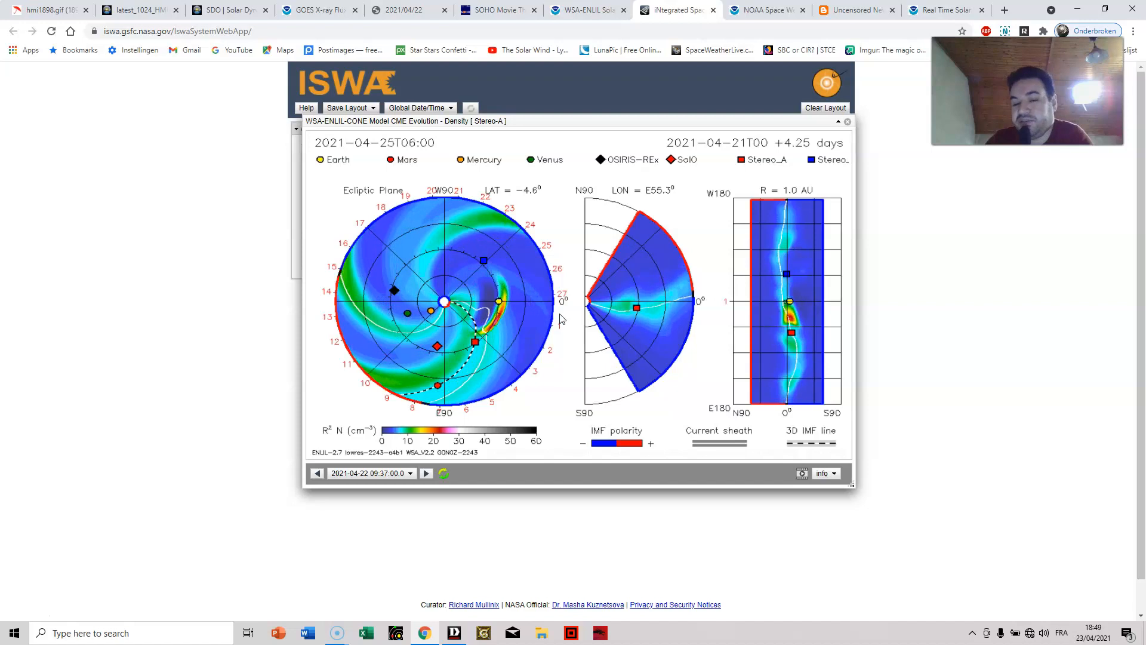
{"action": "left_click", "coordinate": [426, 473]}
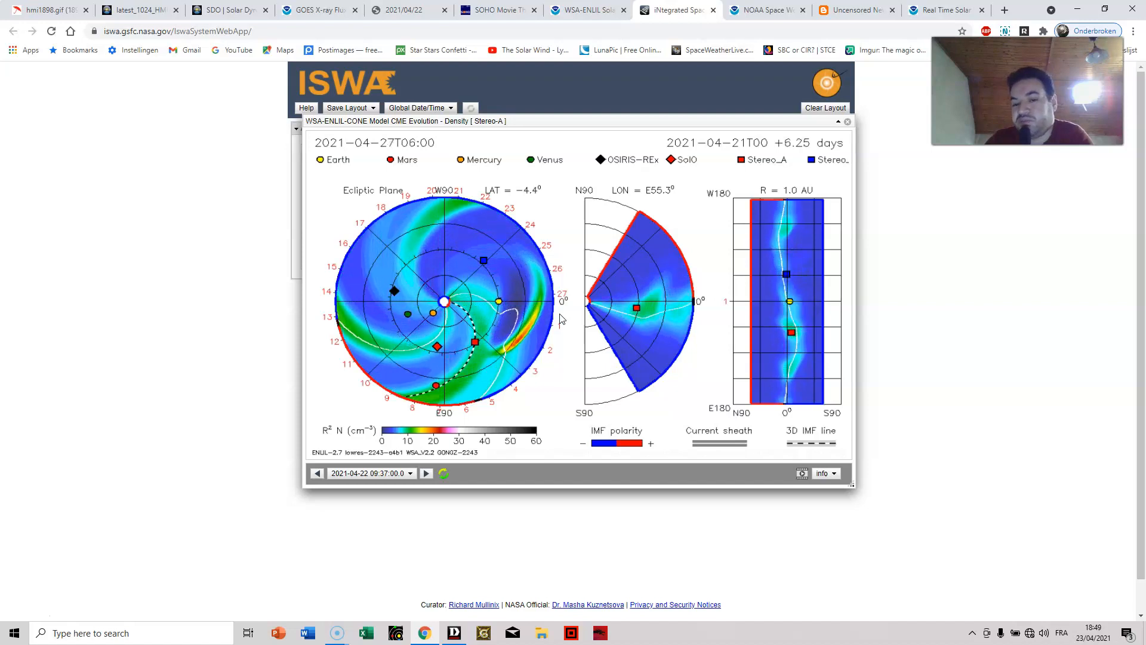
{"action": "left_click", "coordinate": [426, 473]}
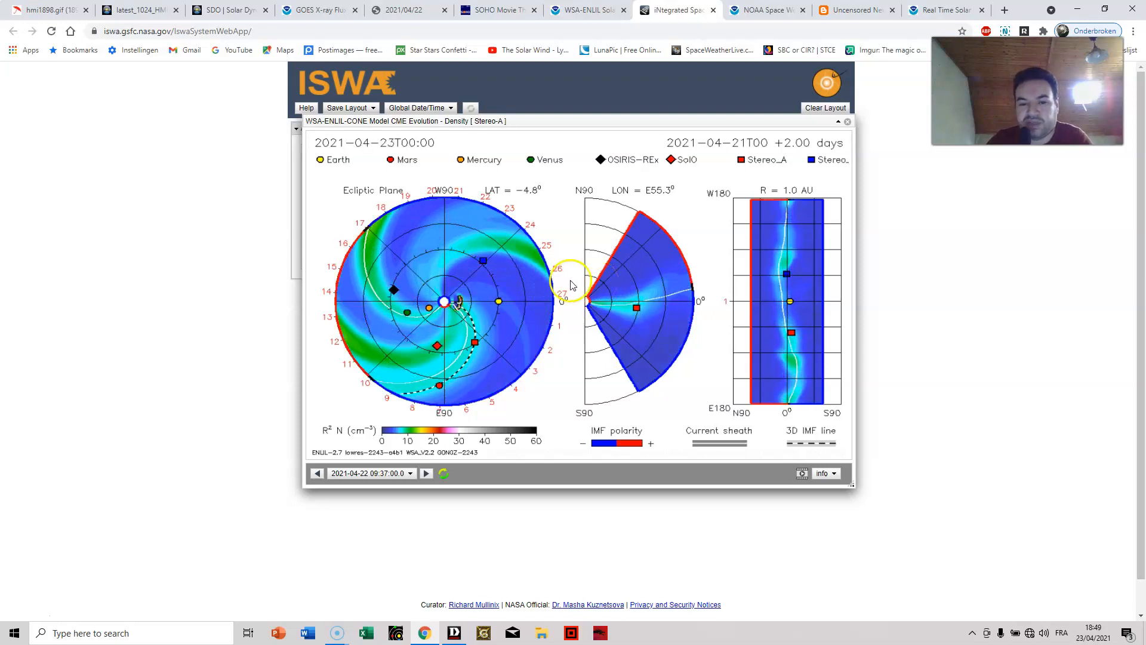
{"action": "left_click", "coordinate": [426, 473]}
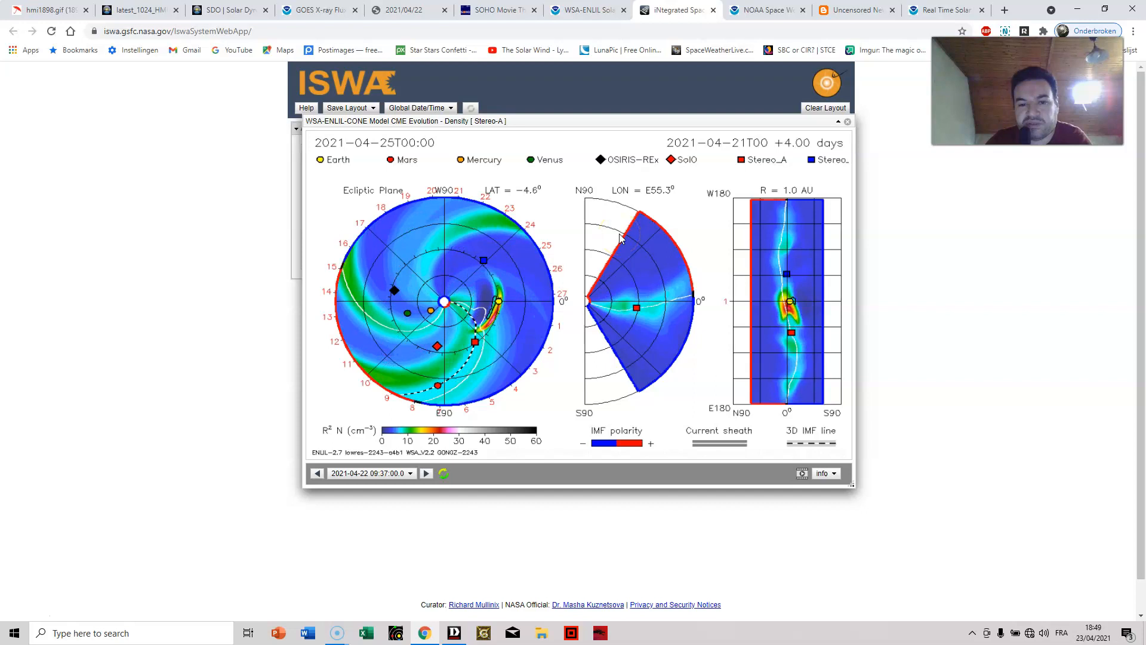
{"action": "left_click", "coordinate": [426, 473]}
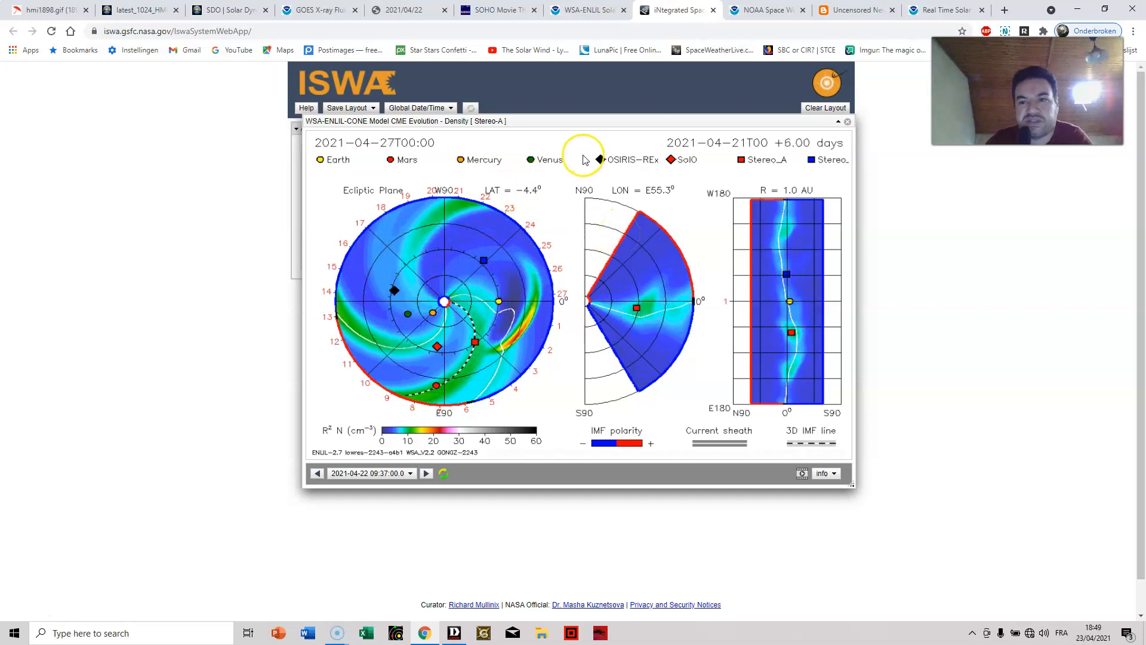
{"action": "left_click", "coordinate": [427, 473]}
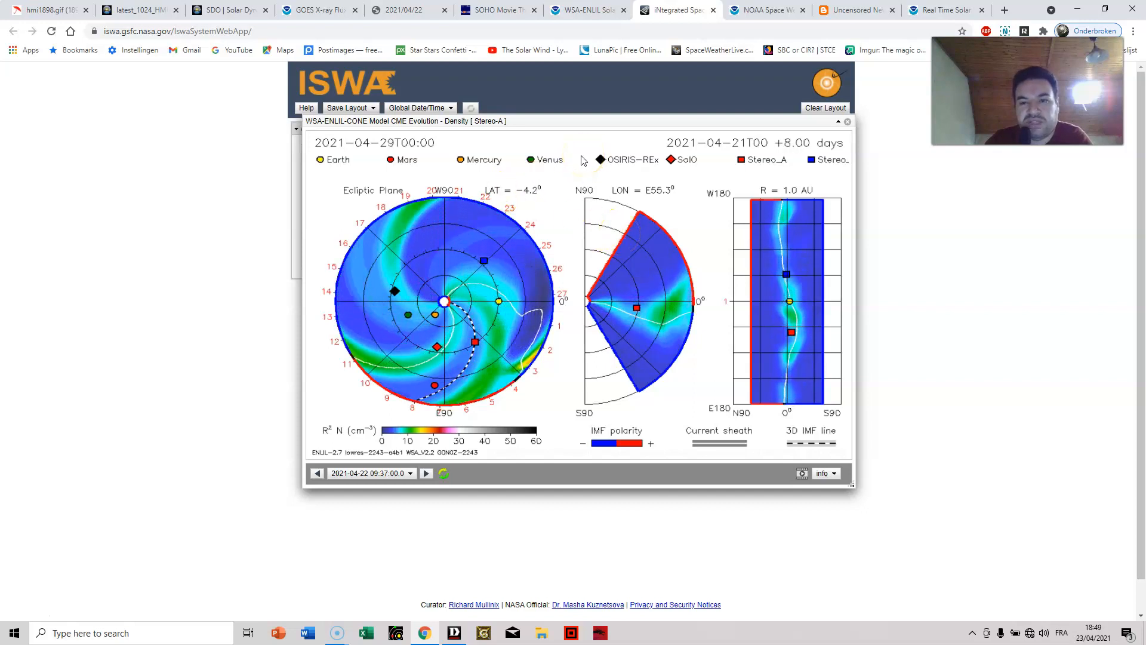
{"action": "left_click", "coordinate": [765, 10]}
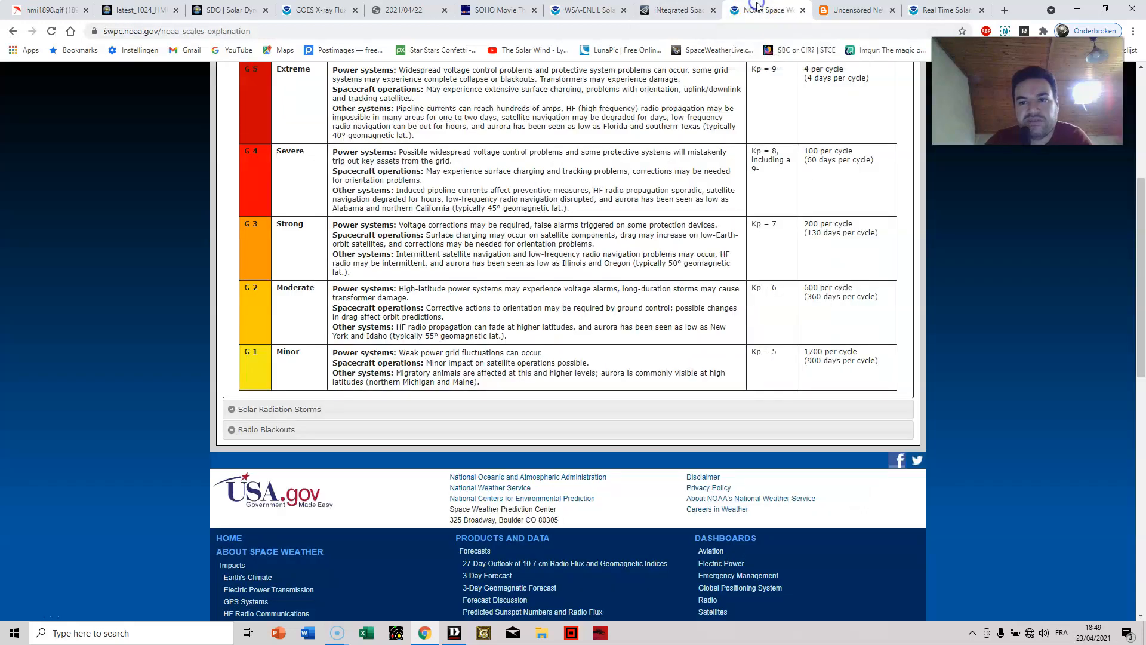
Expand the Radio Blackouts (R1–R5) and Solar Radiation Storms (S1–S5) tables on the scales page.
{"action": "scroll", "scroll_direction": "up", "scroll_amount": 3}
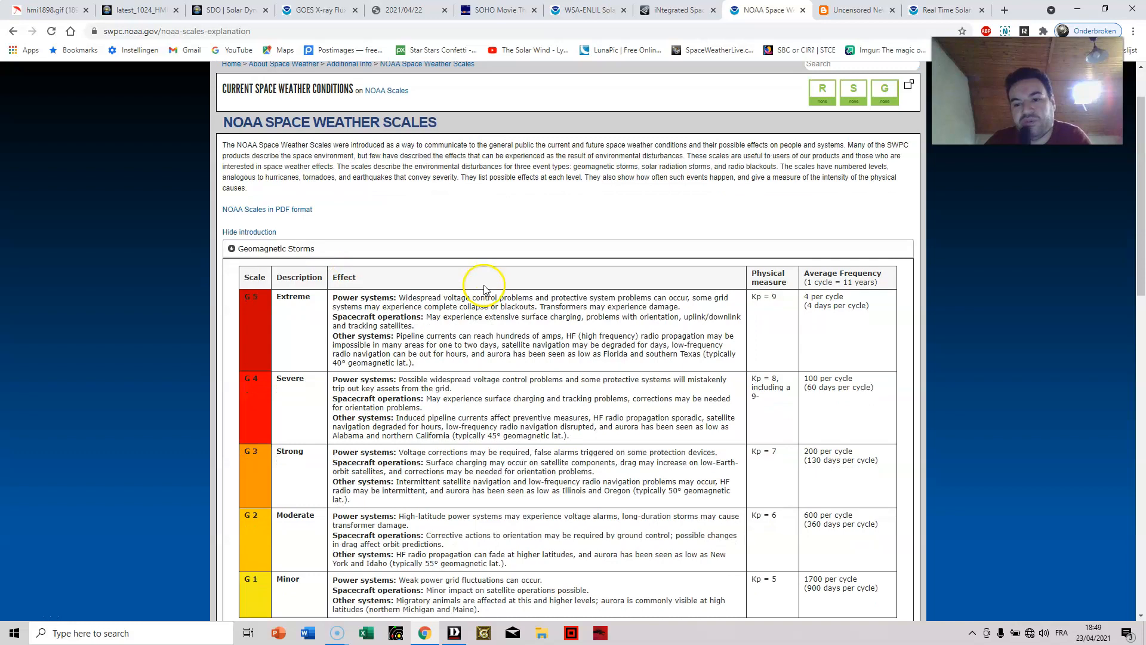
{"action": "scroll", "scroll_direction": "down", "scroll_amount": 3}
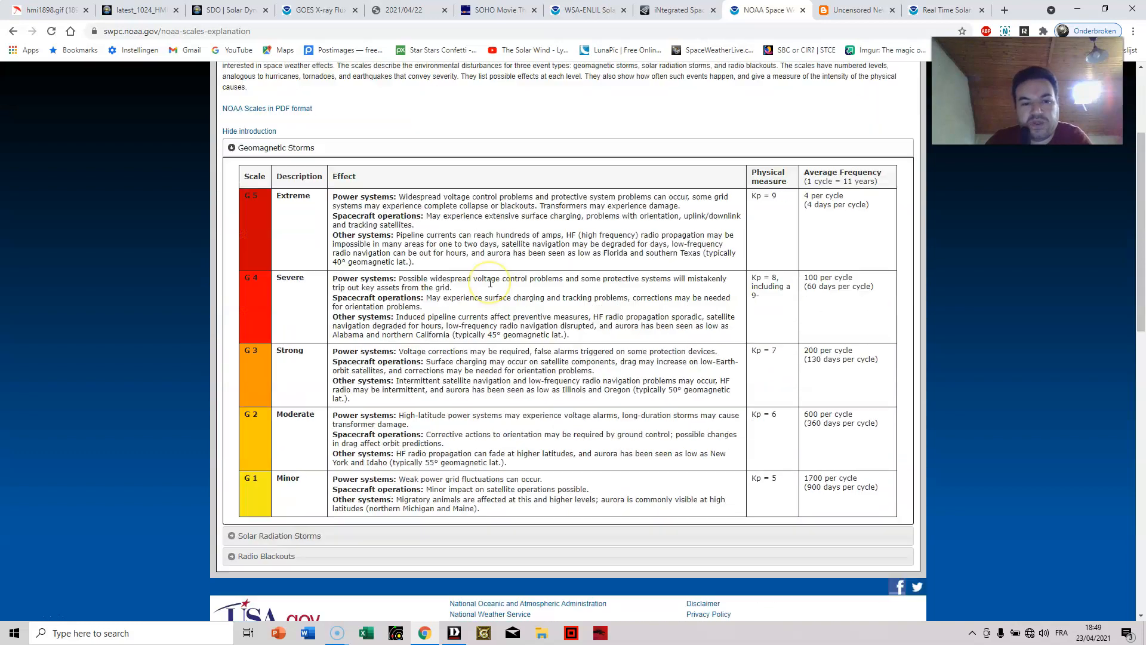
{"action": "scroll", "scroll_direction": "up", "scroll_amount": 3}
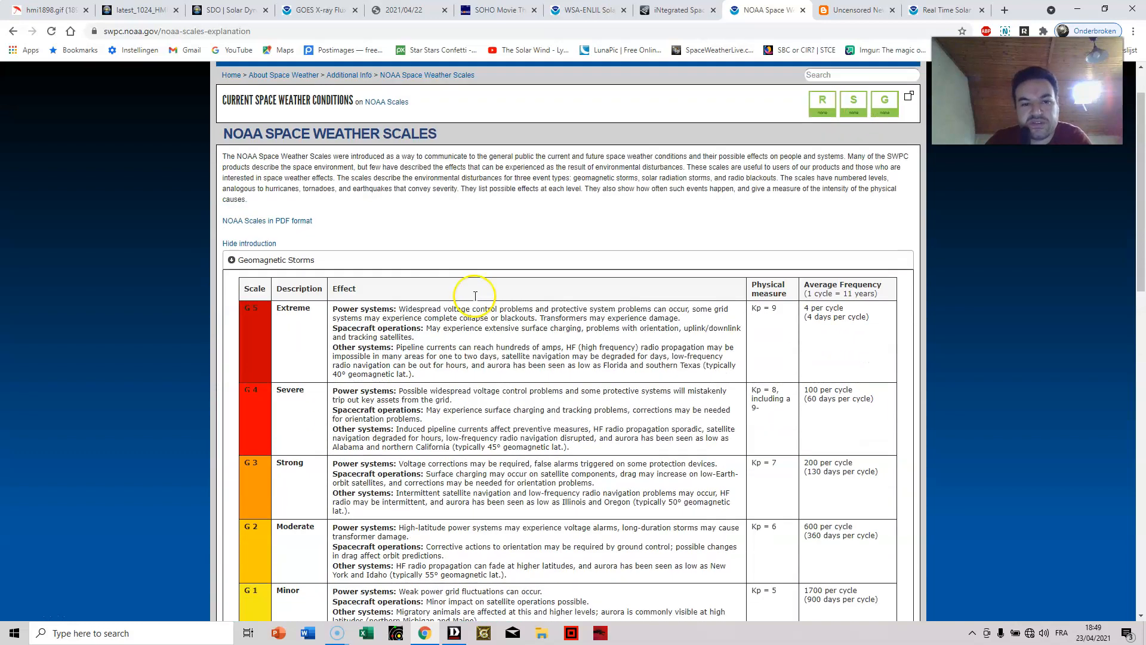
{"action": "mouse_move", "coordinate": [470, 293]}
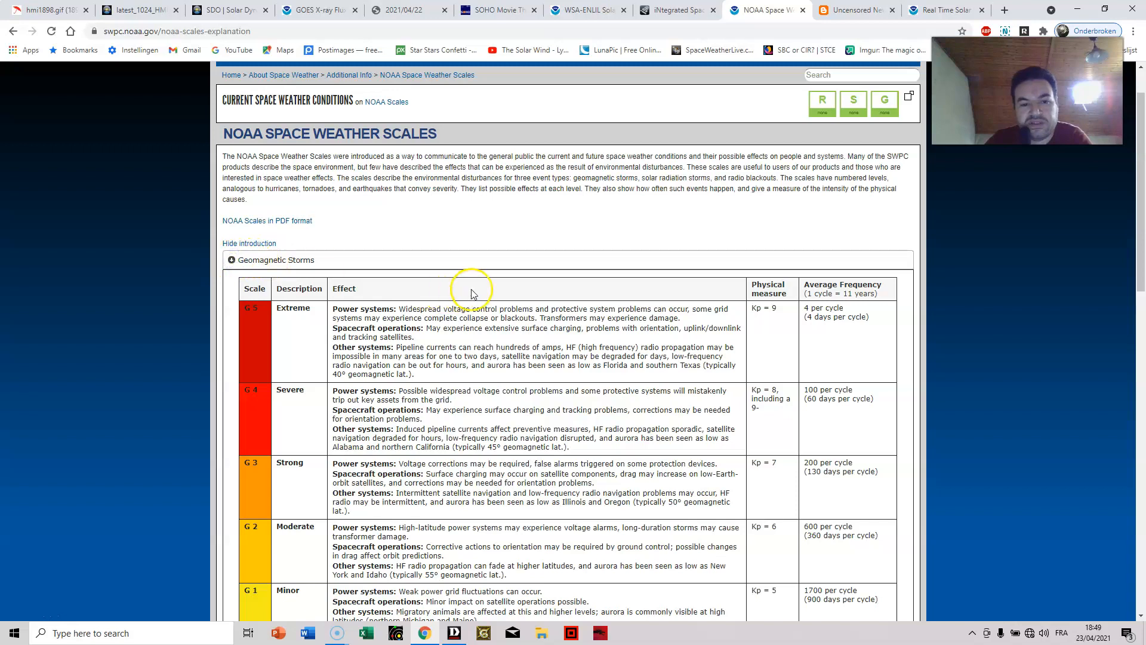
{"action": "scroll", "scroll_direction": "down", "scroll_amount": 3}
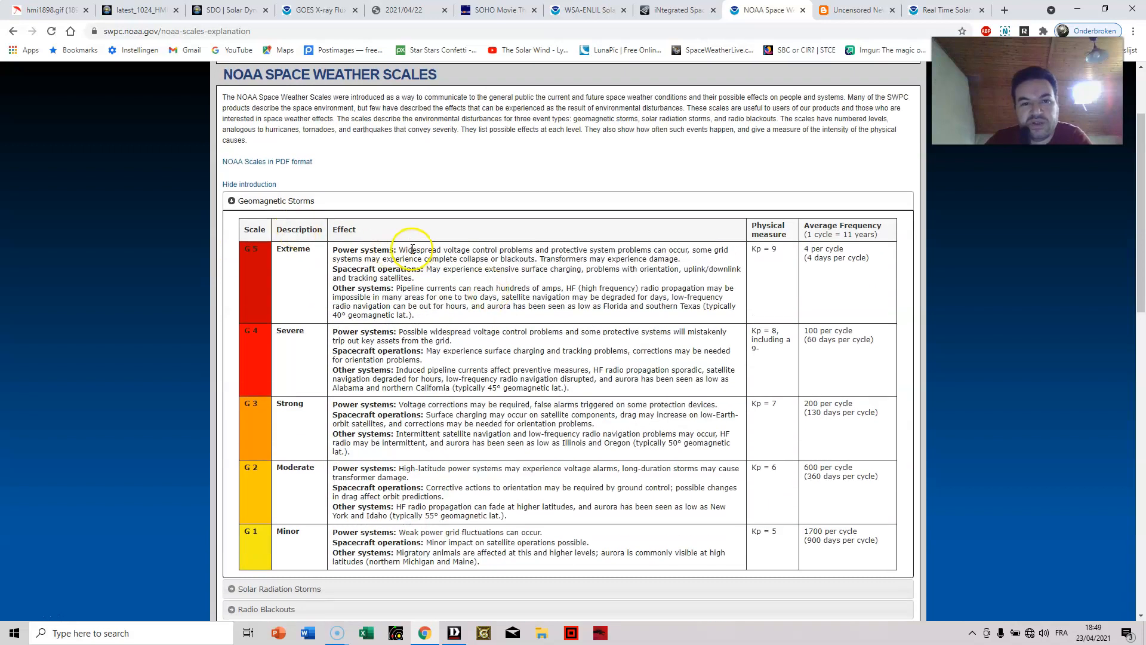
{"action": "scroll", "scroll_direction": "down", "scroll_amount": 3}
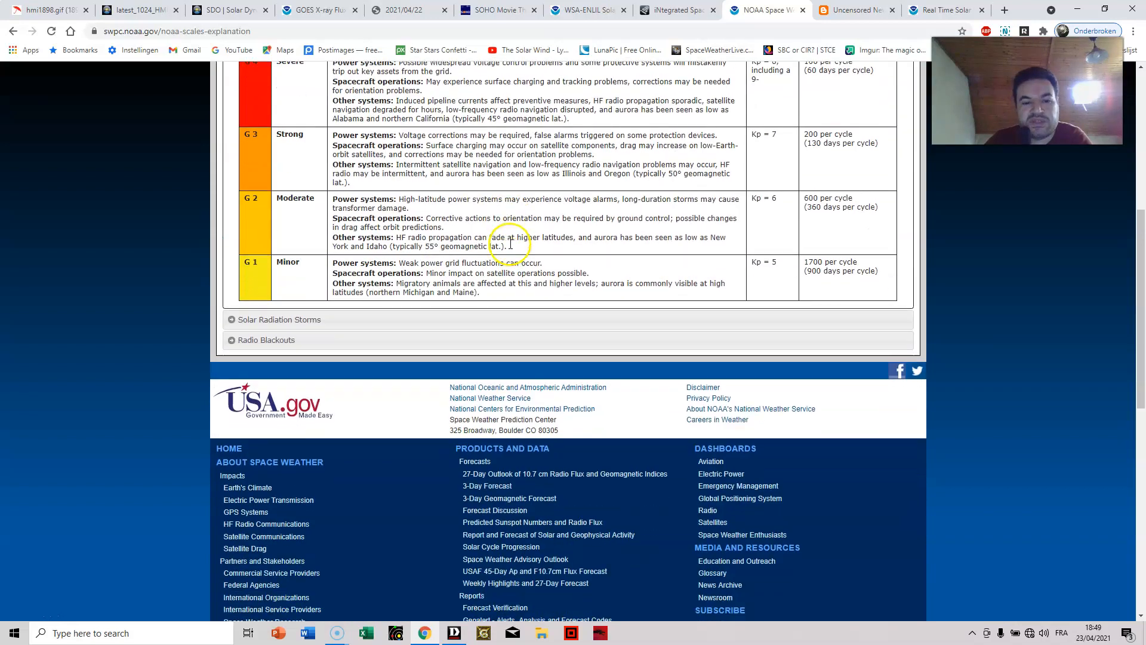
{"action": "left_click", "coordinate": [267, 339]}
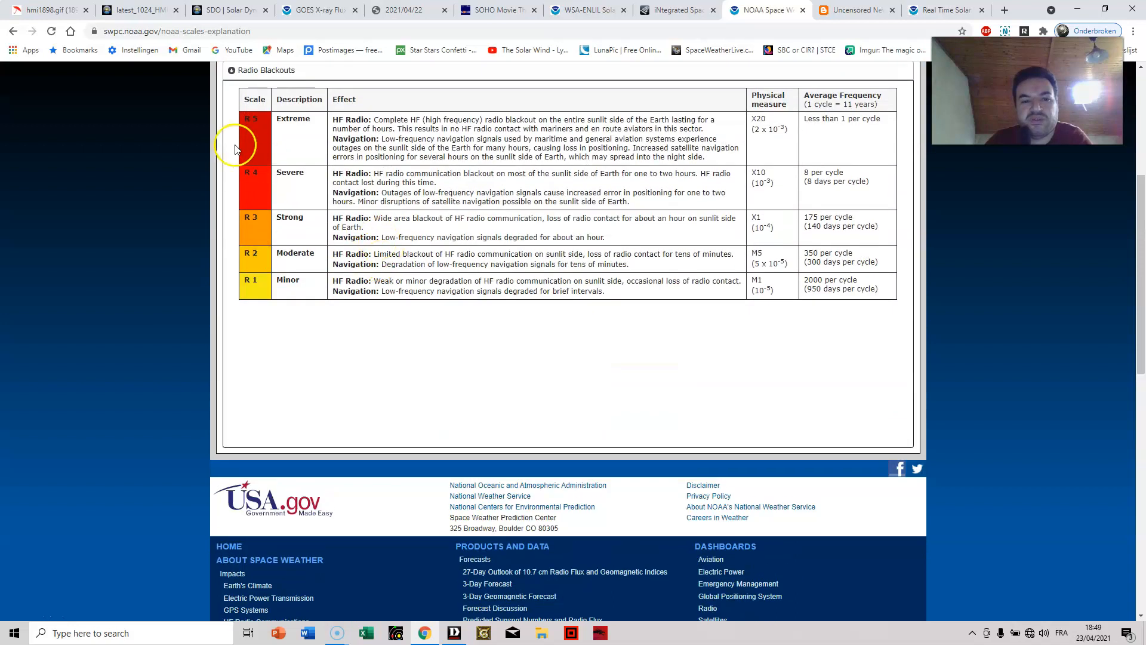
{"action": "scroll", "scroll_direction": "up", "scroll_amount": 3}
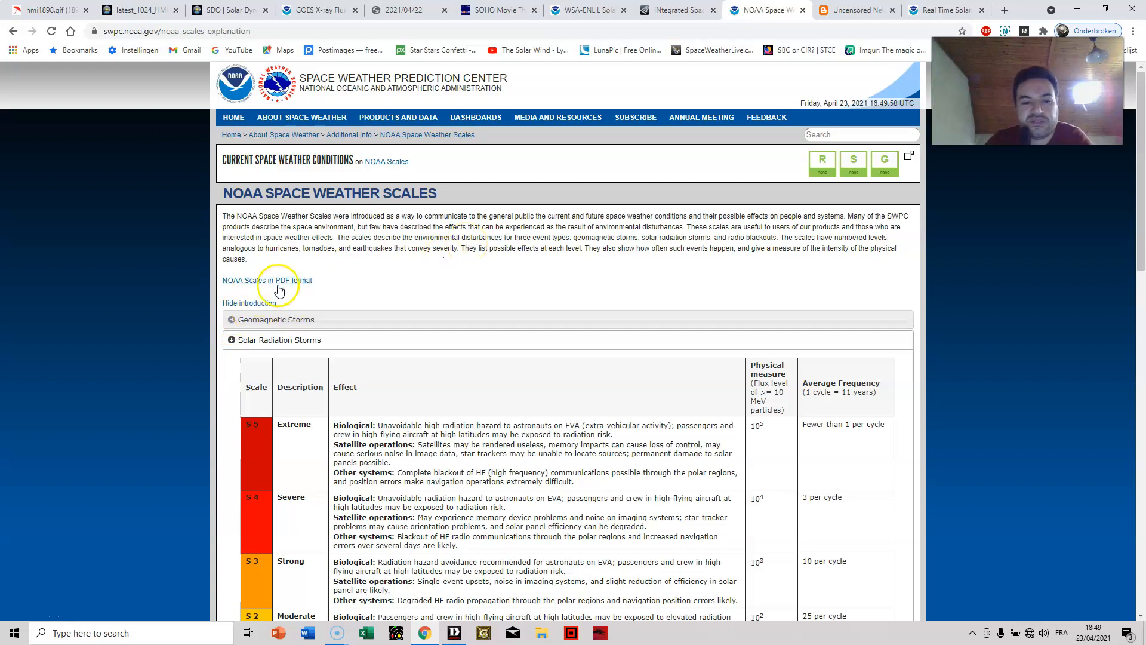
Open 'NOAA Scales in PDF format' and scroll through its geomagnetic, radiation and radio blackout tables.
{"action": "left_click", "coordinate": [267, 280]}
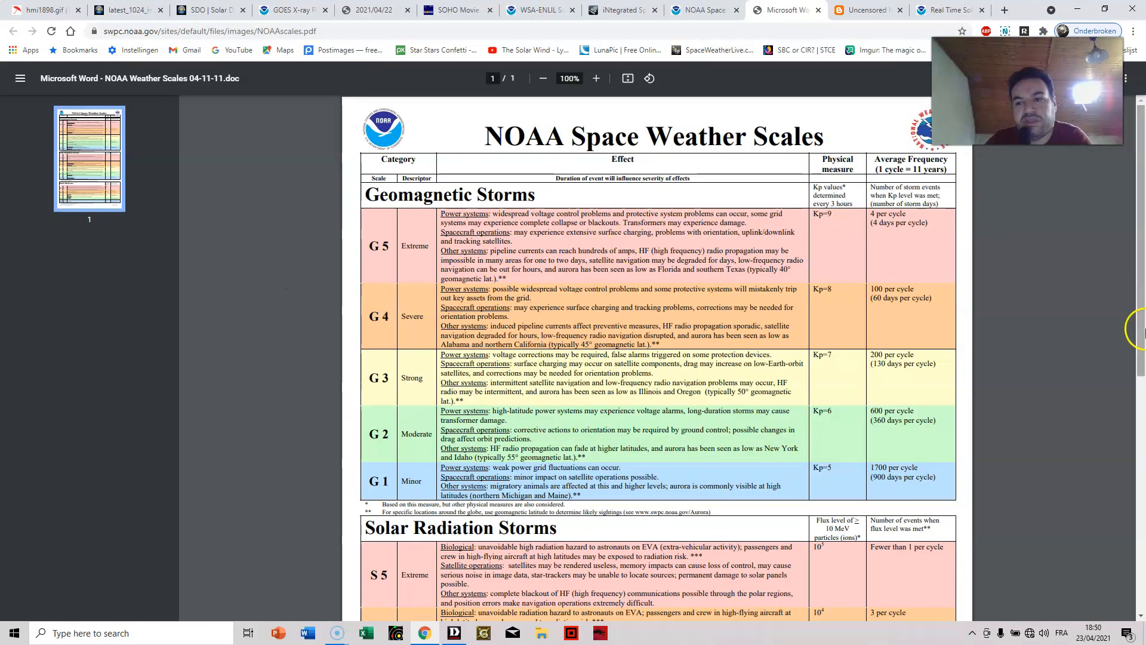
{"action": "scroll", "scroll_direction": "down", "scroll_amount": 3}
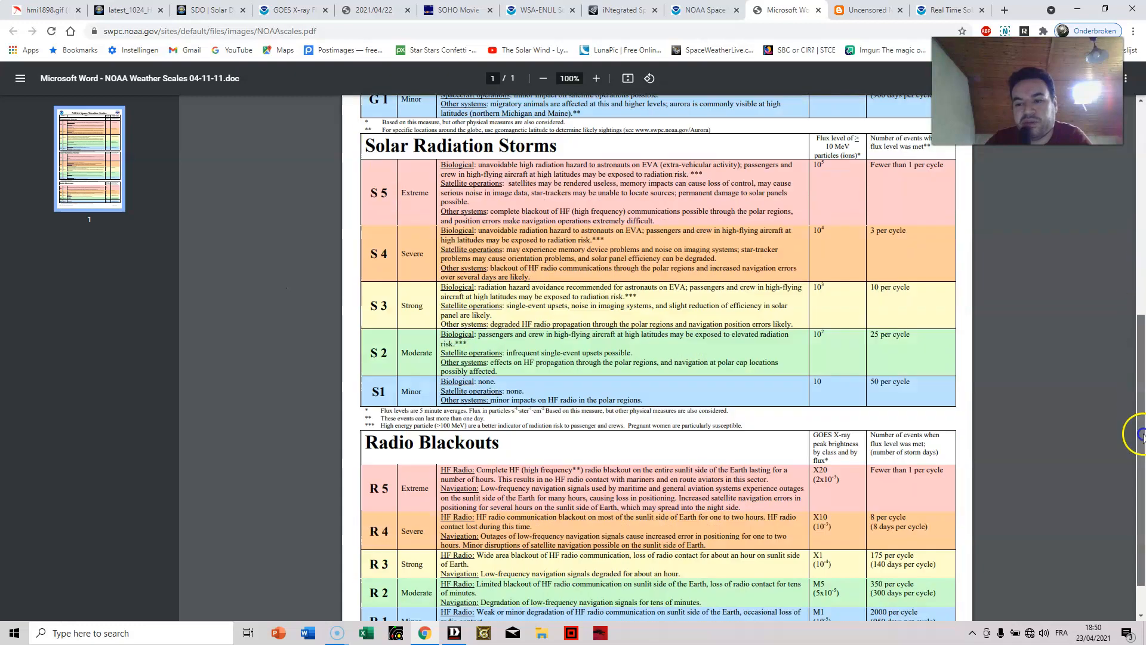
{"action": "scroll", "scroll_direction": "up", "scroll_amount": 3}
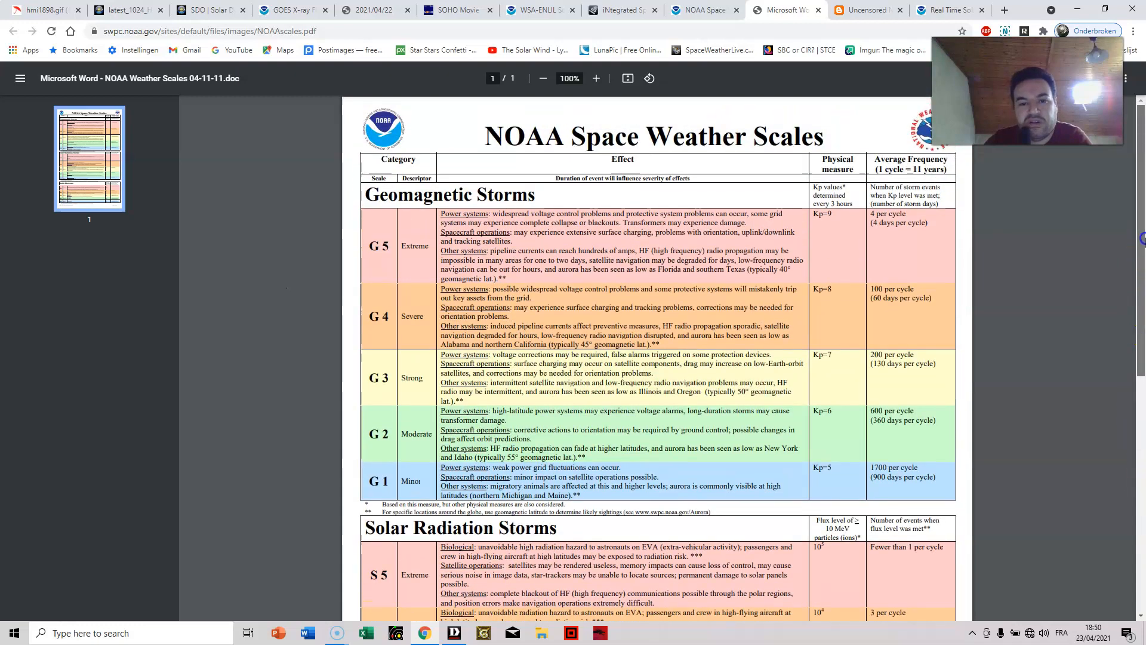
{"action": "scroll", "scroll_direction": "down", "scroll_amount": 3}
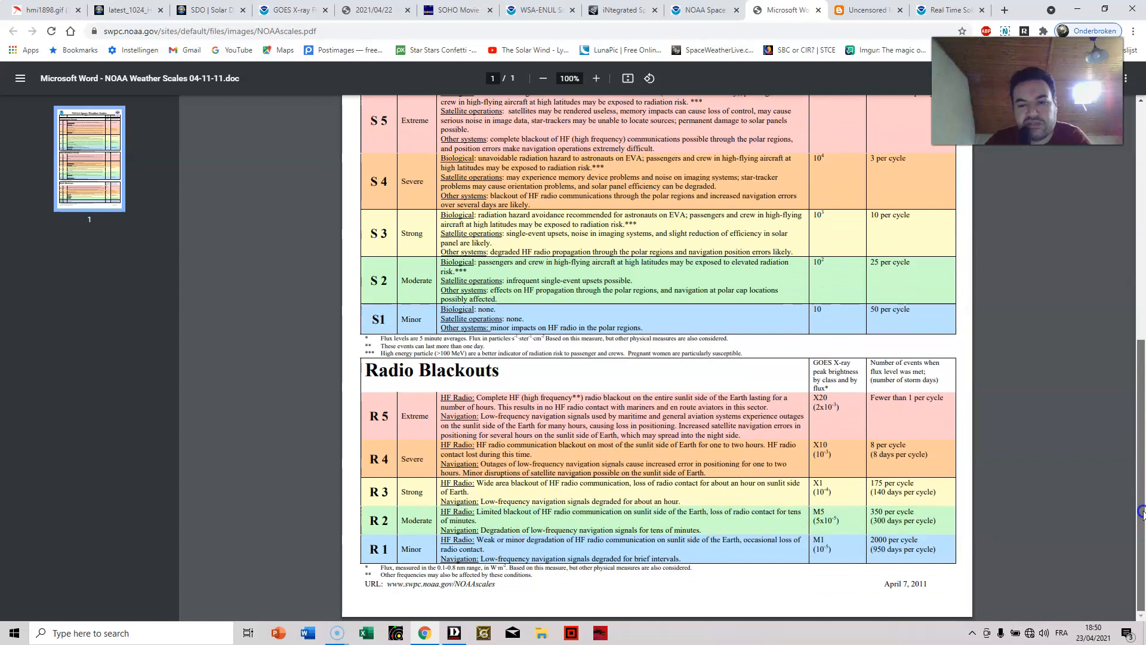
{"action": "scroll", "scroll_direction": "up", "scroll_amount": 3}
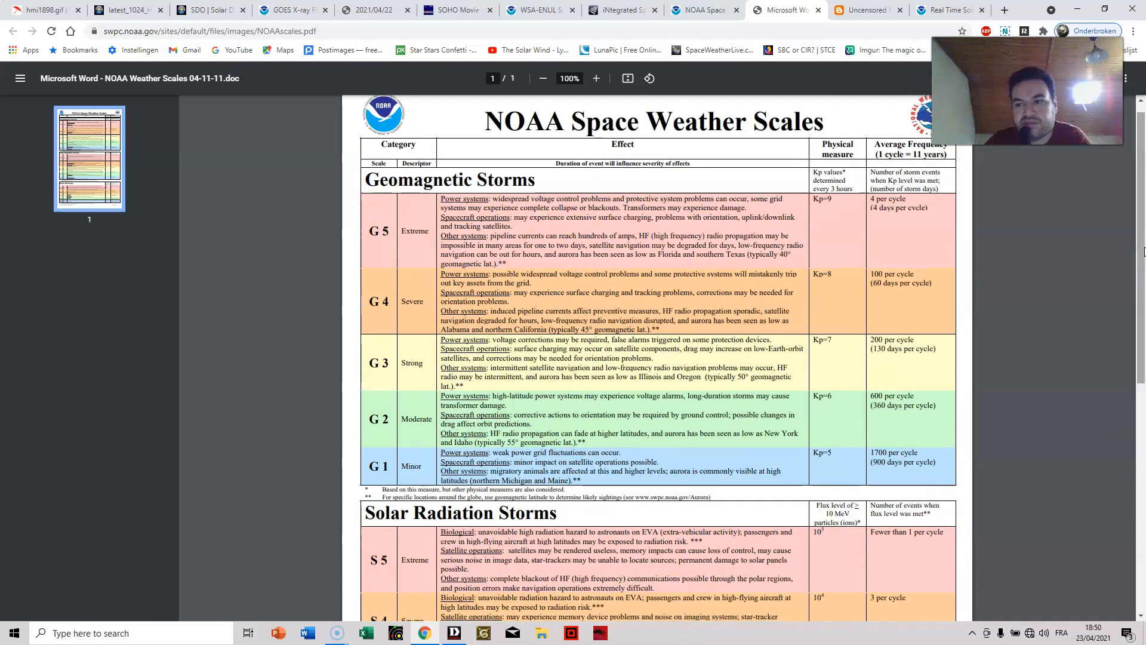
{"action": "scroll", "scroll_direction": "down", "scroll_amount": 3}
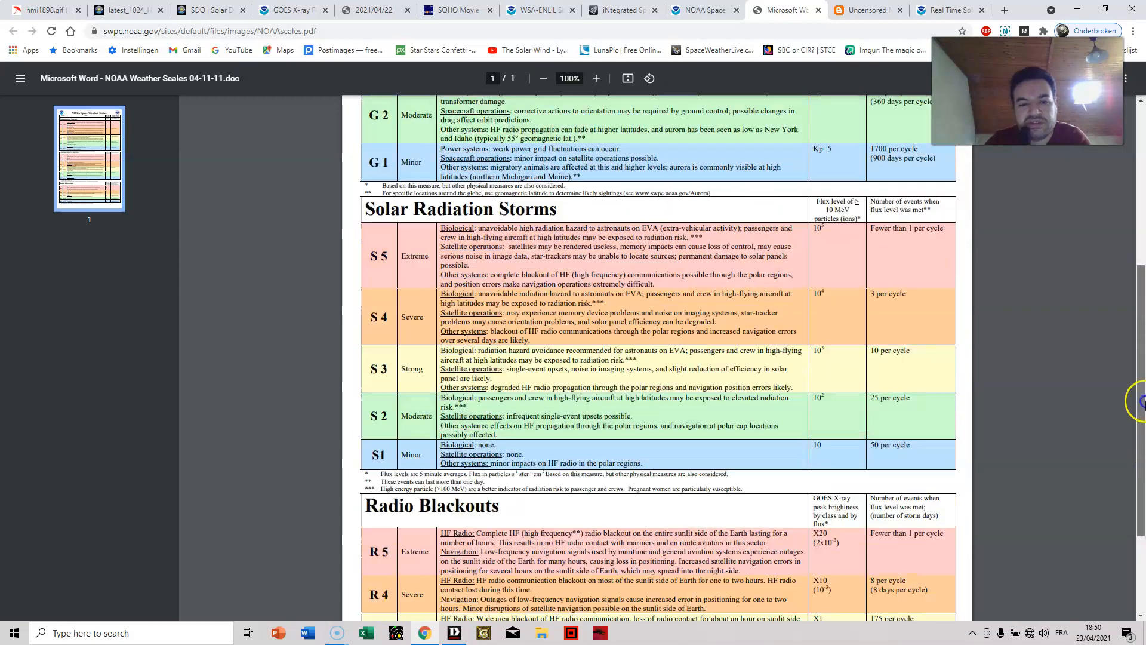
{"action": "scroll", "scroll_direction": "up", "scroll_amount": 3}
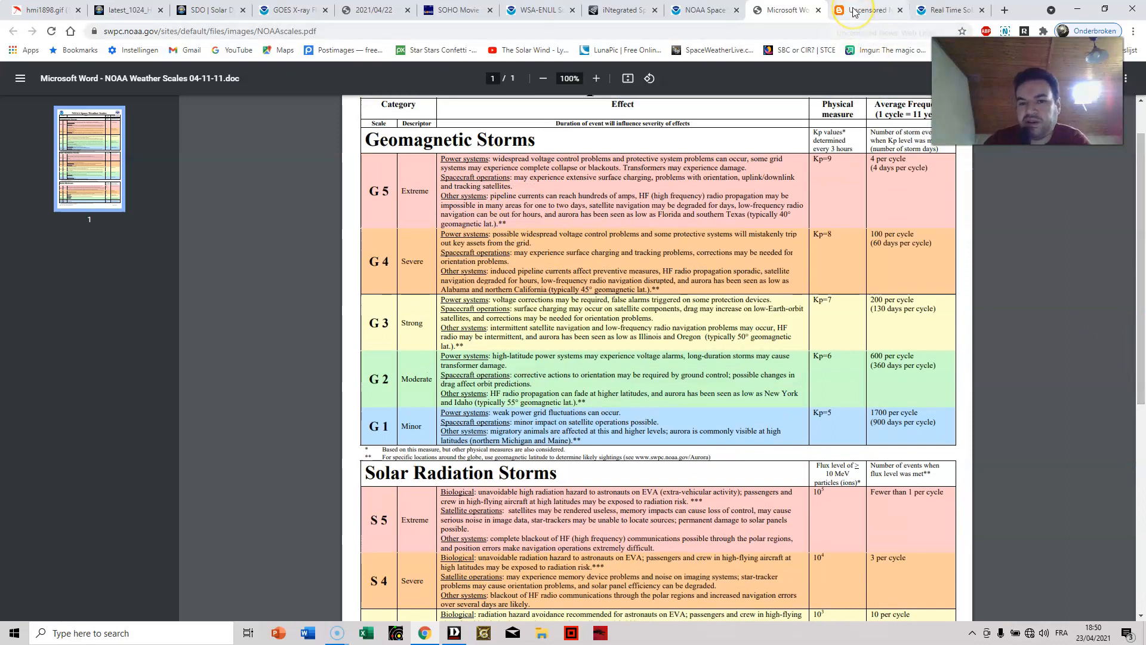
{"action": "mouse_move", "coordinate": [869, 10]}
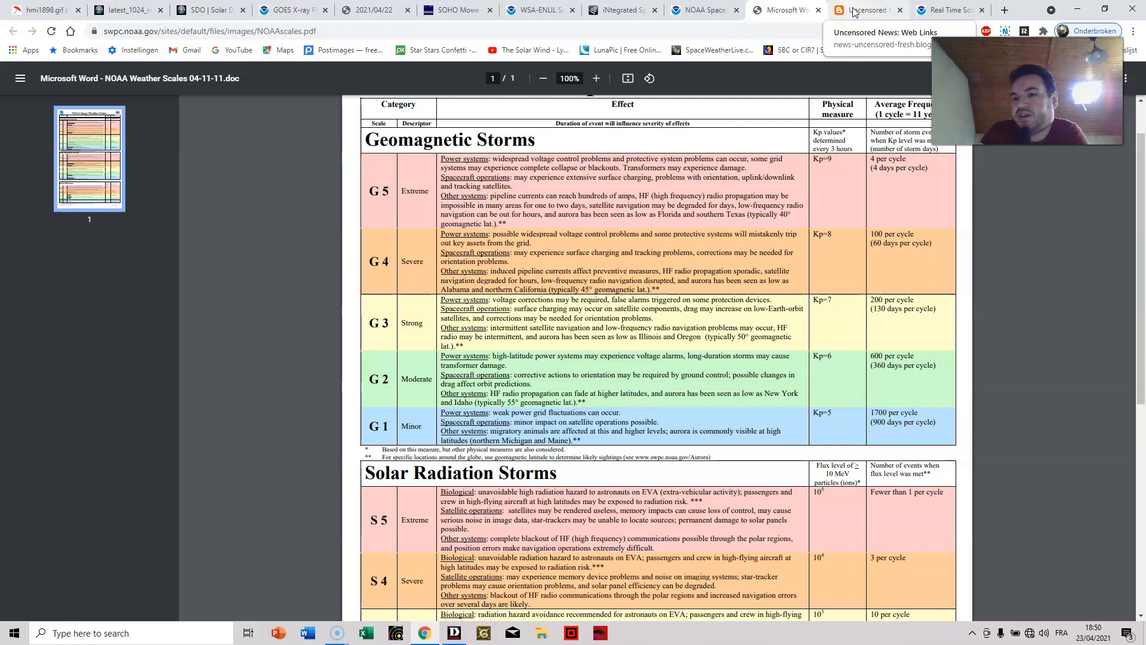